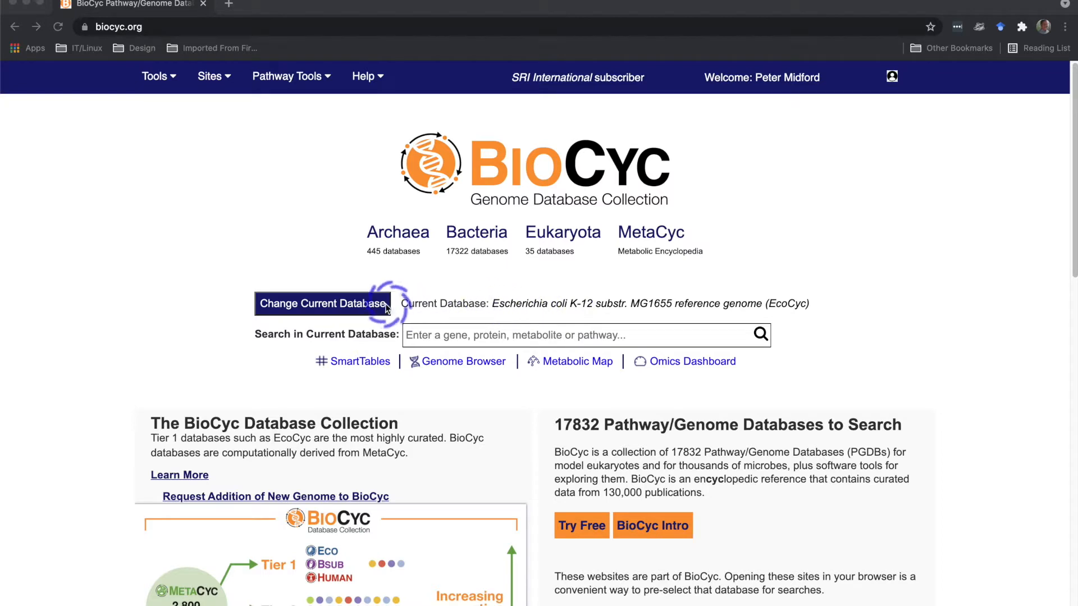
- Replace E. coli K-12 with Flavobacterium frigidarium DSM 17623, found by searching 'Flavo'
{"action": "left_click", "coordinate": [321, 303]}
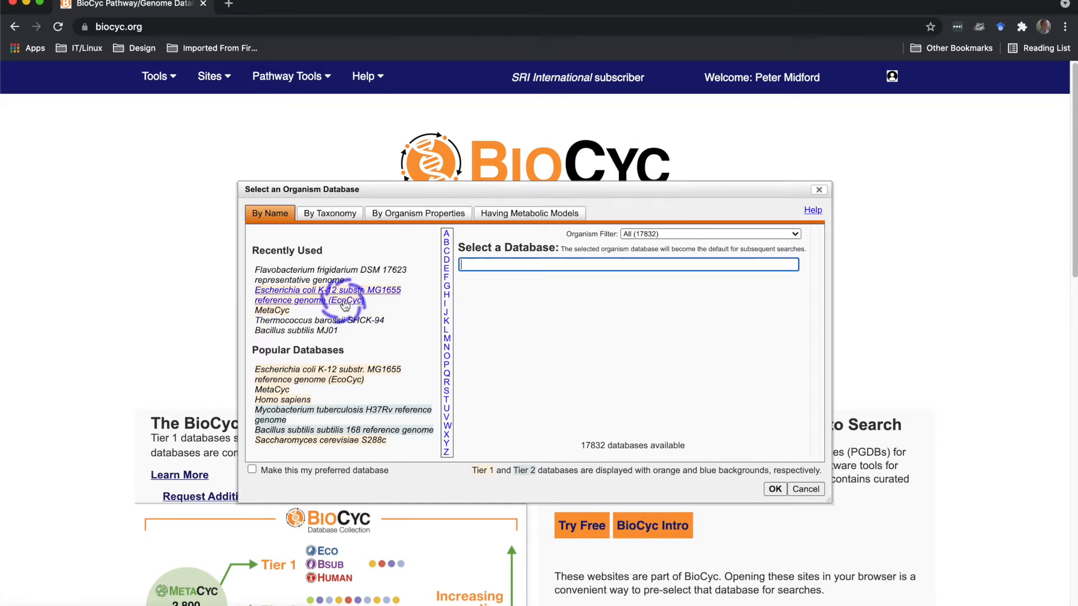
{"action": "mouse_move", "coordinate": [382, 414]}
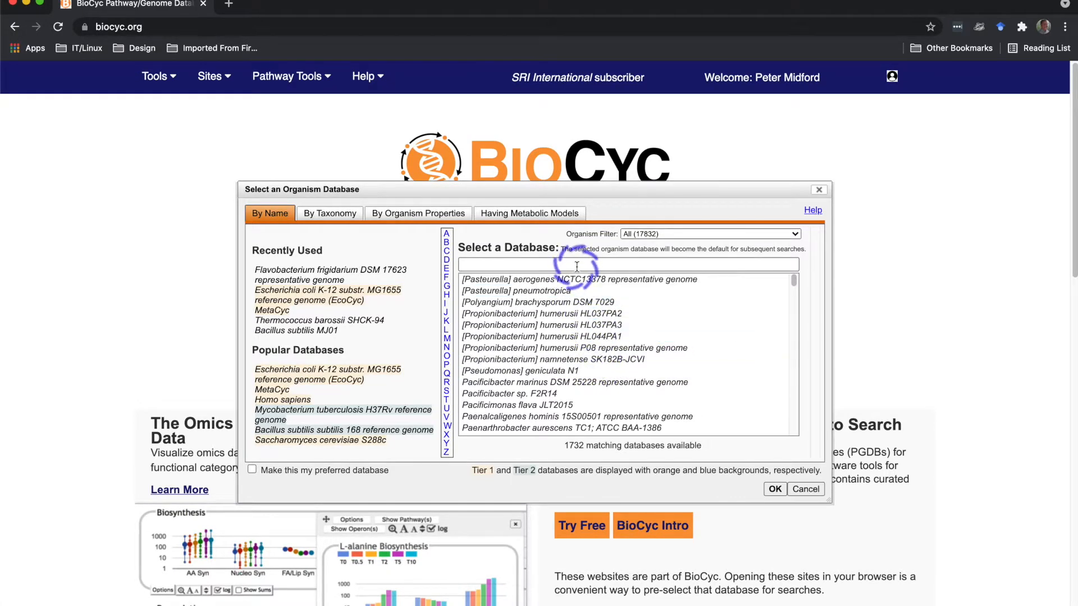
{"action": "type", "text": "Flavobacterium fri"}
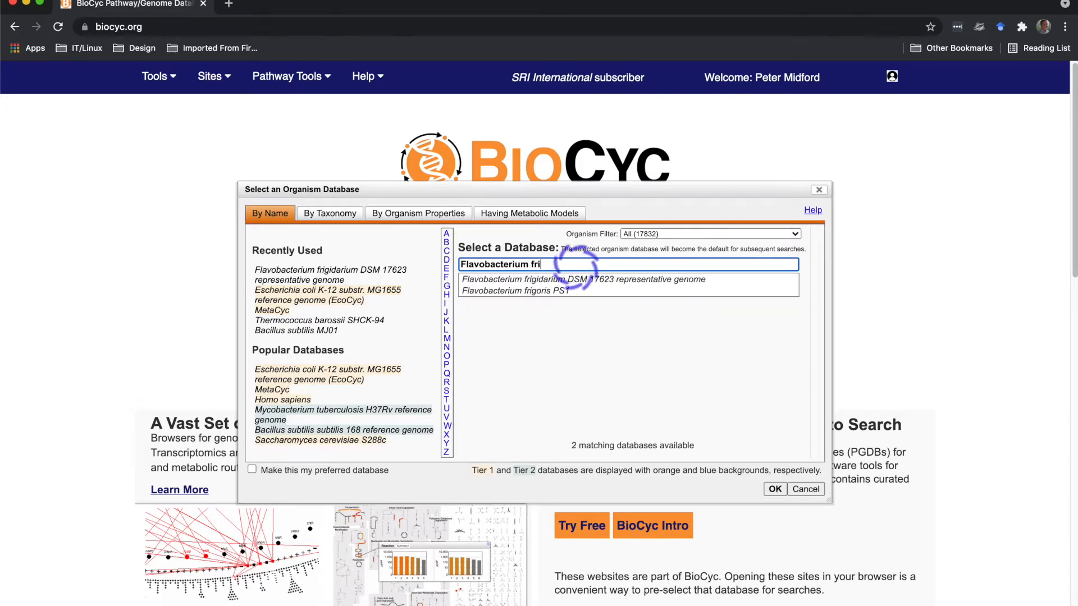
{"action": "left_click", "coordinate": [582, 279]}
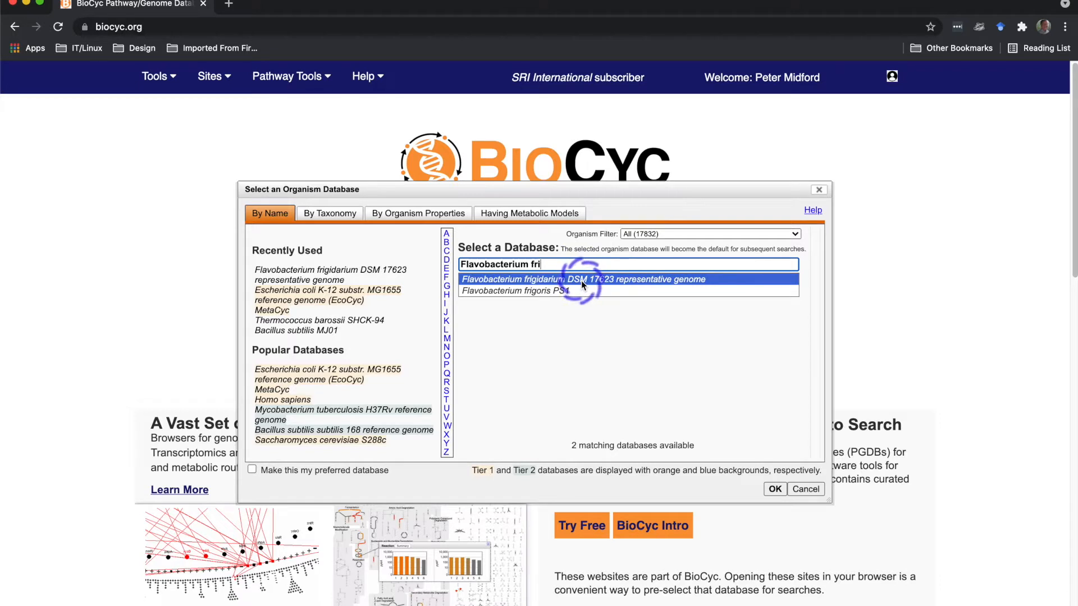
{"action": "left_click", "coordinate": [582, 279]}
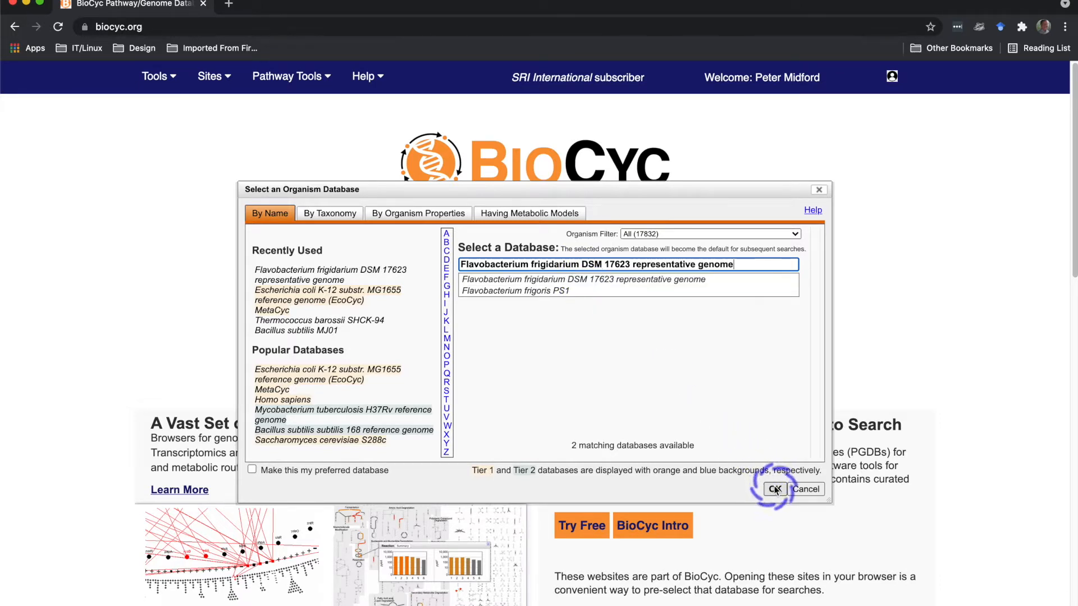
{"action": "left_click", "coordinate": [775, 489]}
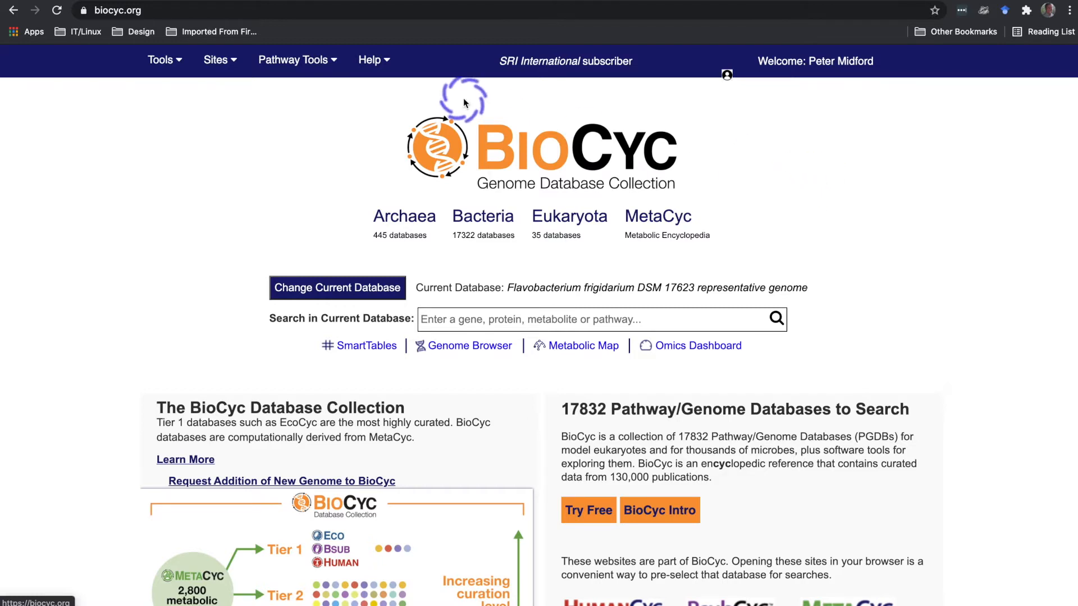
- Open Summary Statistics and scroll through the contig, pathway, enzyme and compound counts
{"action": "left_click", "coordinate": [294, 60]}
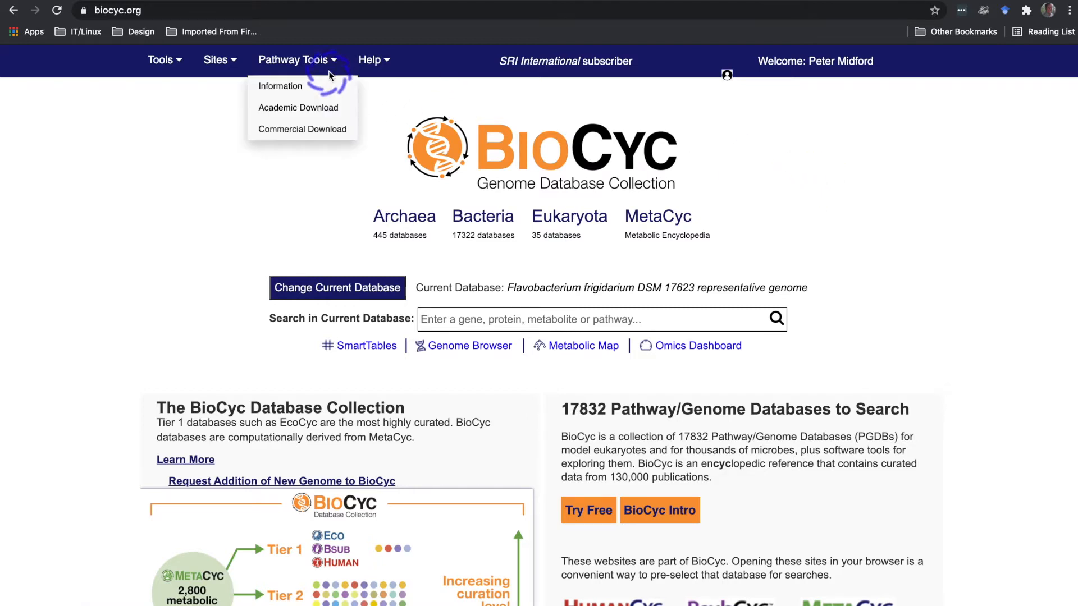
{"action": "left_click", "coordinate": [160, 60]}
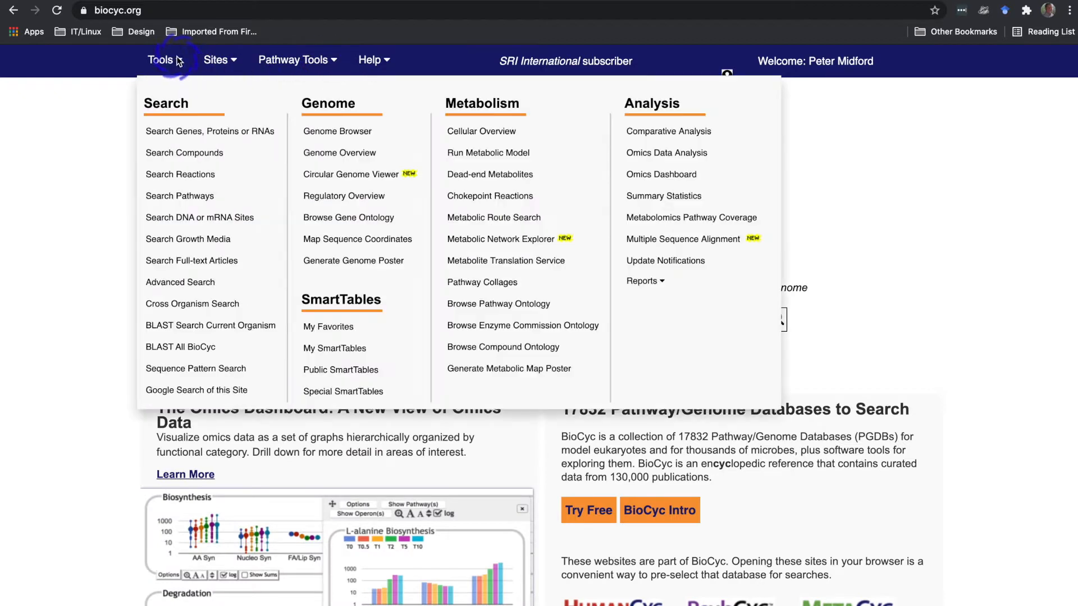
{"action": "mouse_move", "coordinate": [664, 196]}
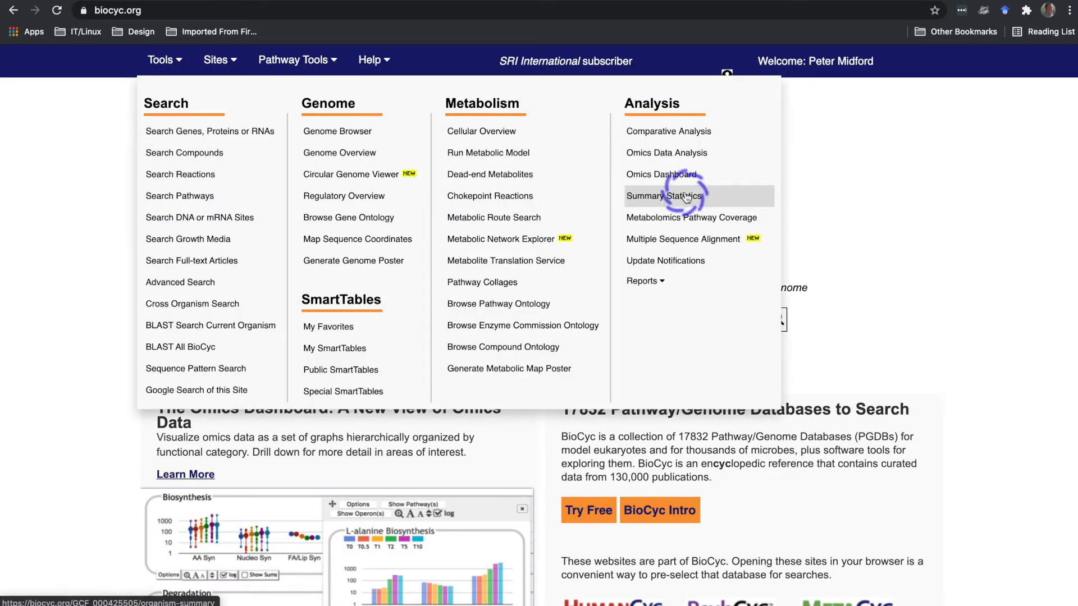
{"action": "left_click", "coordinate": [663, 196]}
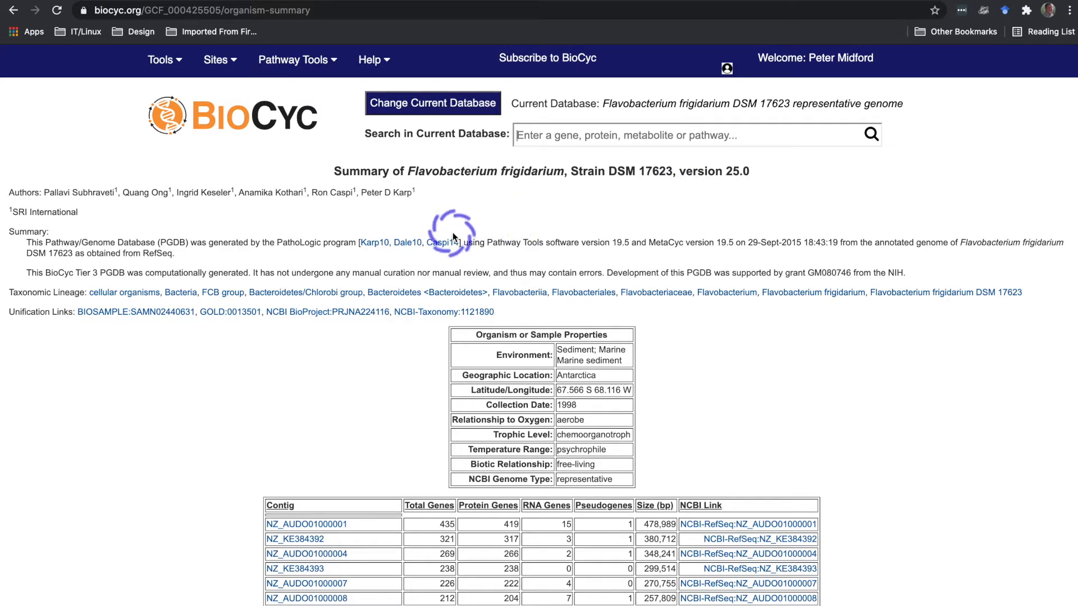
{"action": "mouse_move", "coordinate": [438, 292]}
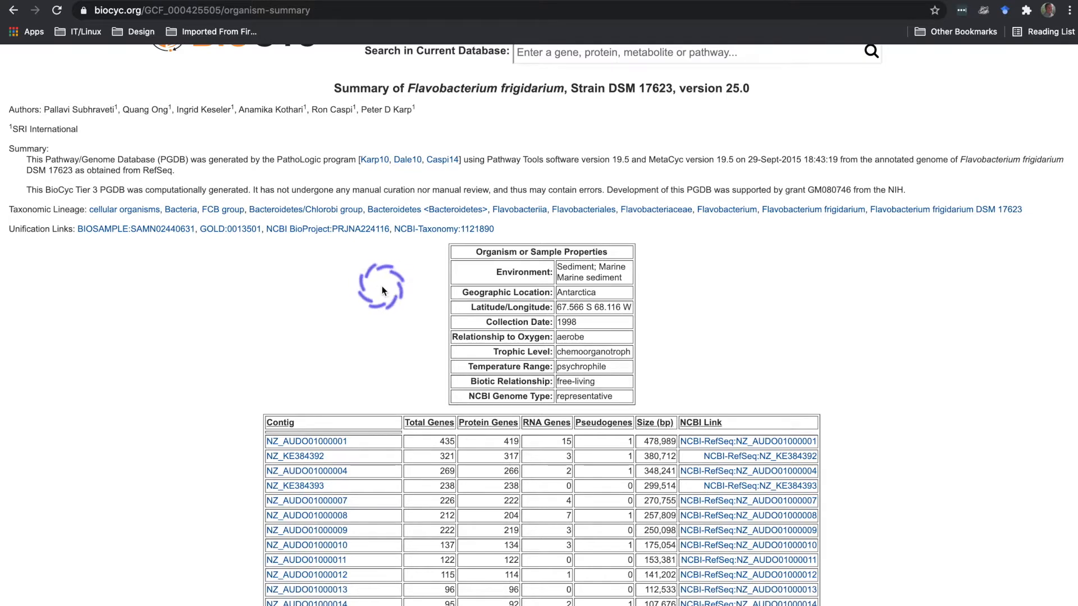
{"action": "scroll", "scroll_direction": "down", "scroll_amount": 3}
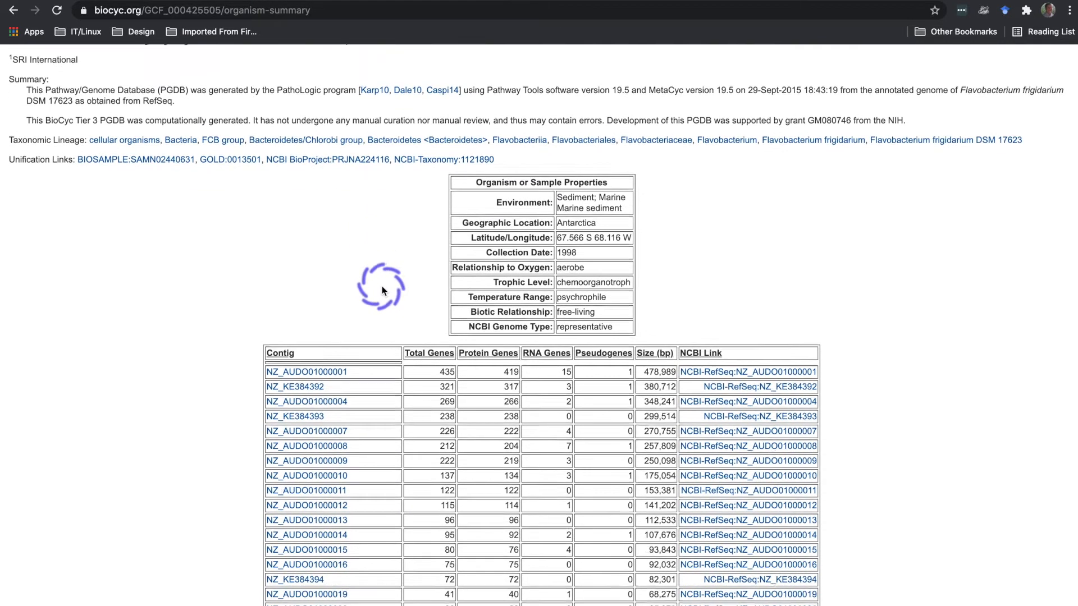
{"action": "scroll", "scroll_direction": "down", "scroll_amount": 3}
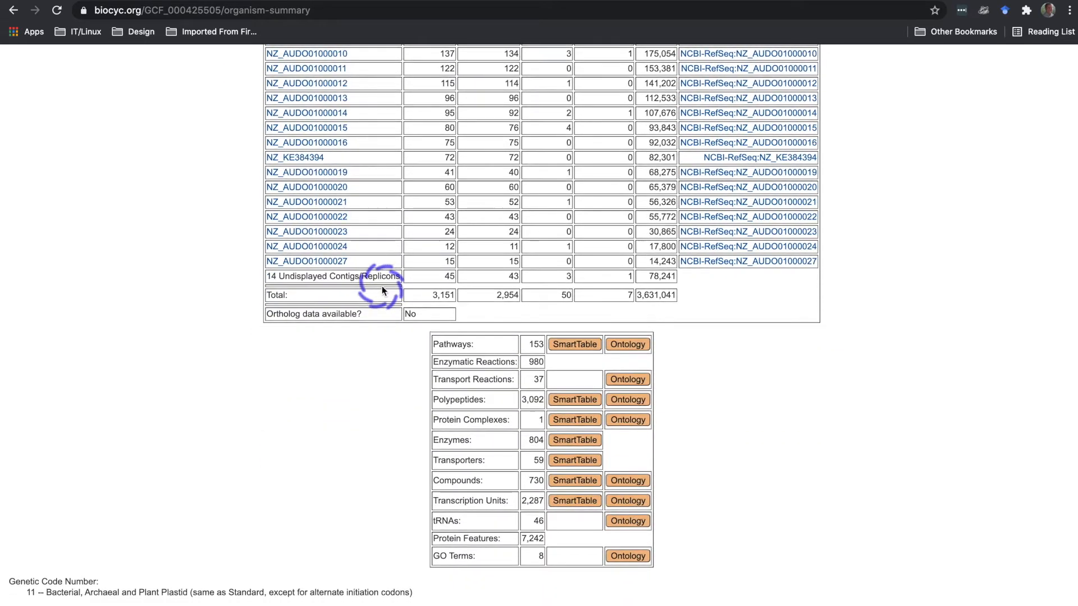
{"action": "scroll", "scroll_direction": "down", "scroll_amount": 3}
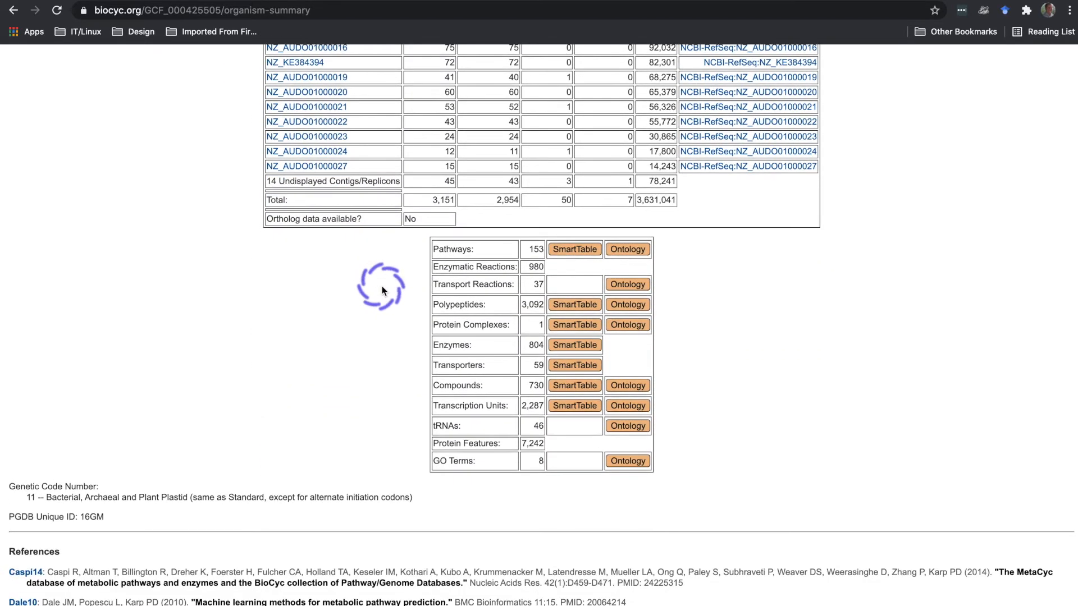
{"action": "scroll", "scroll_direction": "down", "scroll_amount": 3}
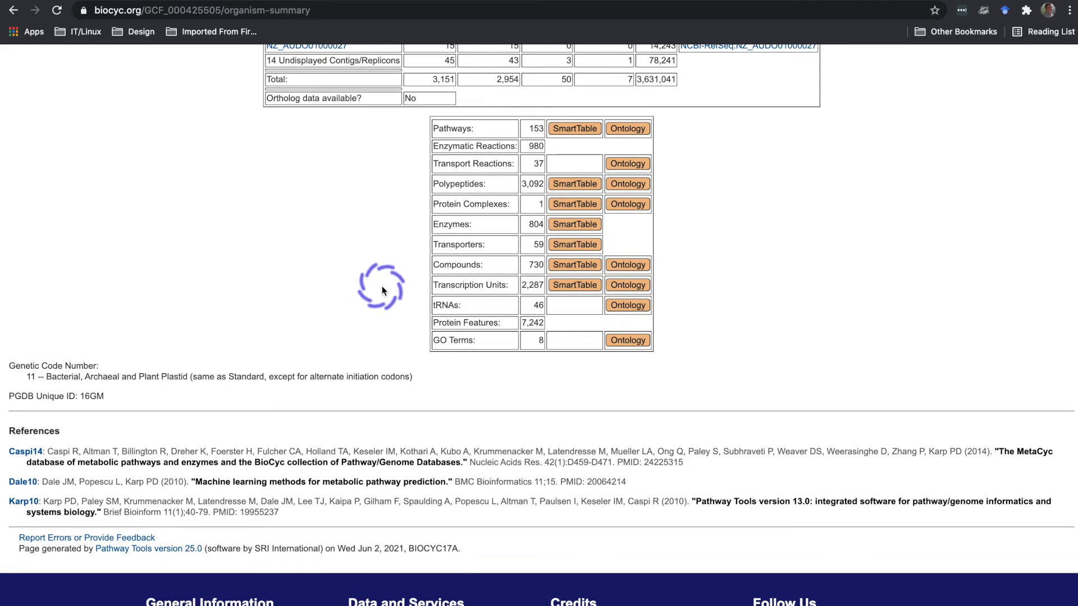
{"action": "scroll", "scroll_direction": "down", "scroll_amount": 3}
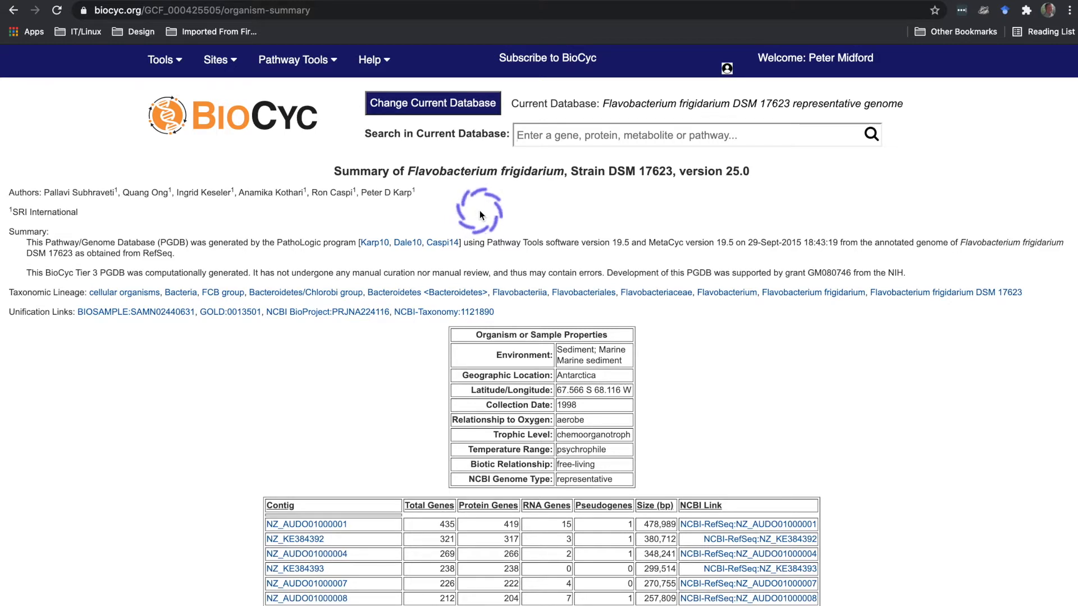
- Search the current database for 'threonine' and jump to the matching compounds
{"action": "left_click", "coordinate": [687, 134]}
{"action": "type", "text": "threonine"}
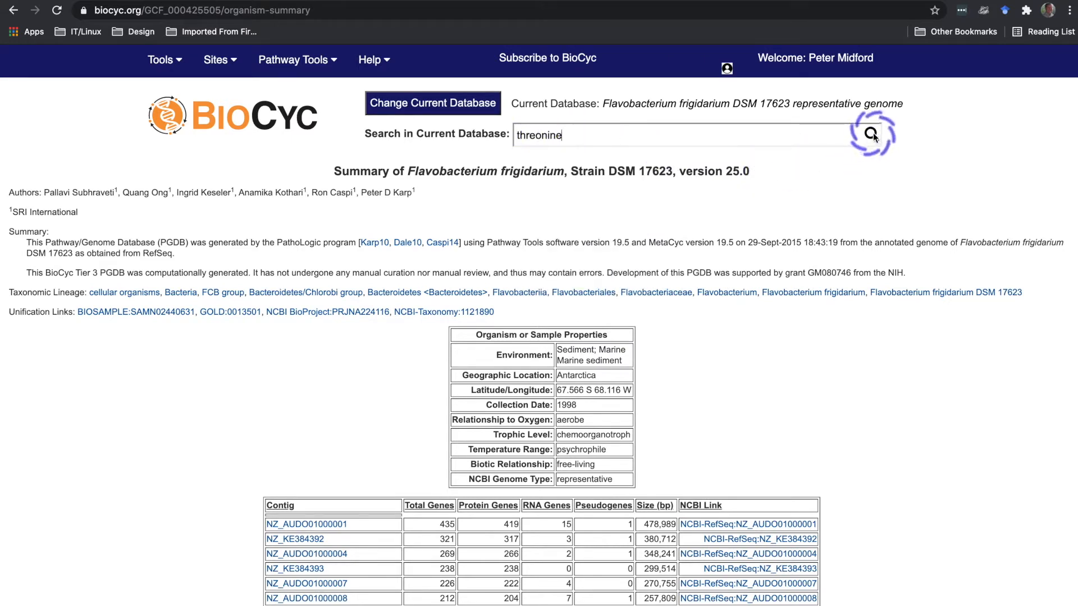
{"action": "left_click", "coordinate": [870, 134]}
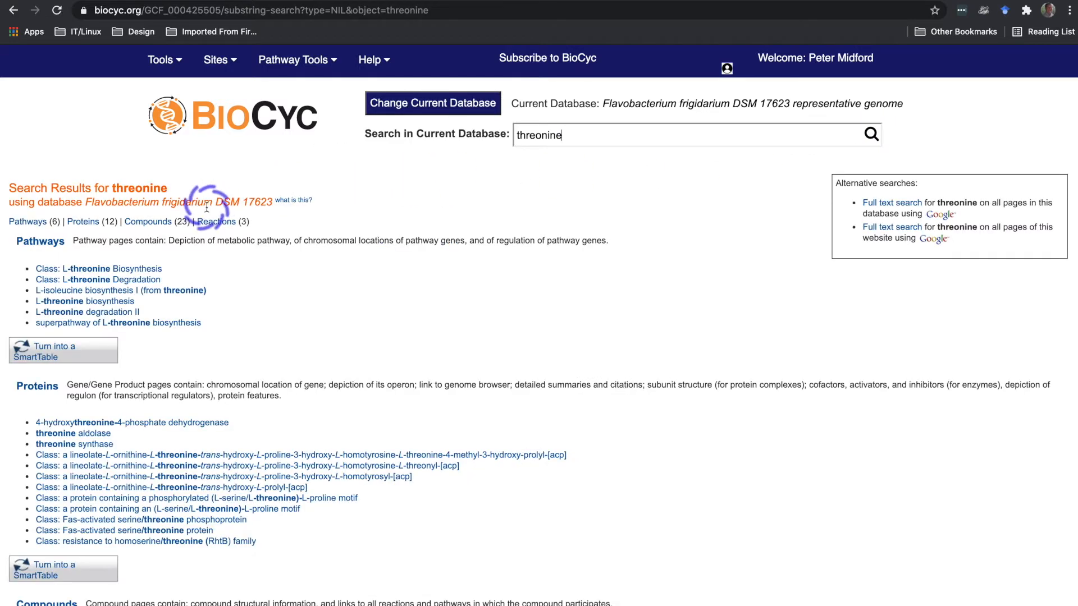
{"action": "mouse_move", "coordinate": [53, 224]}
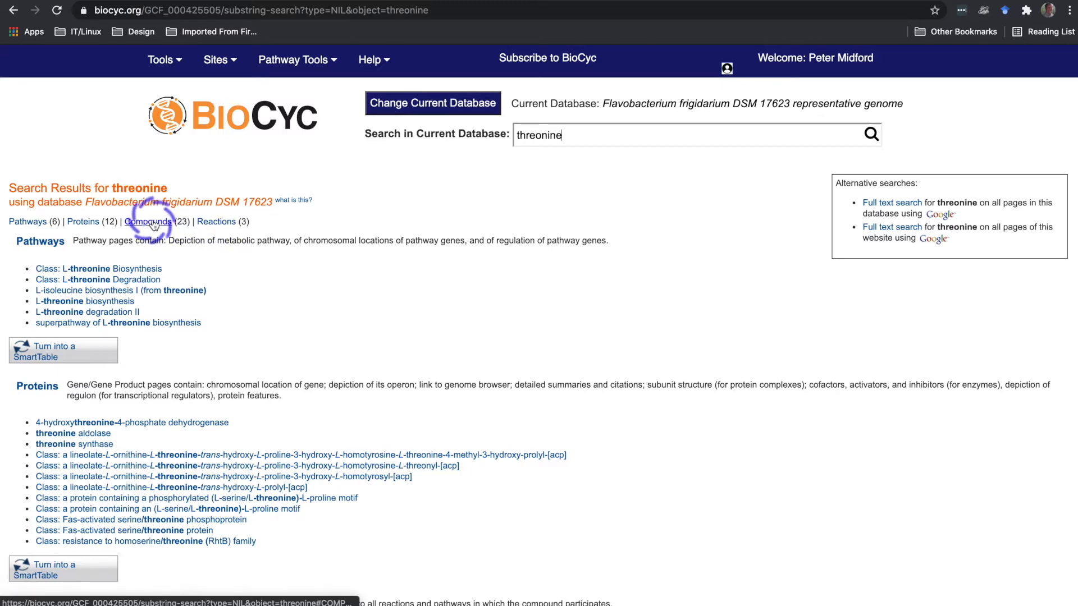
{"action": "left_click", "coordinate": [147, 222]}
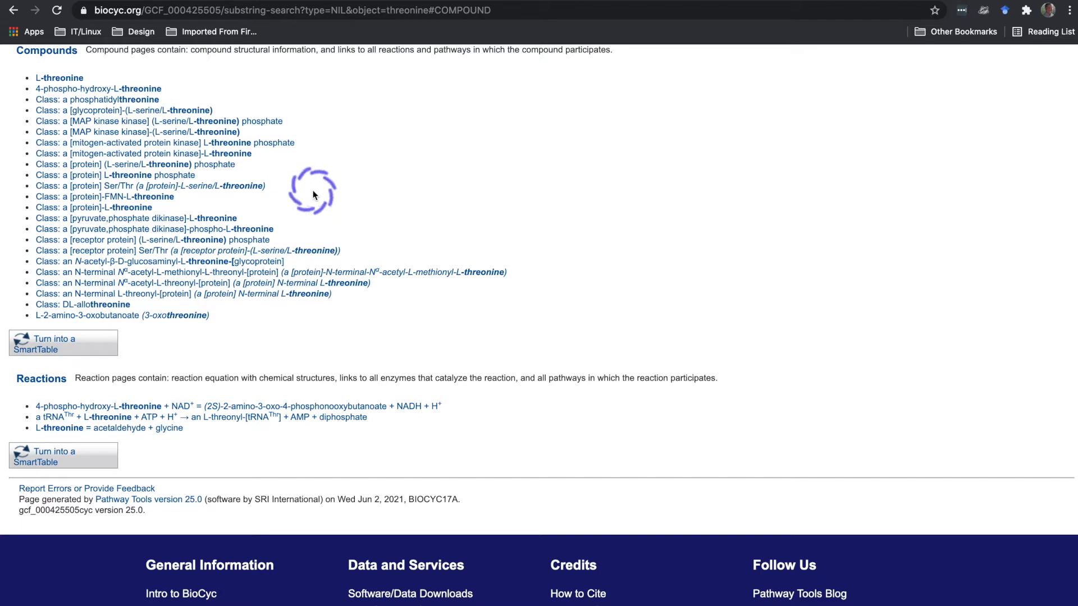
{"action": "mouse_move", "coordinate": [311, 211]}
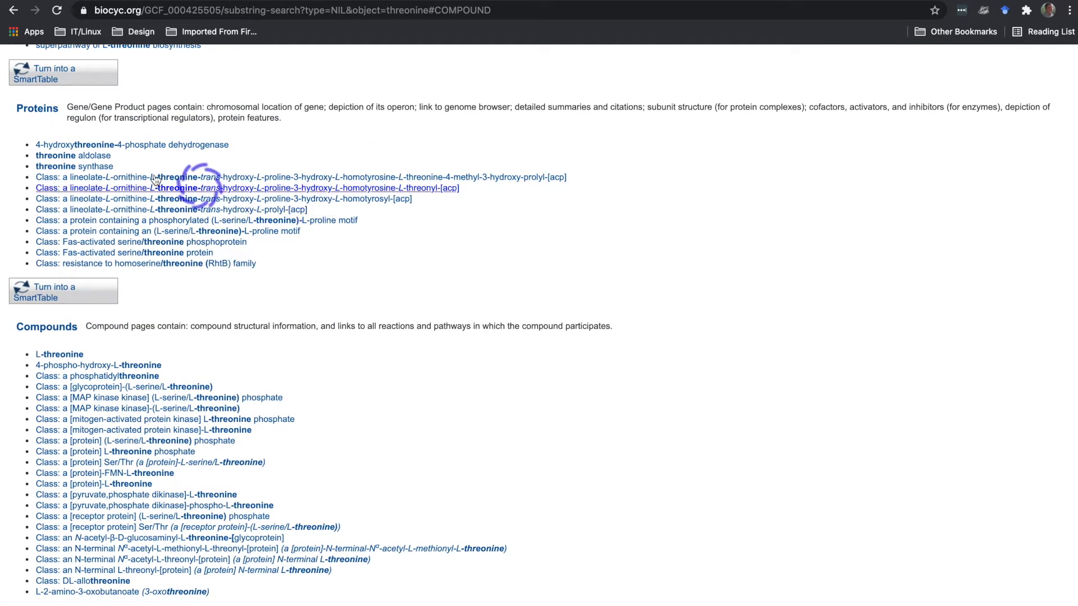
{"action": "mouse_move", "coordinate": [74, 166]}
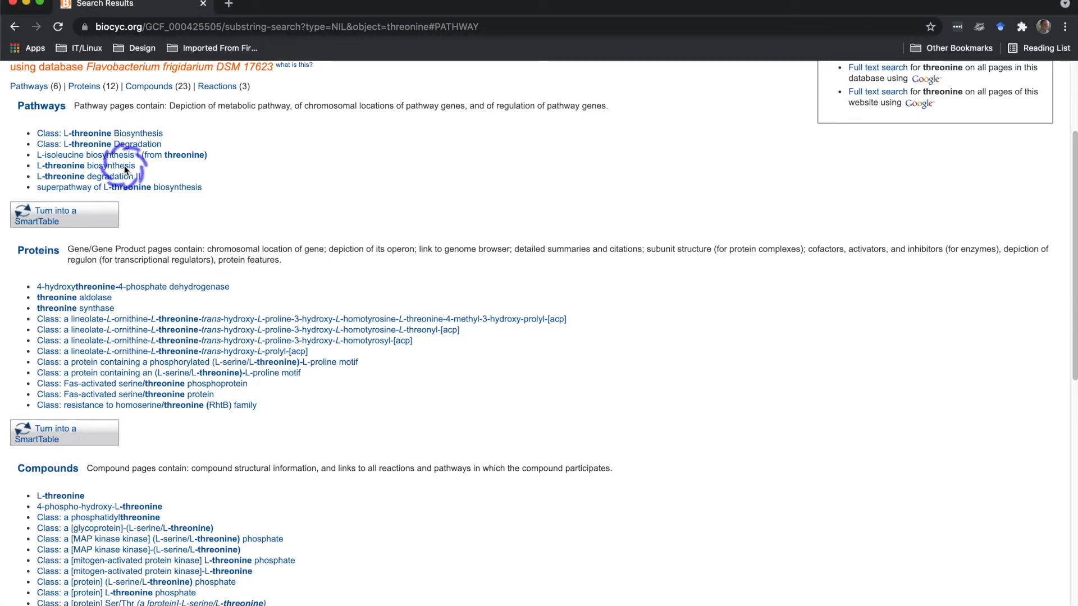
- Open the L-threonine biosynthesis pathway from the search results
{"action": "left_click", "coordinate": [86, 166]}
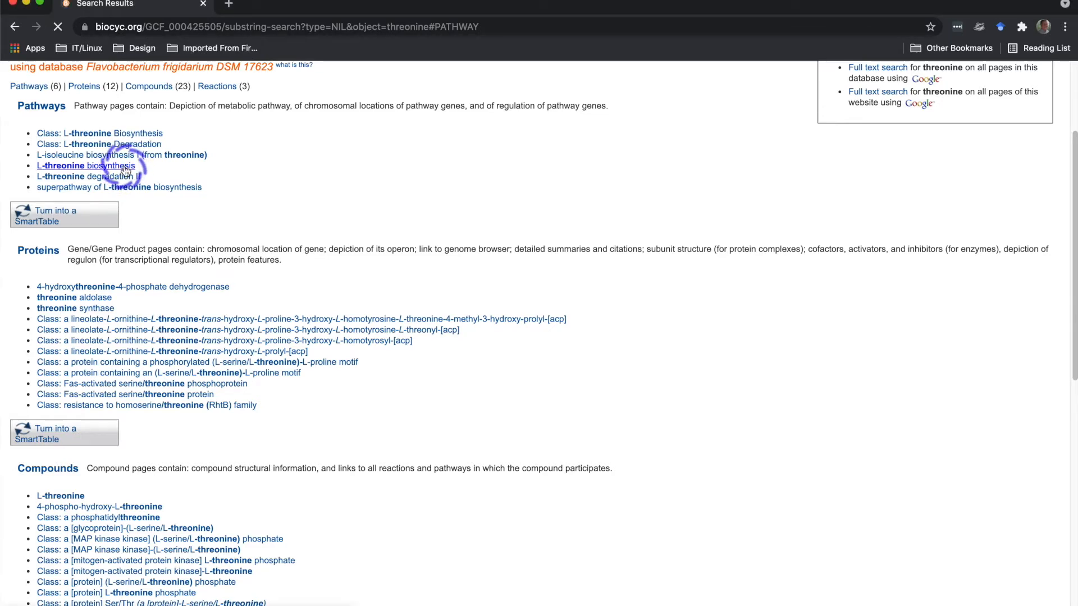
{"action": "left_click", "coordinate": [85, 166]}
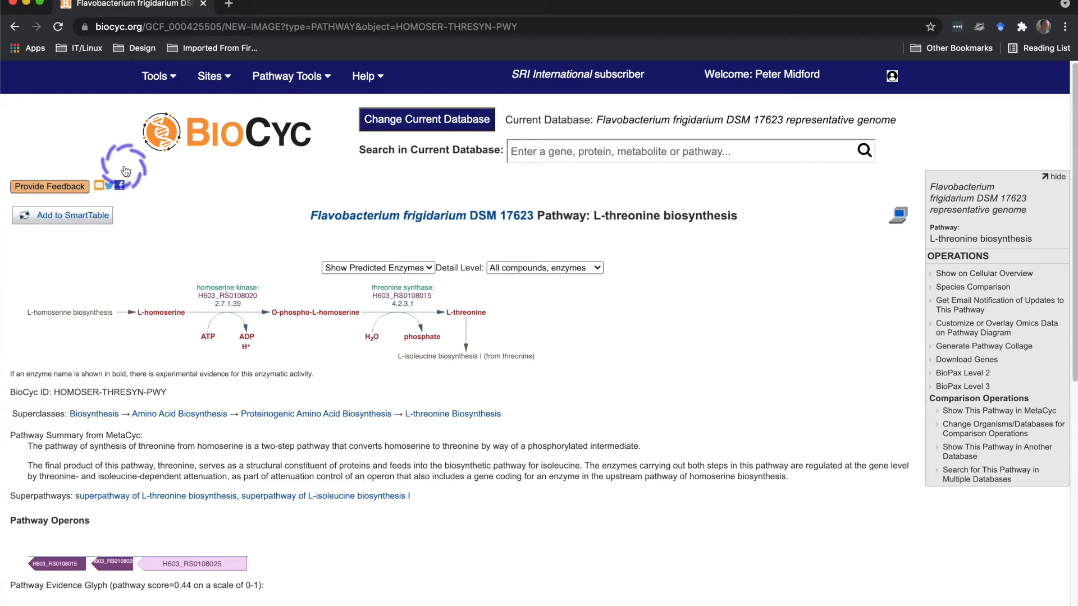
{"action": "left_click", "coordinate": [156, 76]}
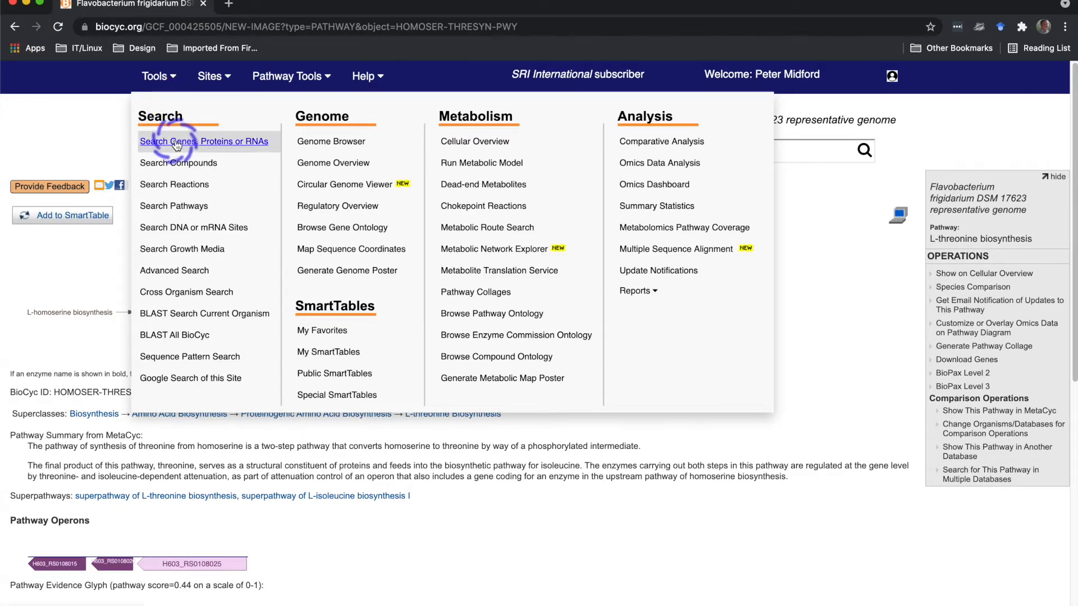
- List all 50 RNAs, sort by gene, and open tRNA-Leu gene H603_RS0111345
{"action": "left_click", "coordinate": [204, 141]}
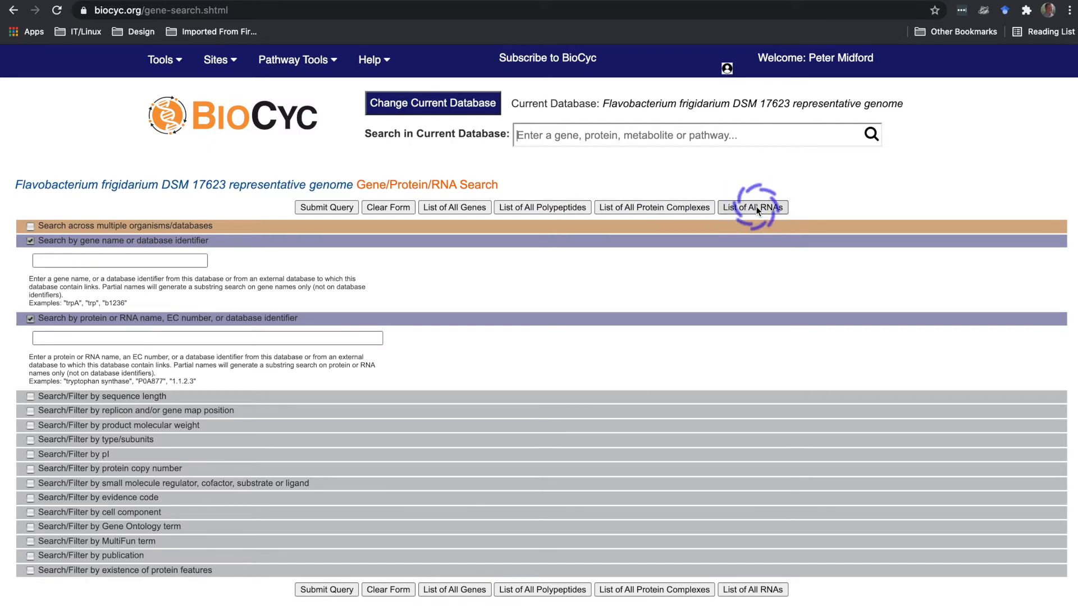
{"action": "left_click", "coordinate": [752, 207]}
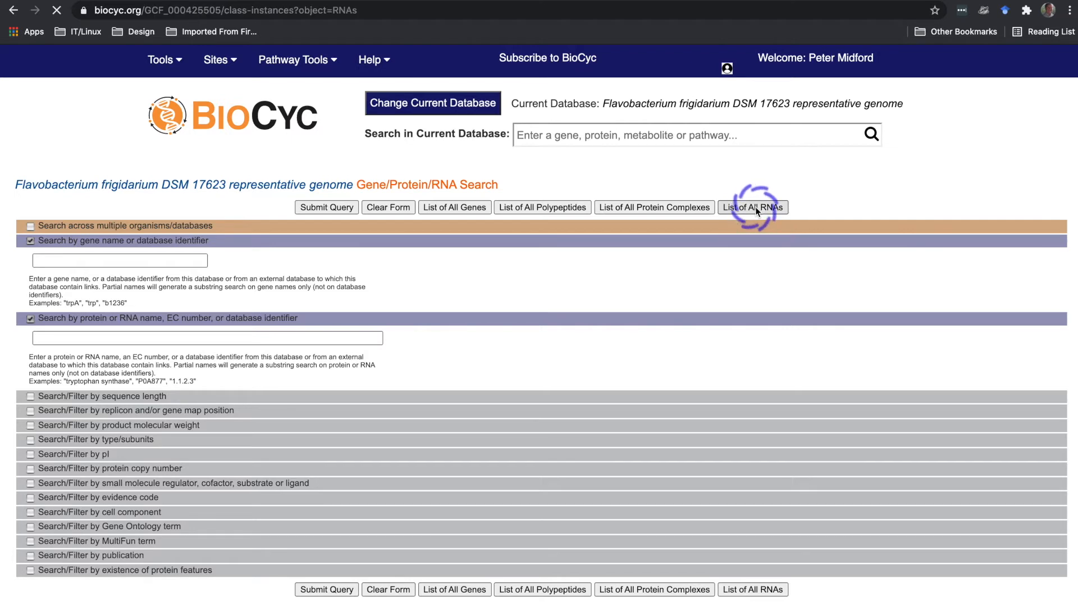
{"action": "left_click", "coordinate": [752, 207]}
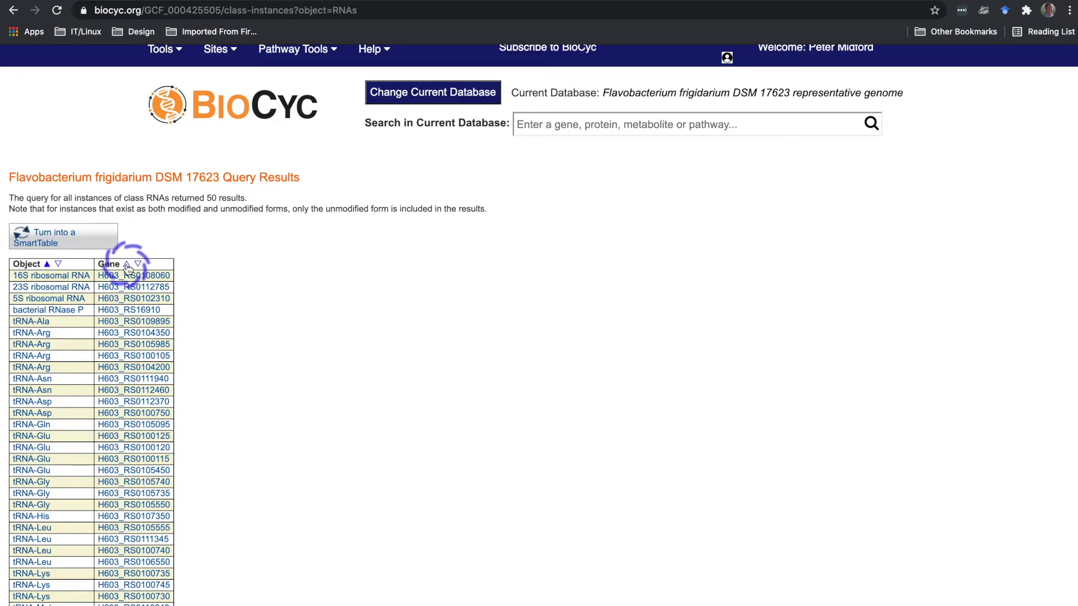
{"action": "left_click", "coordinate": [136, 264]}
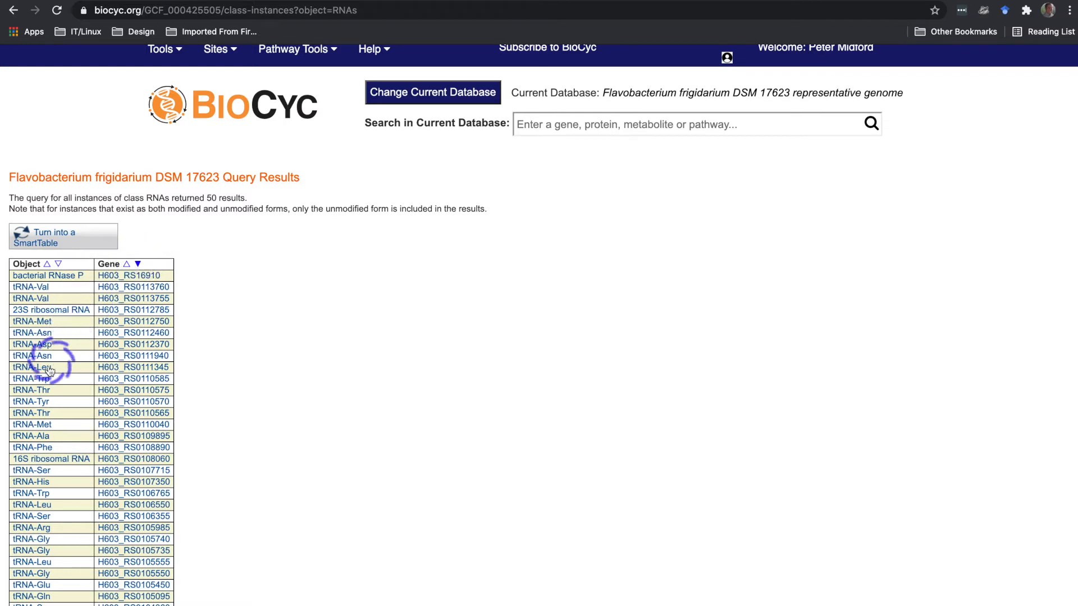
{"action": "left_click", "coordinate": [31, 367]}
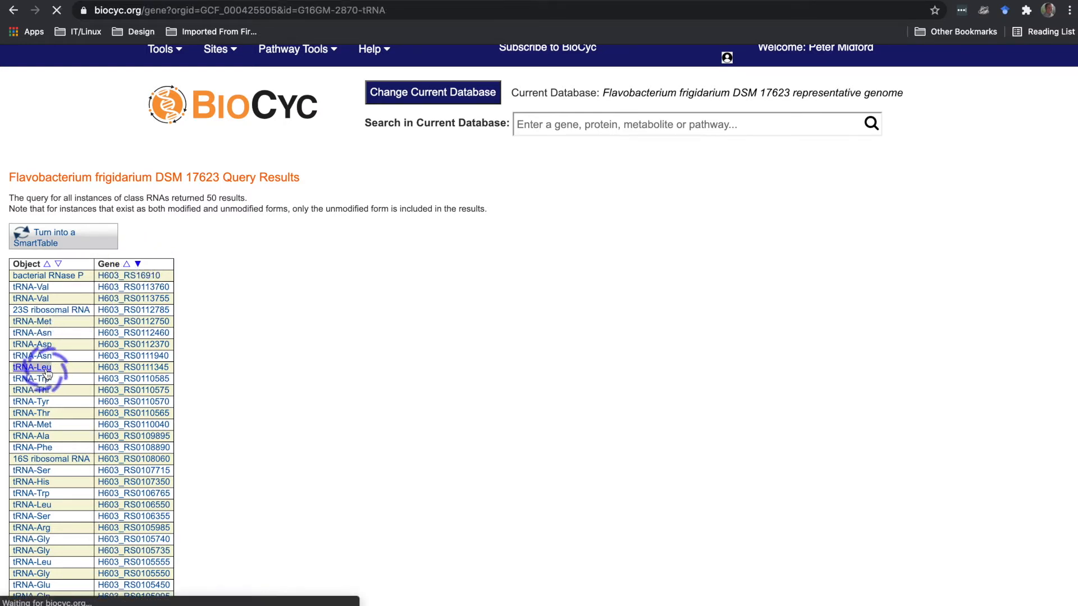
{"action": "left_click", "coordinate": [31, 367]}
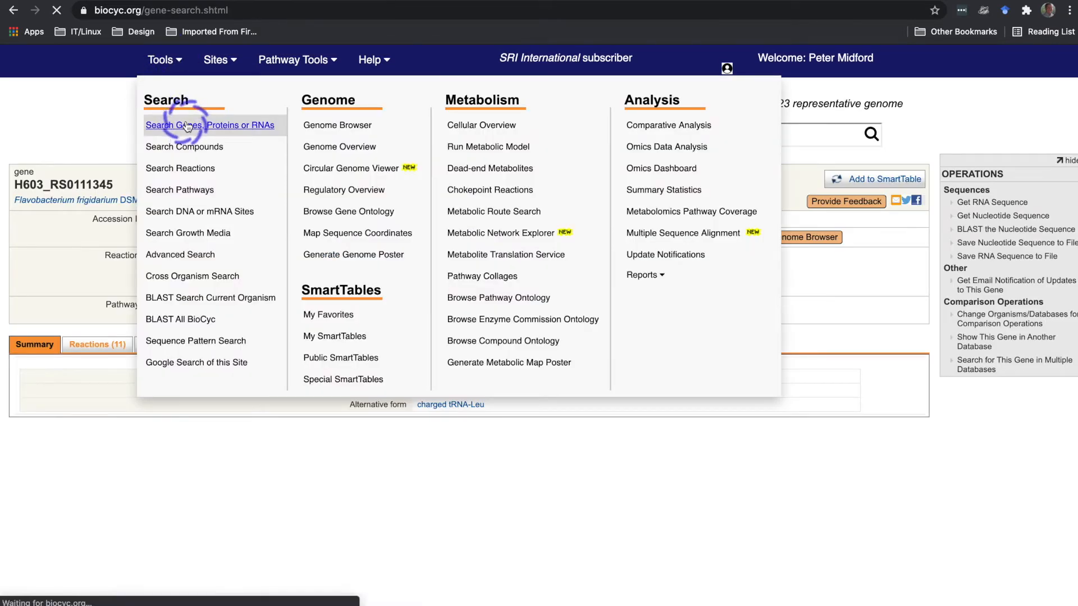
- Search genes by protein name 'thr' and open the threonine aldolase gene H603_RS0115370
{"action": "left_click", "coordinate": [209, 125]}
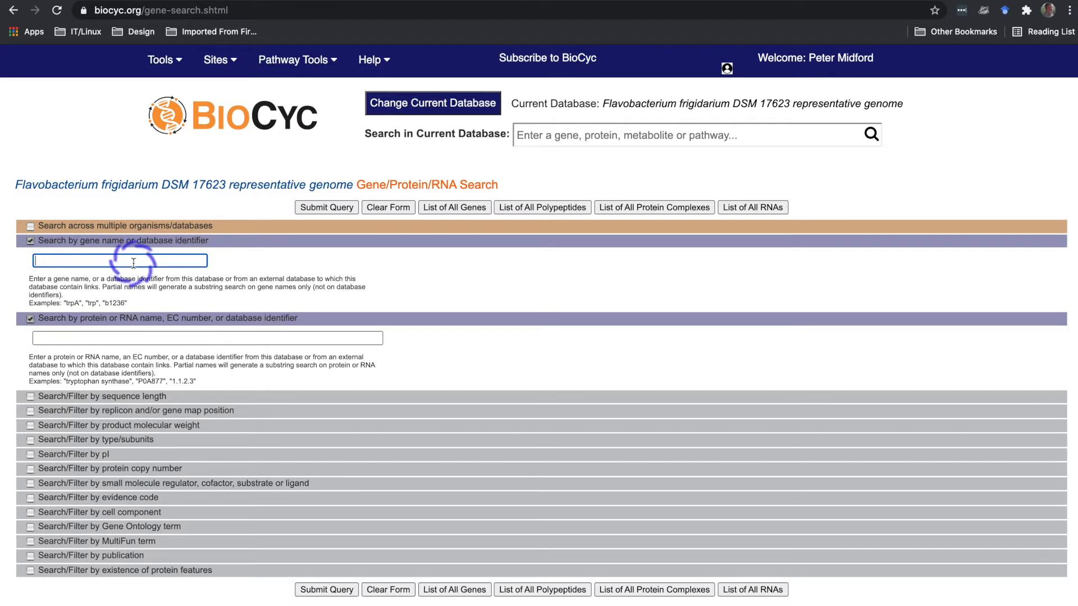
{"action": "type", "text": "hem"}
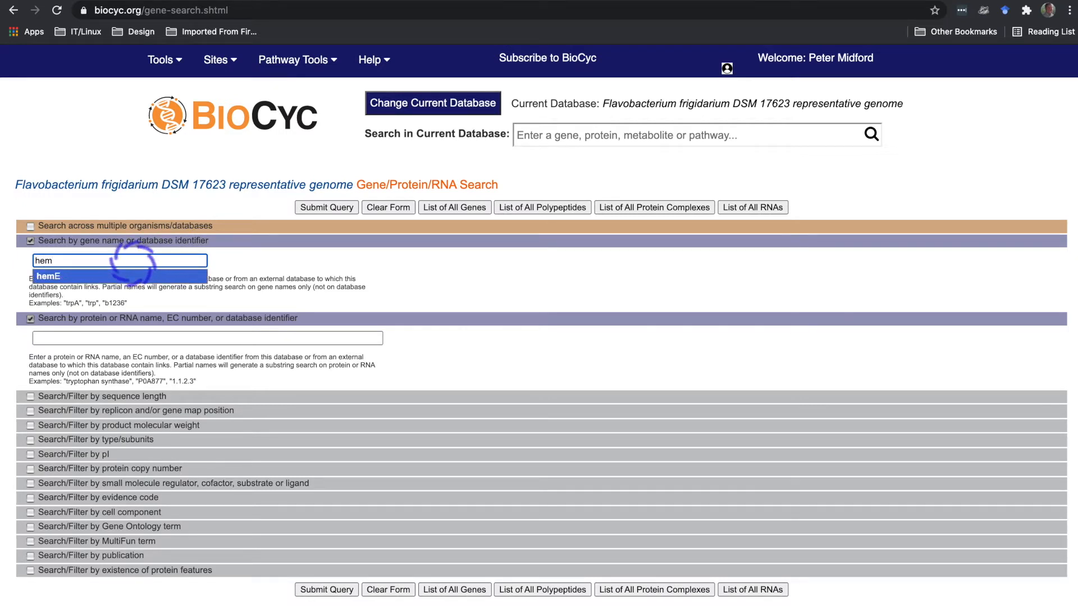
{"action": "mouse_move", "coordinate": [126, 276]}
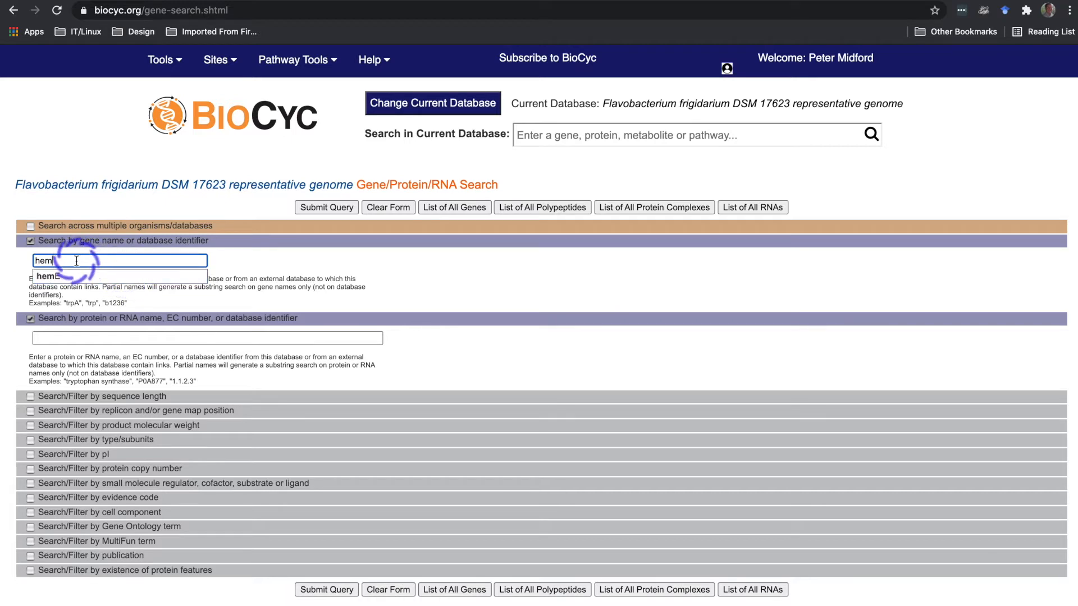
{"action": "left_click", "coordinate": [206, 338]}
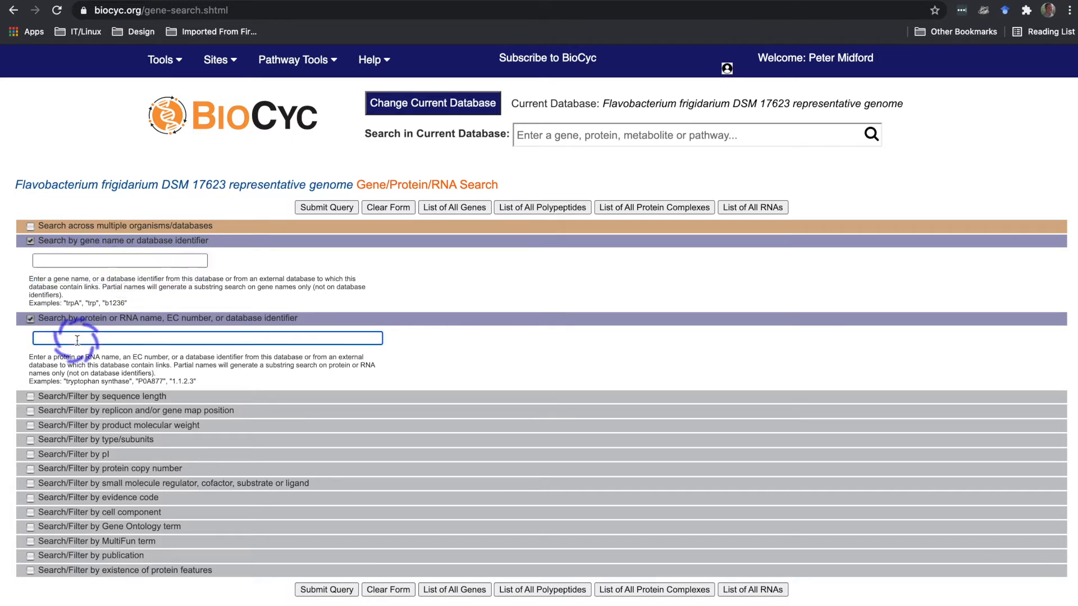
{"action": "type", "text": "thr"}
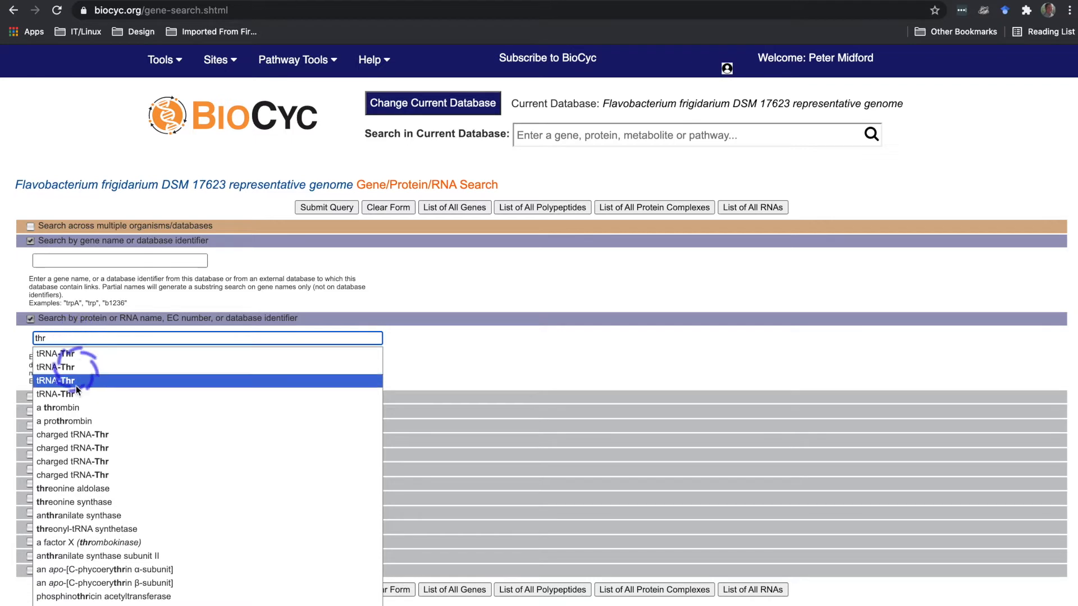
{"action": "left_click", "coordinate": [73, 488]}
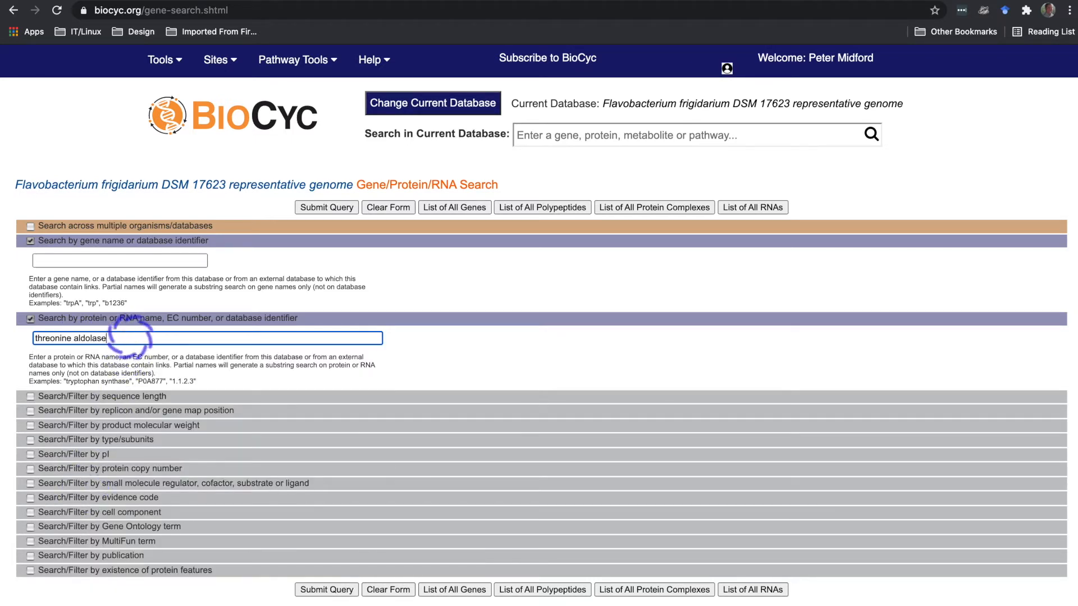
{"action": "left_click", "coordinate": [326, 207]}
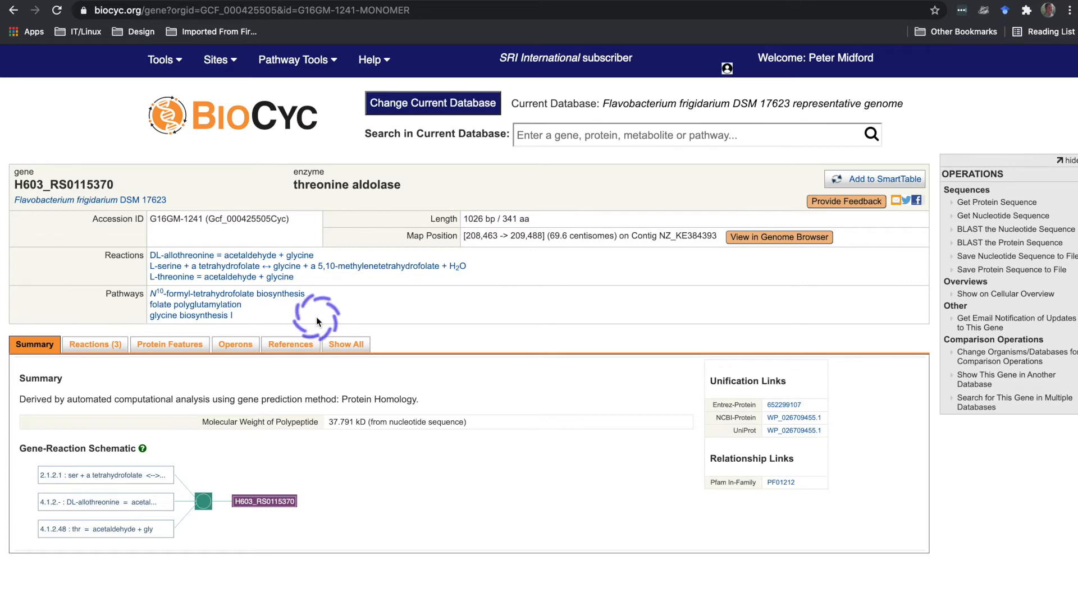
- Return to the search form and bring up the organism database chooser
{"action": "left_click", "coordinate": [13, 10]}
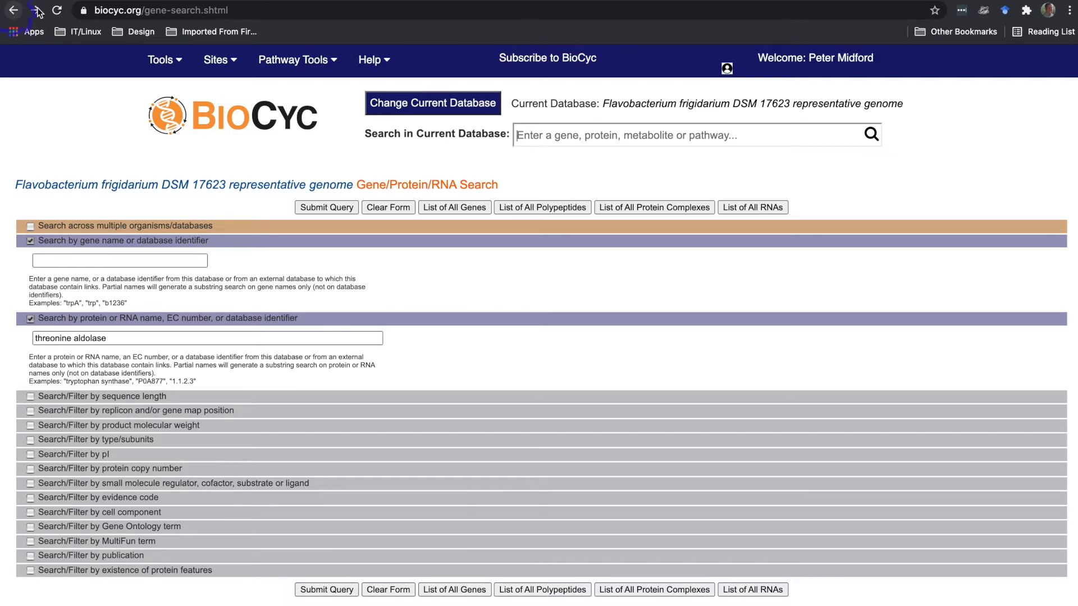
{"action": "left_click", "coordinate": [432, 104]}
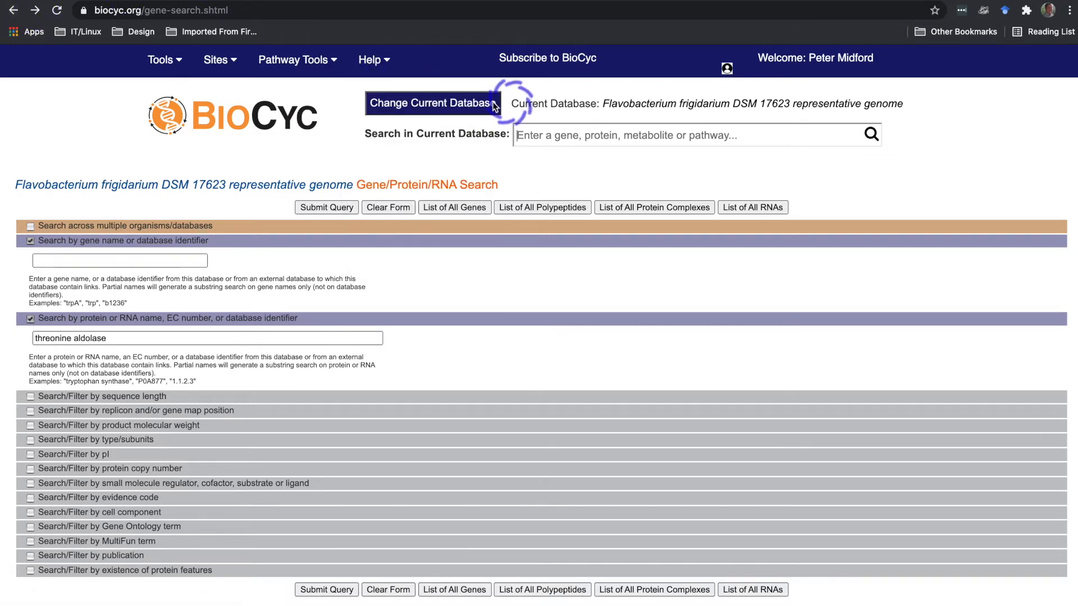
{"action": "left_click", "coordinate": [431, 103]}
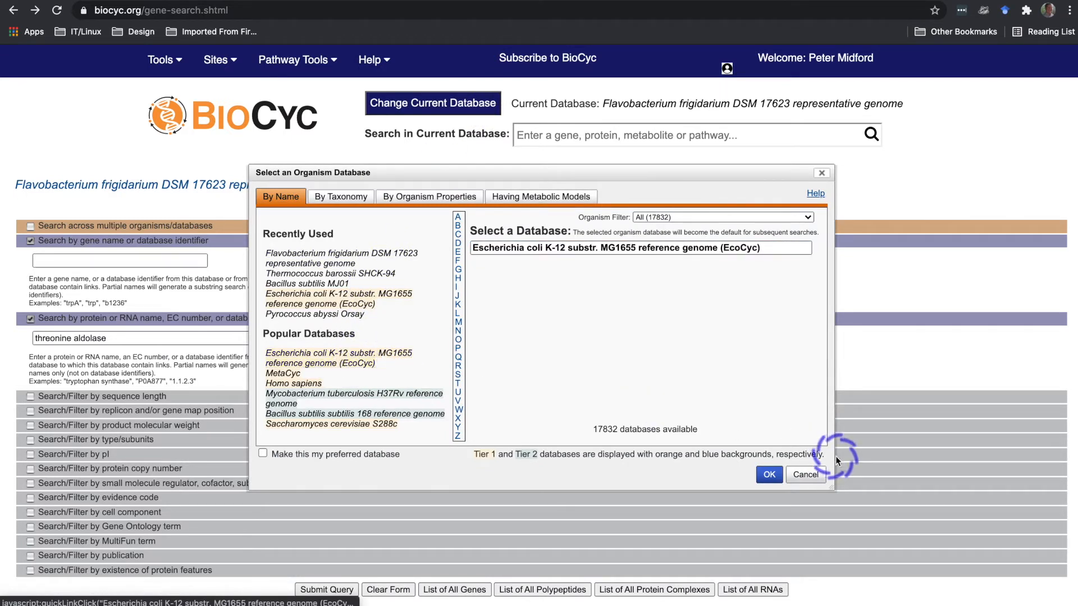
- Pick Escherichia coli K-12 substr. MG1655 from Popular Databases
{"action": "left_click", "coordinate": [768, 475]}
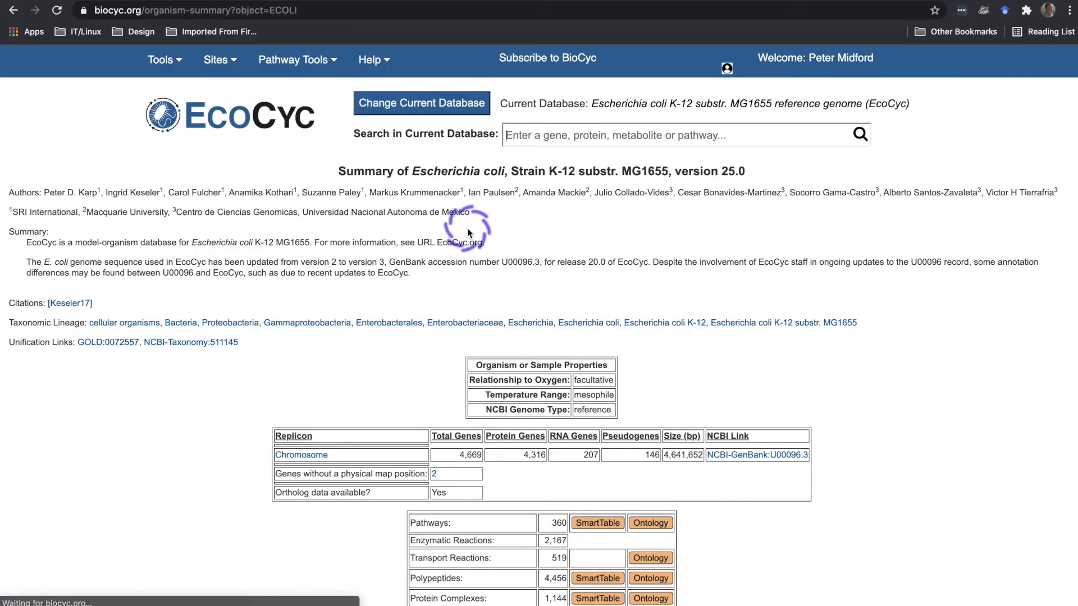
{"action": "left_click", "coordinate": [160, 60]}
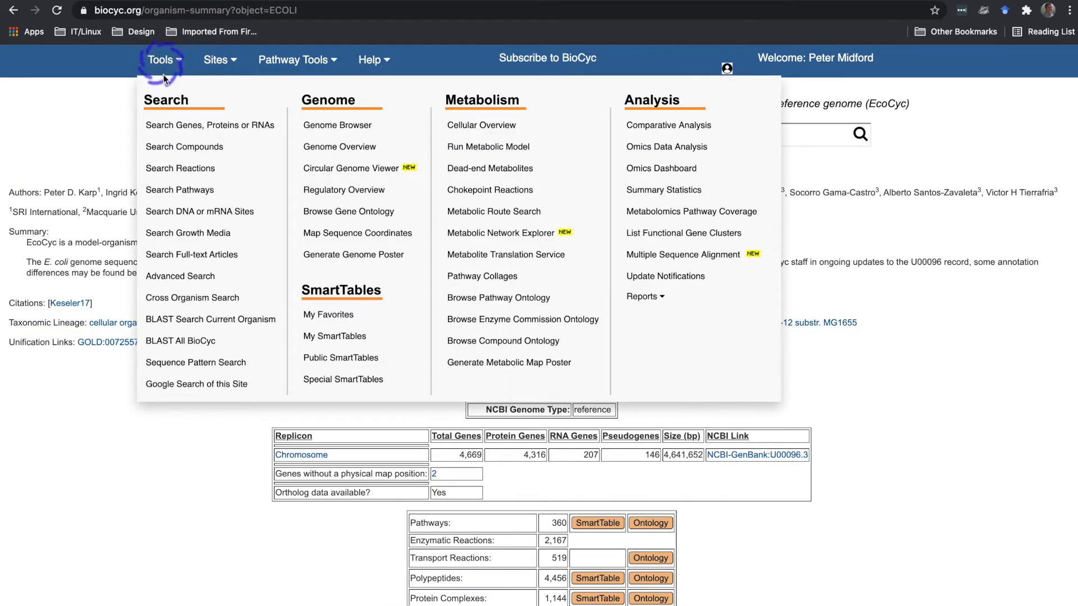
- Filter gene products by sequence length, maximum 100 amino acids, returning 545 results
{"action": "left_click", "coordinate": [210, 124]}
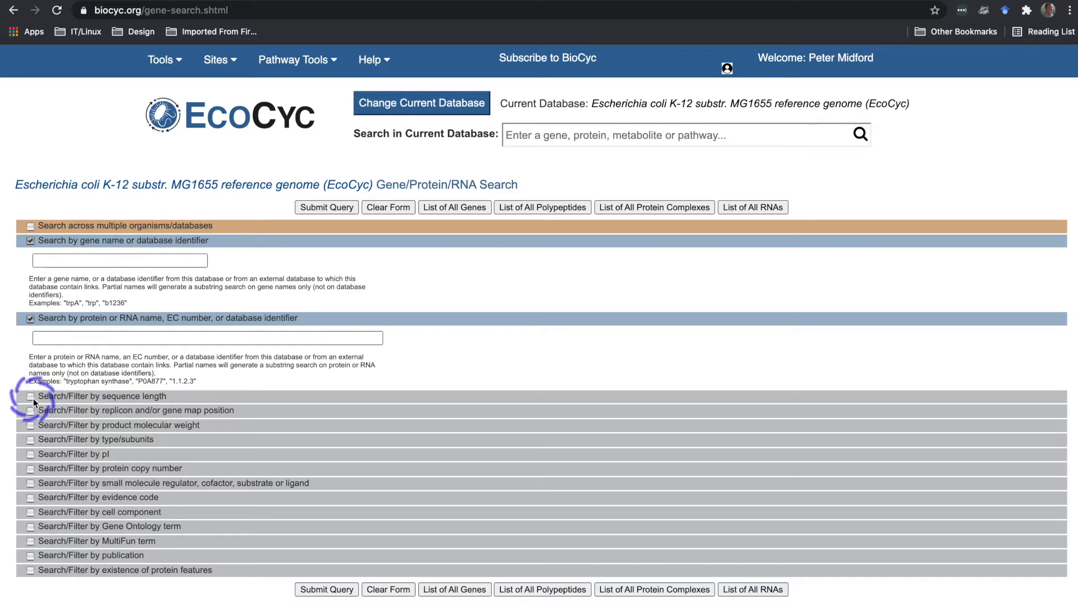
{"action": "left_click", "coordinate": [30, 396]}
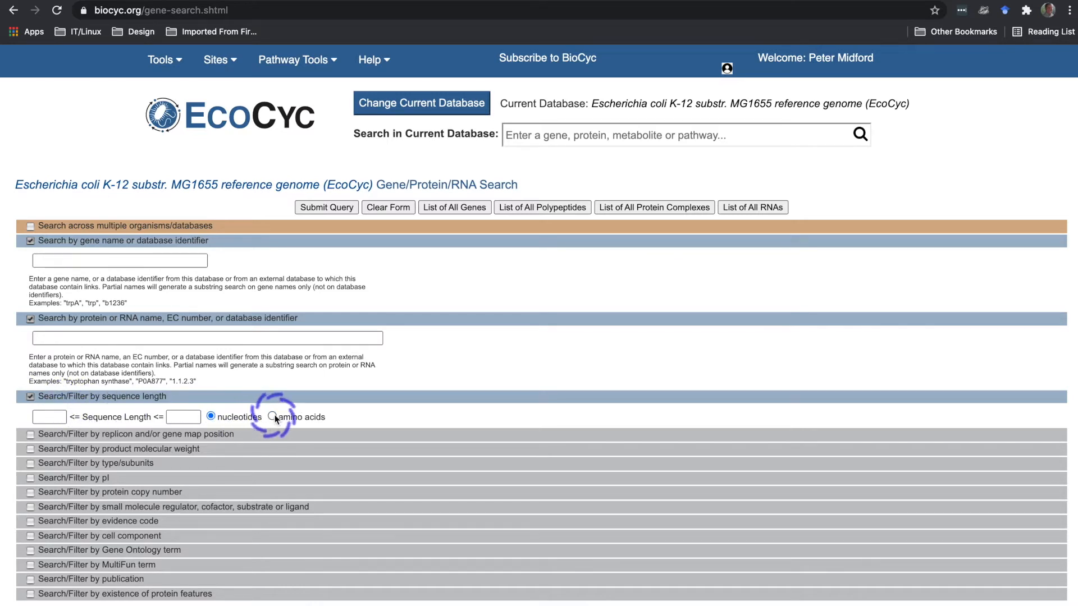
{"action": "left_click", "coordinate": [272, 417]}
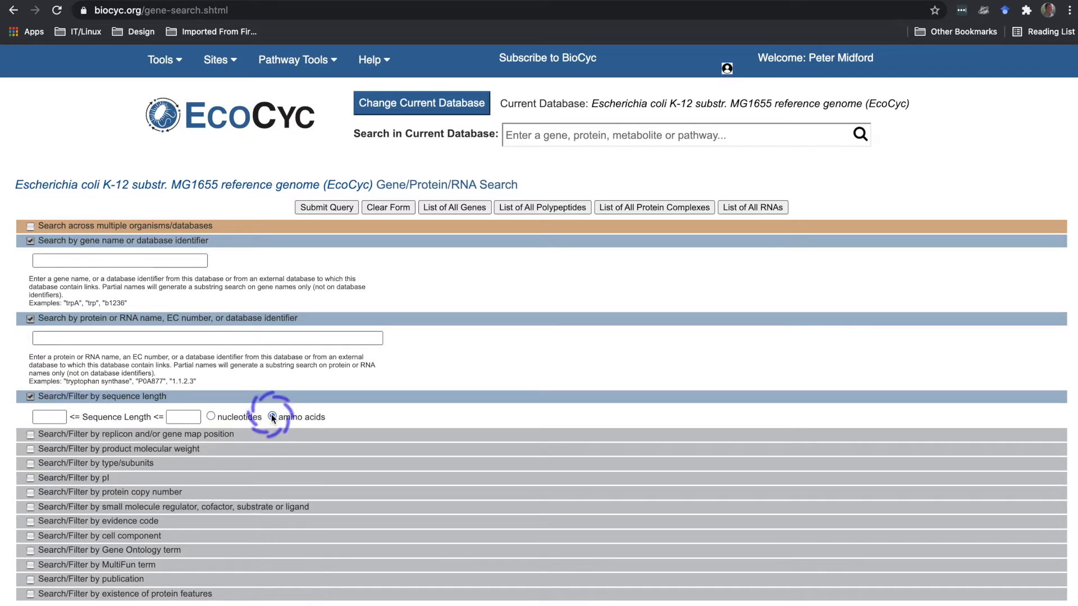
{"action": "left_click", "coordinate": [273, 417]}
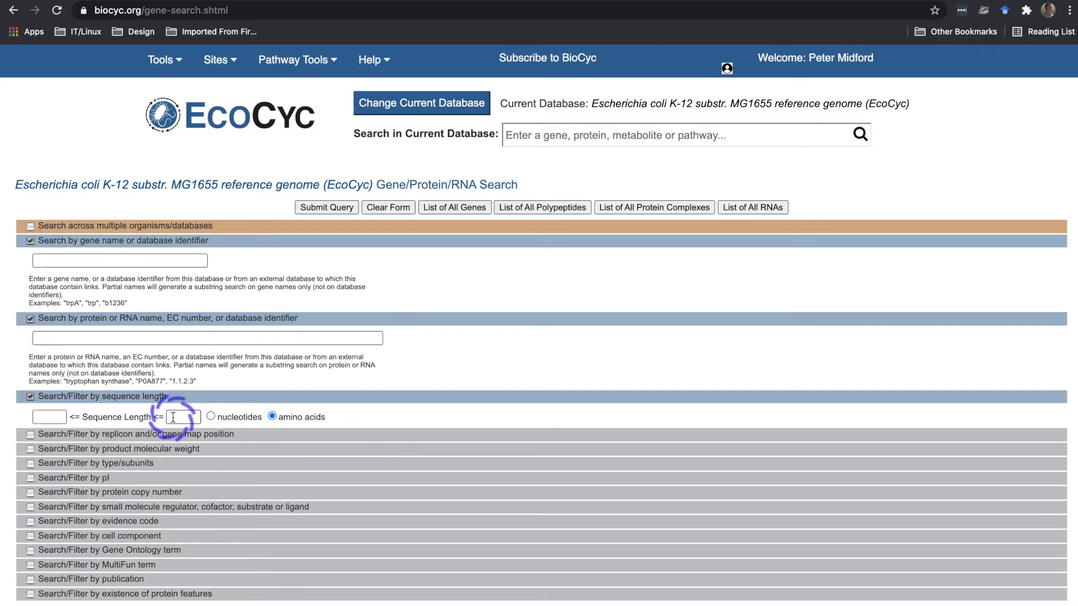
{"action": "type", "text": "100"}
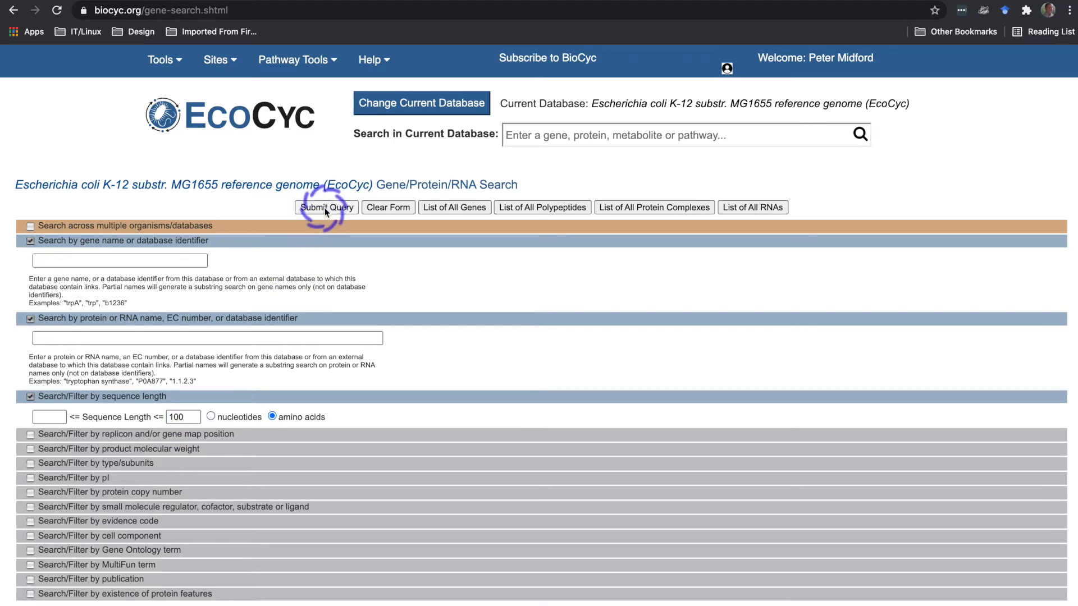
{"action": "left_click", "coordinate": [325, 208]}
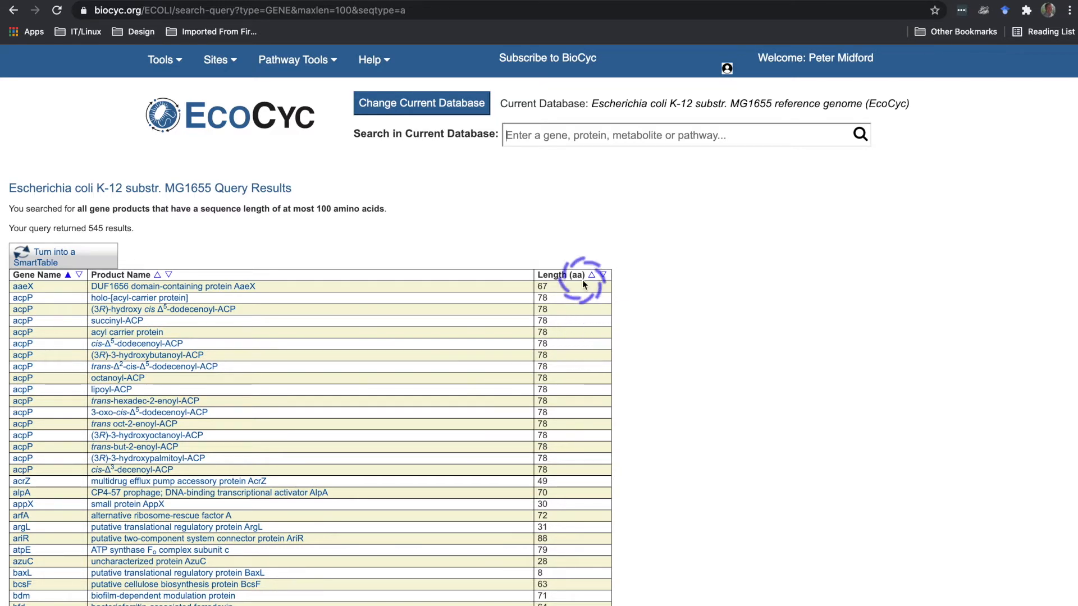
- Sort the 545 results by Length (aa) ascending, then go back to the form
{"action": "left_click", "coordinate": [589, 275]}
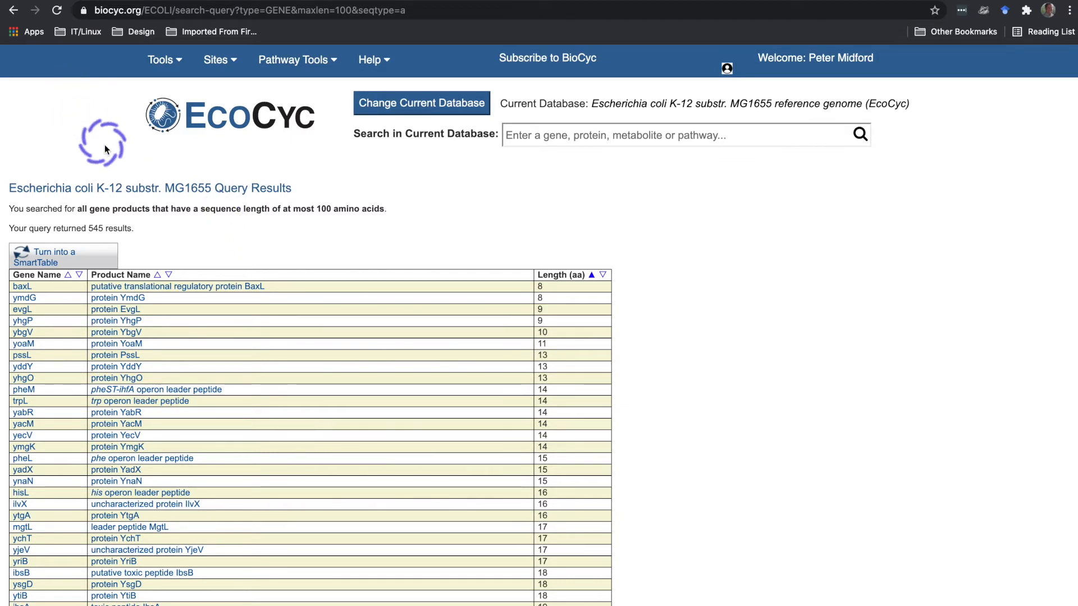
{"action": "left_click", "coordinate": [13, 10]}
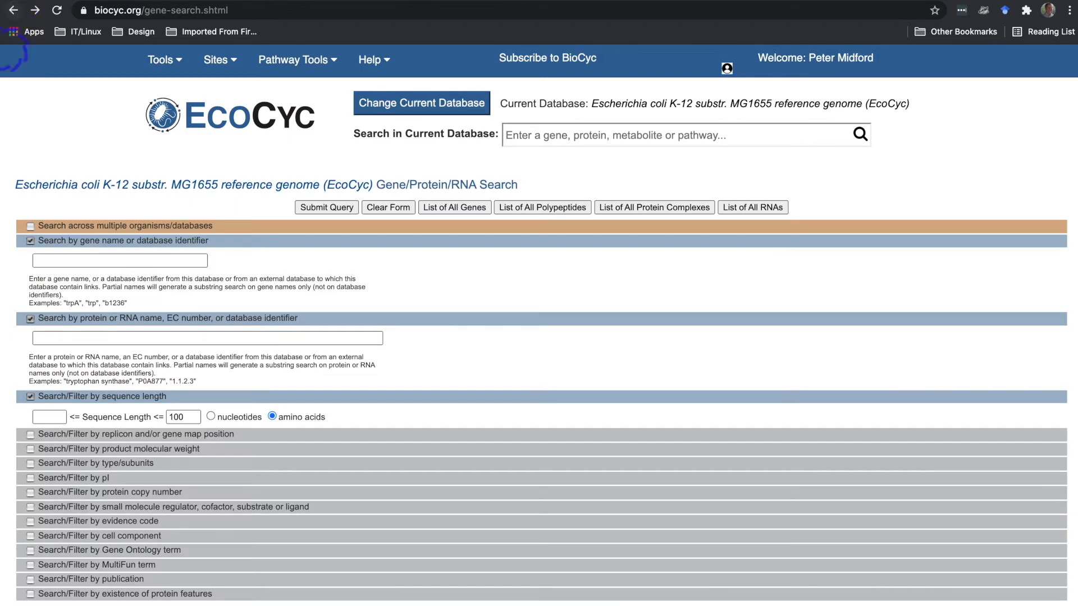
- Clear the length filter, toggle molecular weight off again, and enable the type/subunits filter
{"action": "left_click", "coordinate": [29, 397]}
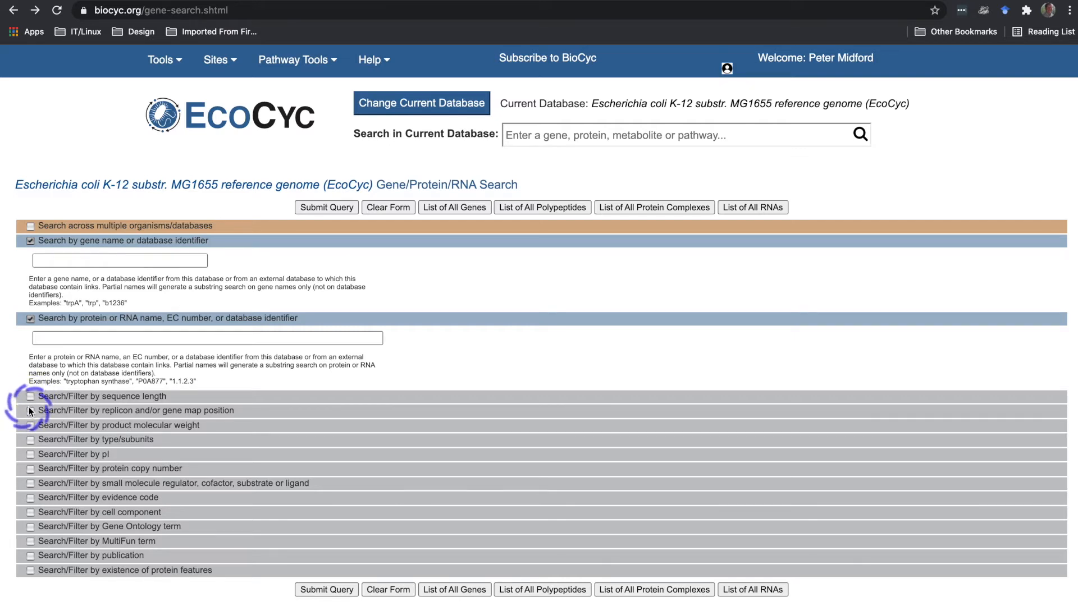
{"action": "left_click", "coordinate": [30, 410]}
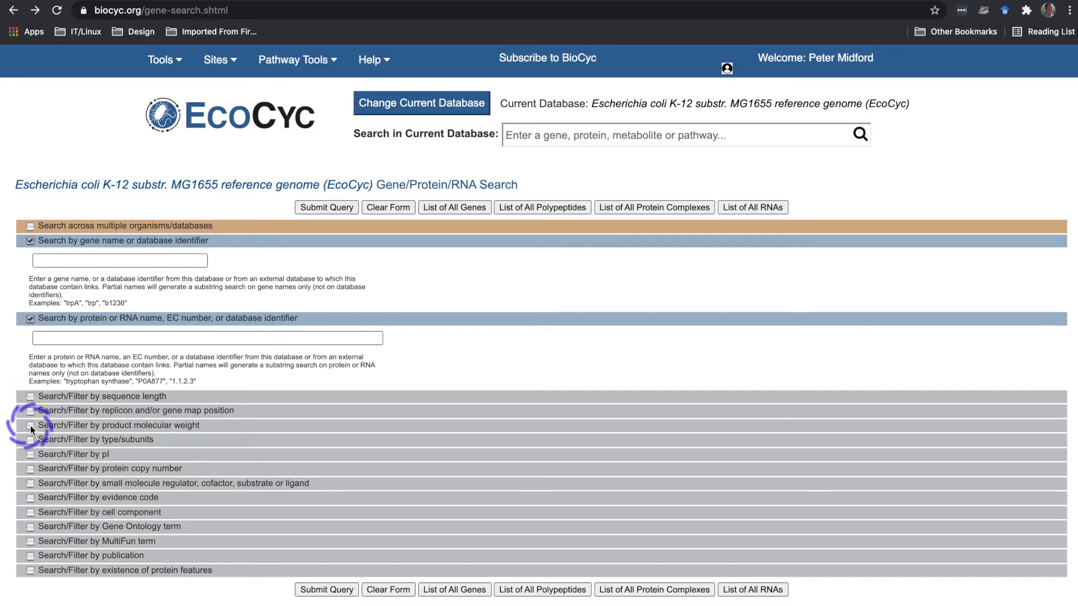
{"action": "left_click", "coordinate": [30, 425]}
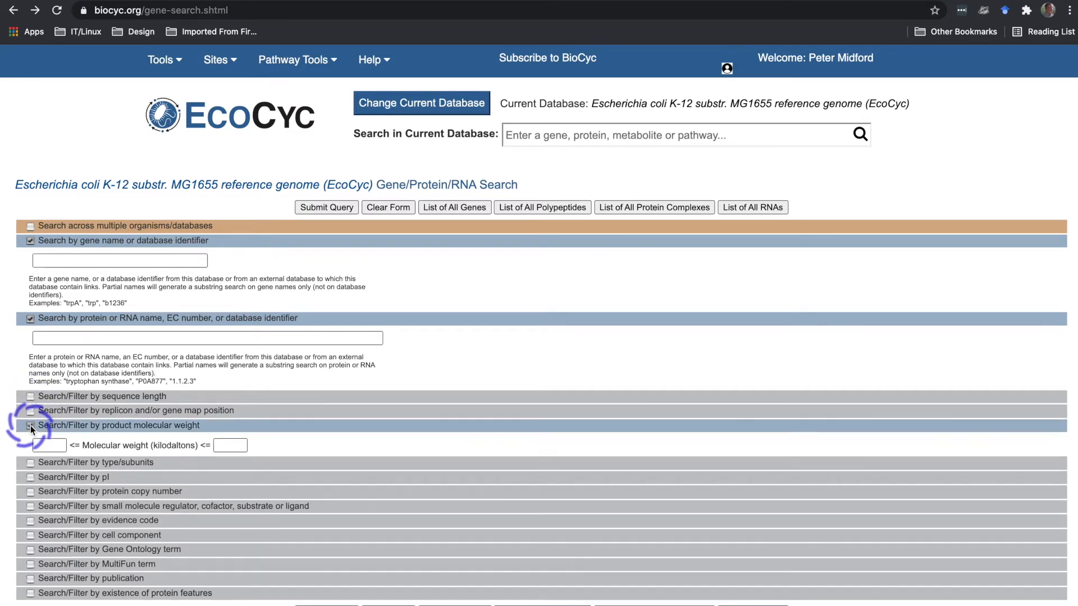
{"action": "left_click", "coordinate": [31, 424]}
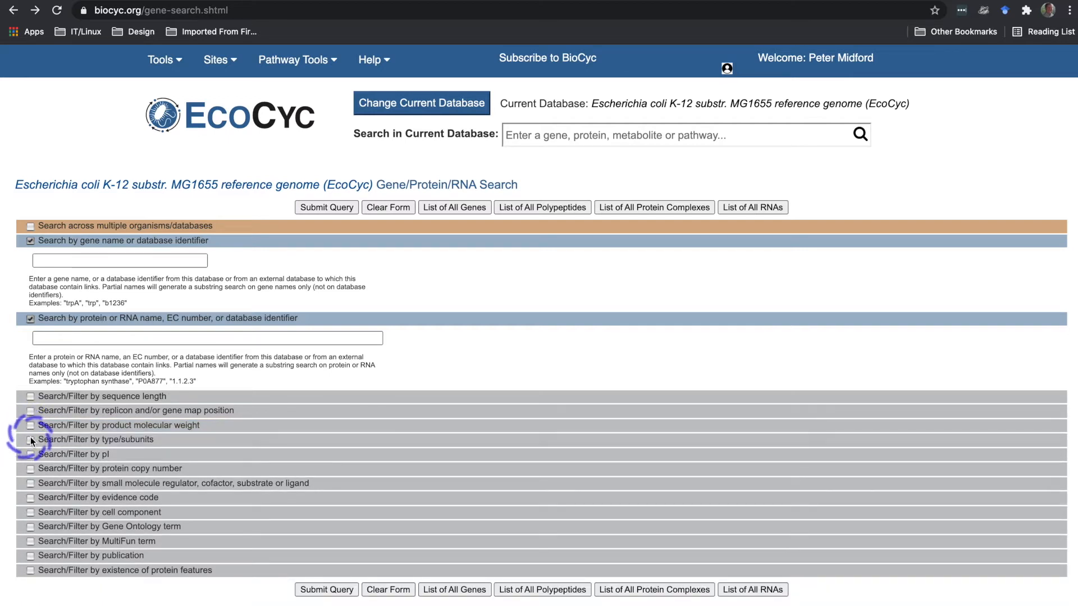
{"action": "left_click", "coordinate": [31, 440]}
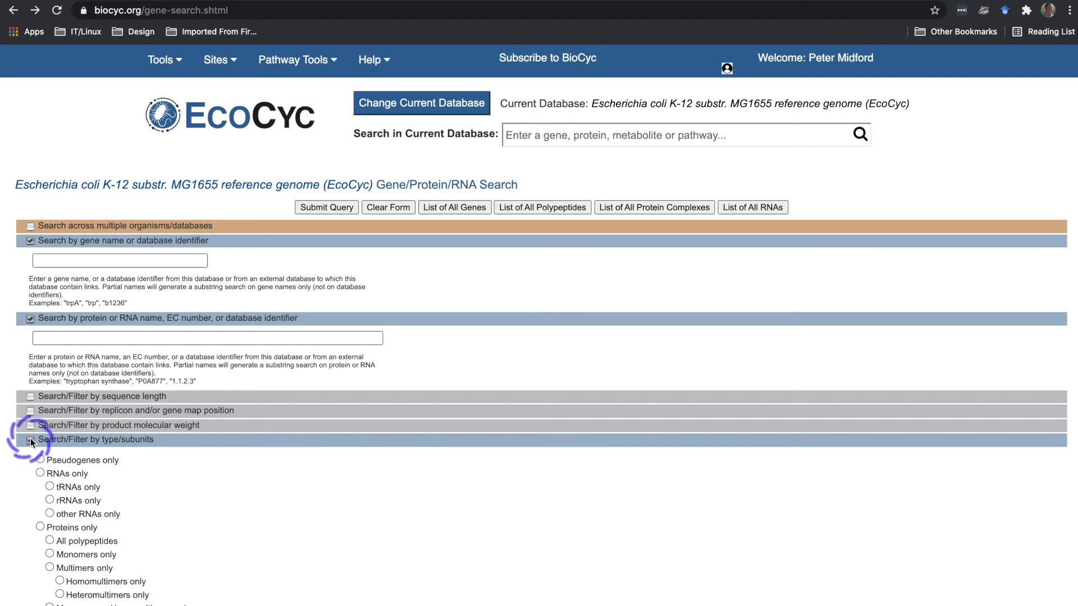
{"action": "left_click", "coordinate": [30, 440]}
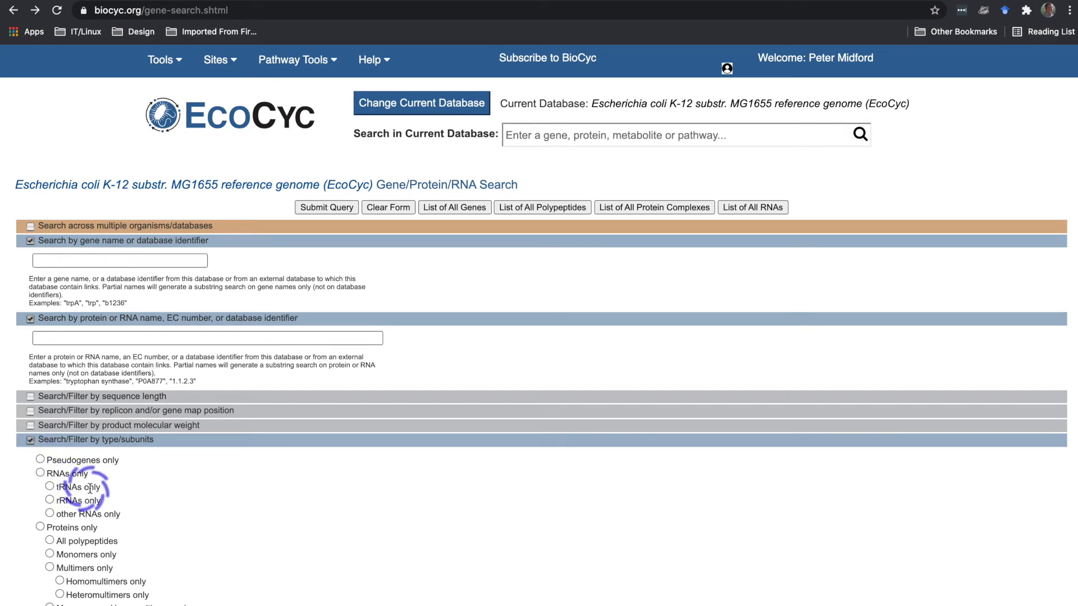
{"action": "mouse_move", "coordinate": [81, 476]}
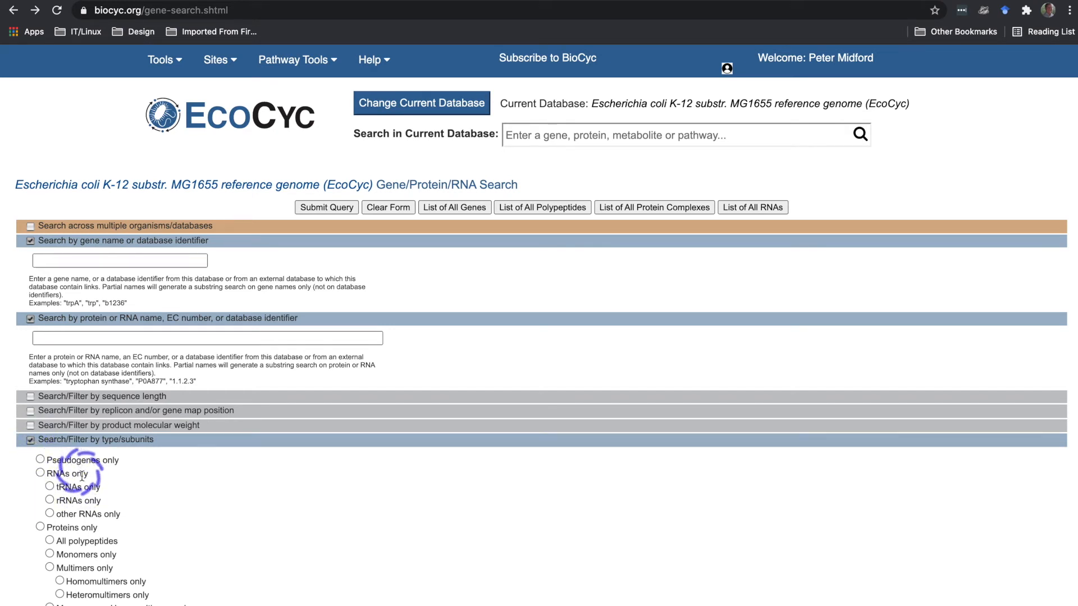
{"action": "scroll", "scroll_direction": "down", "scroll_amount": 3}
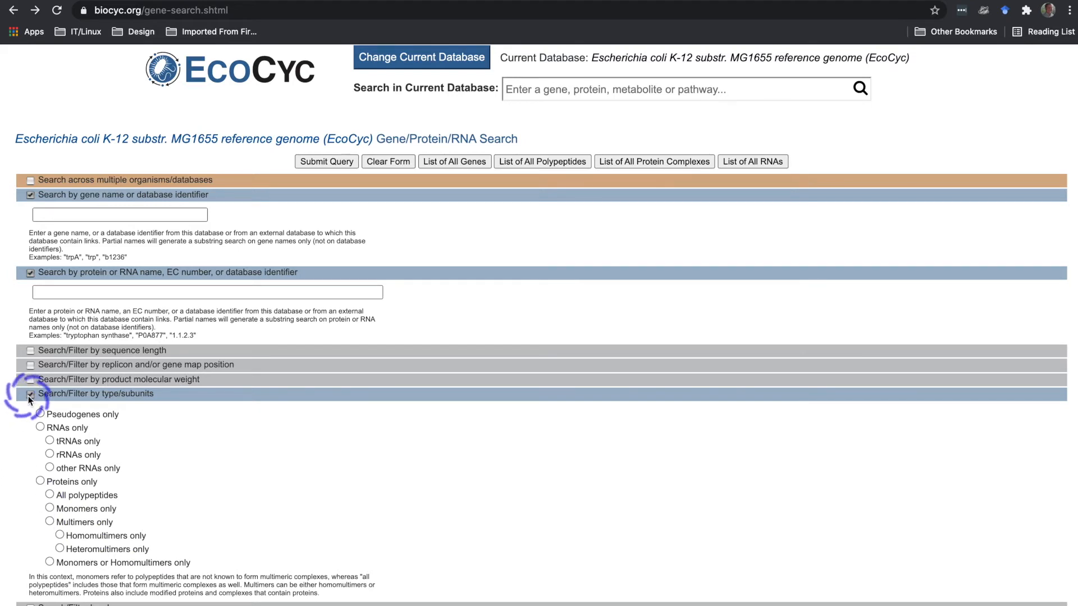
- Enable the small molecule filter with the molecule role limited to enzyme cofactor
{"action": "left_click", "coordinate": [30, 393]}
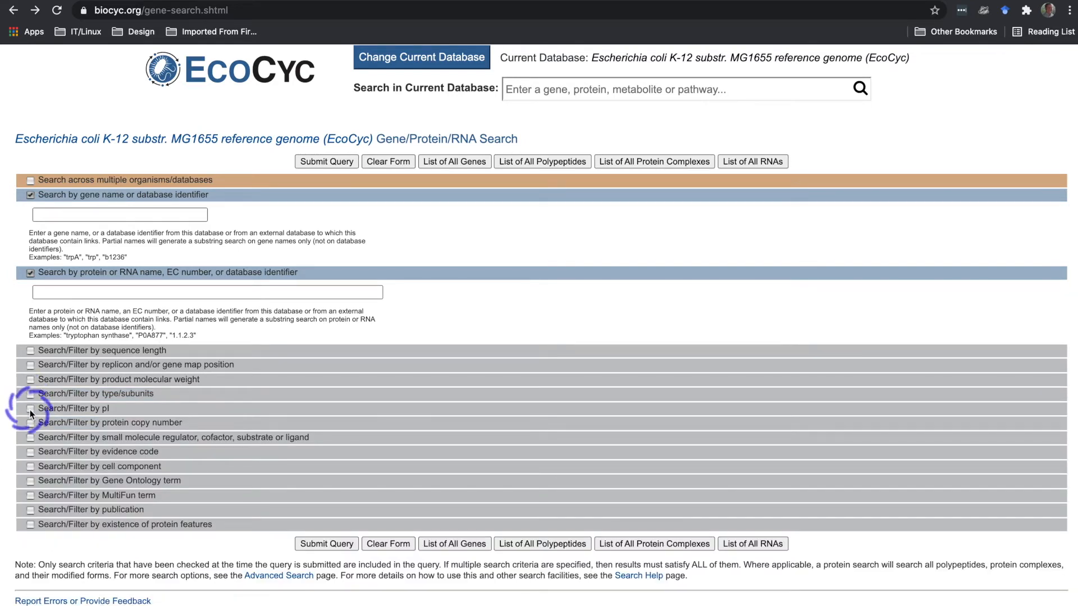
{"action": "left_click", "coordinate": [31, 408]}
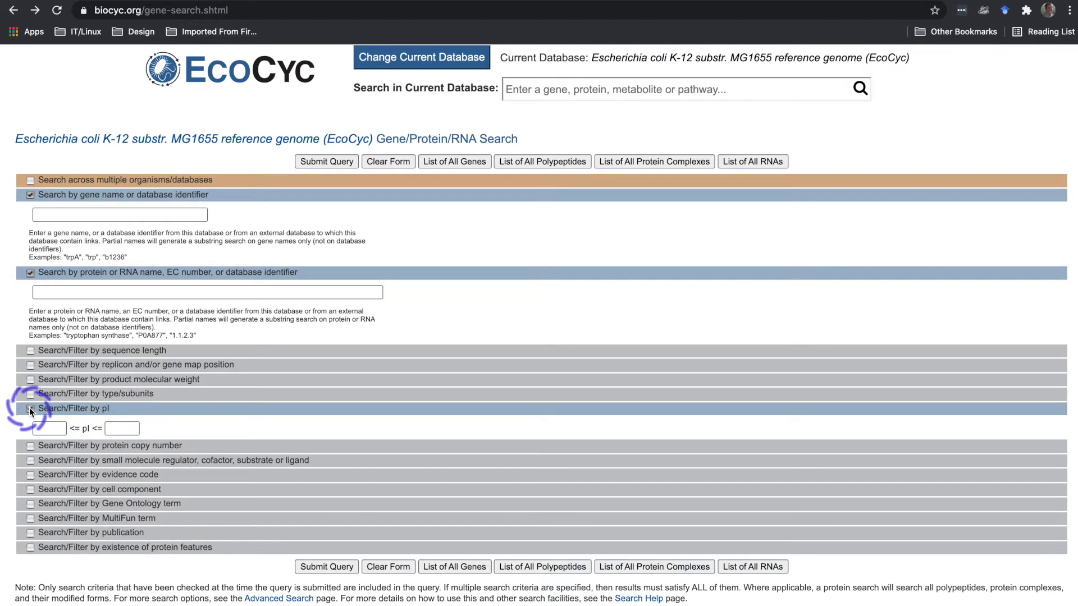
{"action": "left_click", "coordinate": [31, 408]}
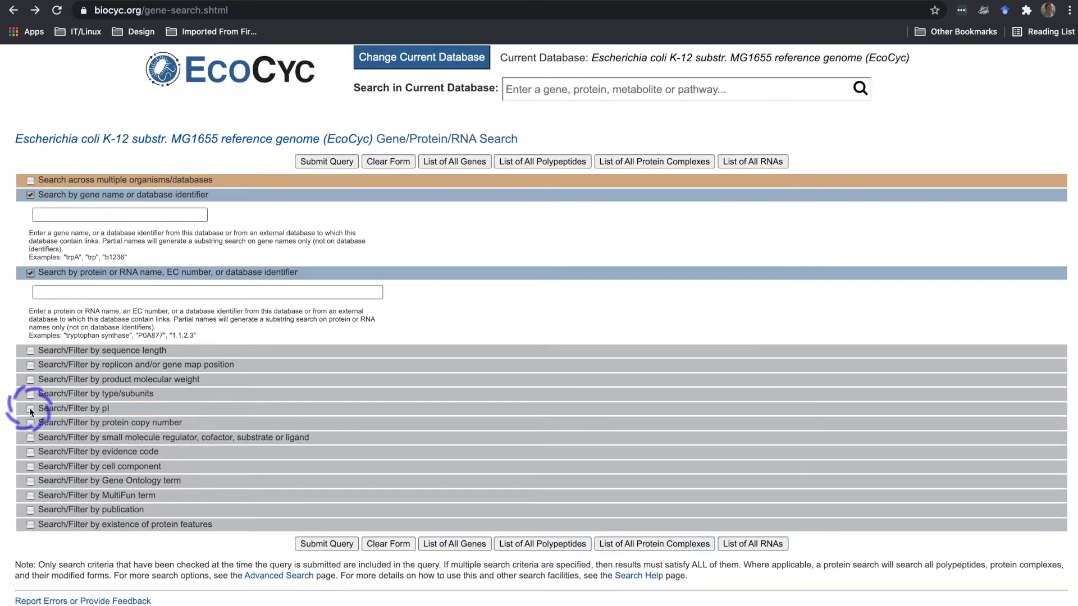
{"action": "left_click", "coordinate": [30, 438]}
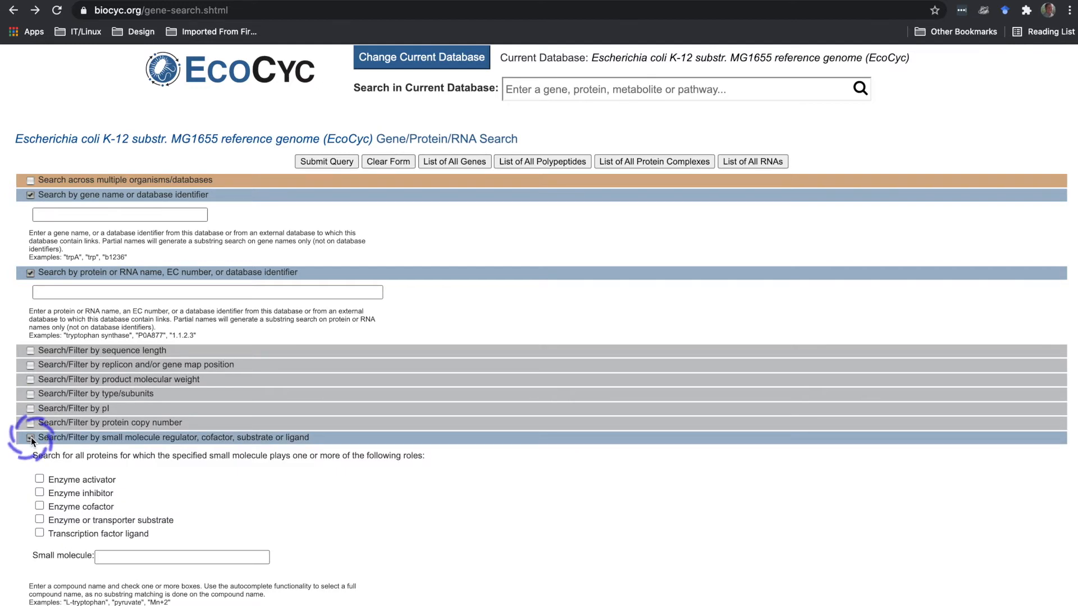
{"action": "left_click", "coordinate": [30, 437]}
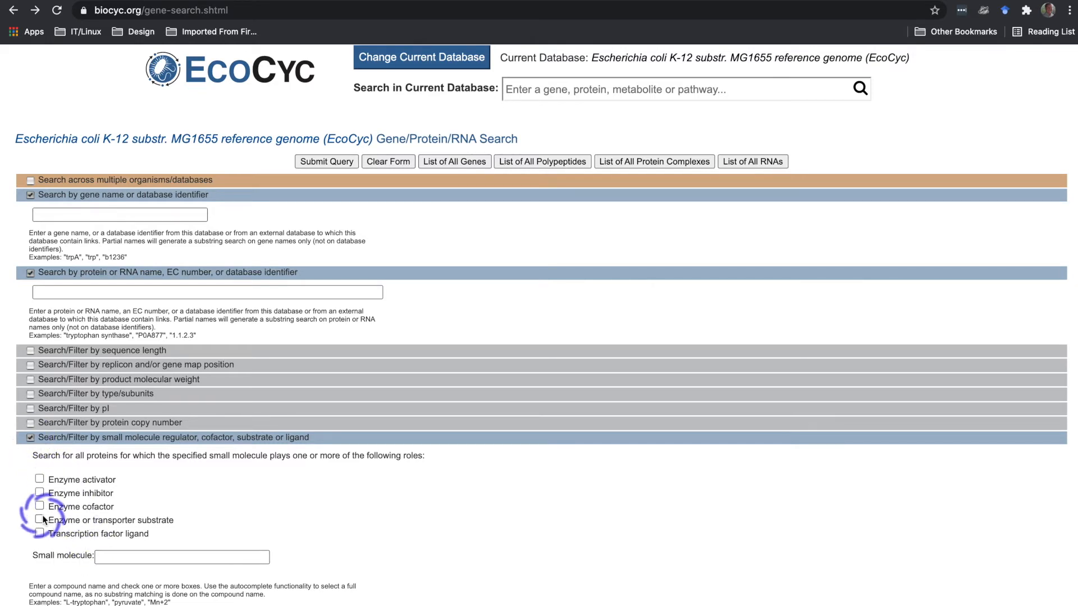
{"action": "left_click", "coordinate": [40, 506]}
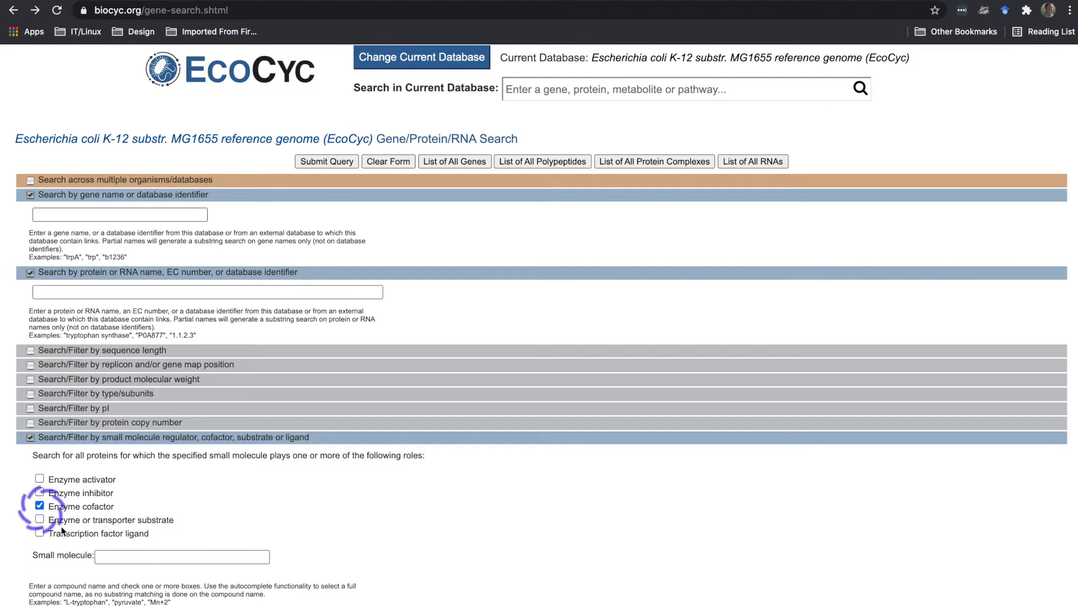
- Query pyridoxal 5'-phosphate as cofactor, then go back to the search form
{"action": "left_click", "coordinate": [182, 556]}
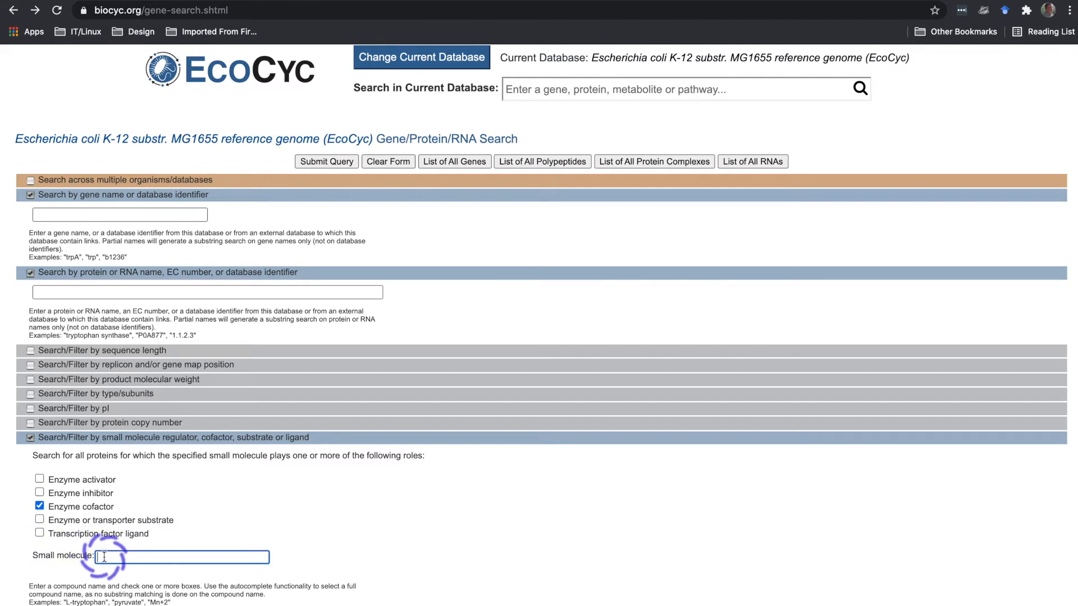
{"action": "type", "text": "p"}
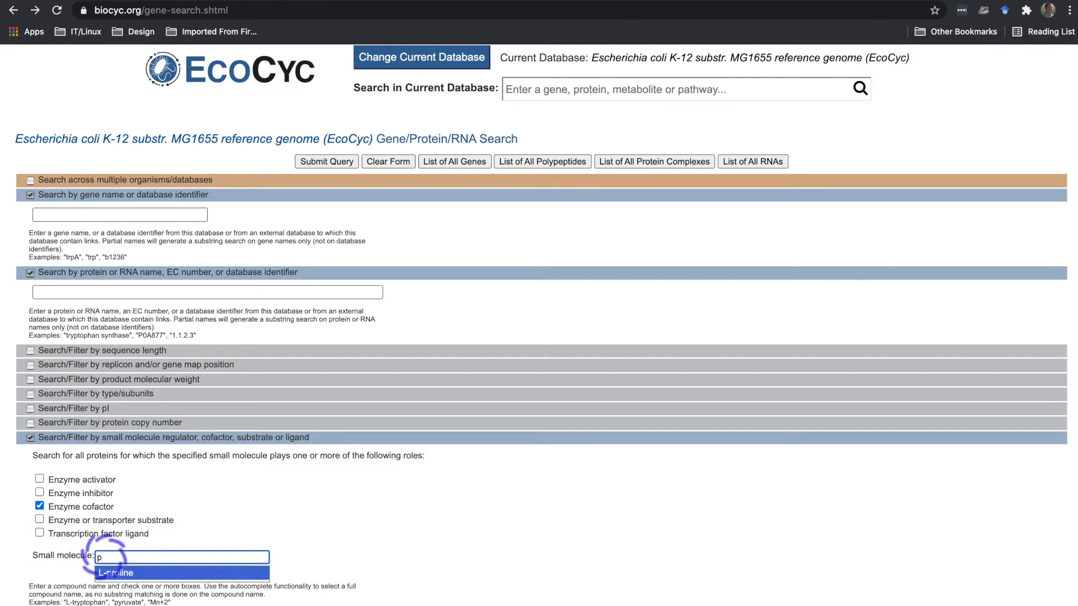
{"action": "type", "text": "yridoxal p"}
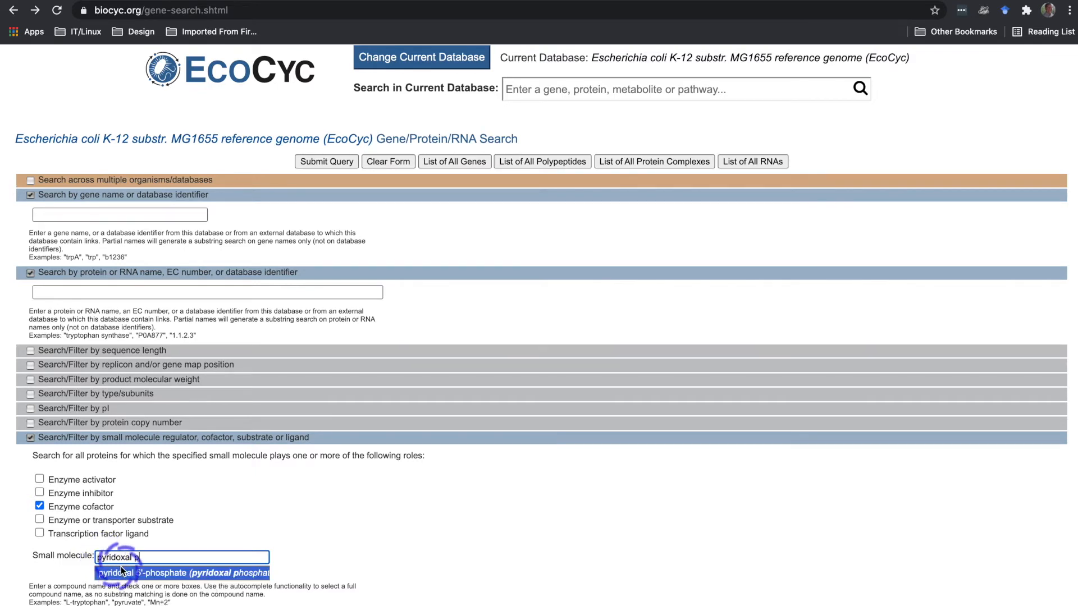
{"action": "left_click", "coordinate": [182, 572]}
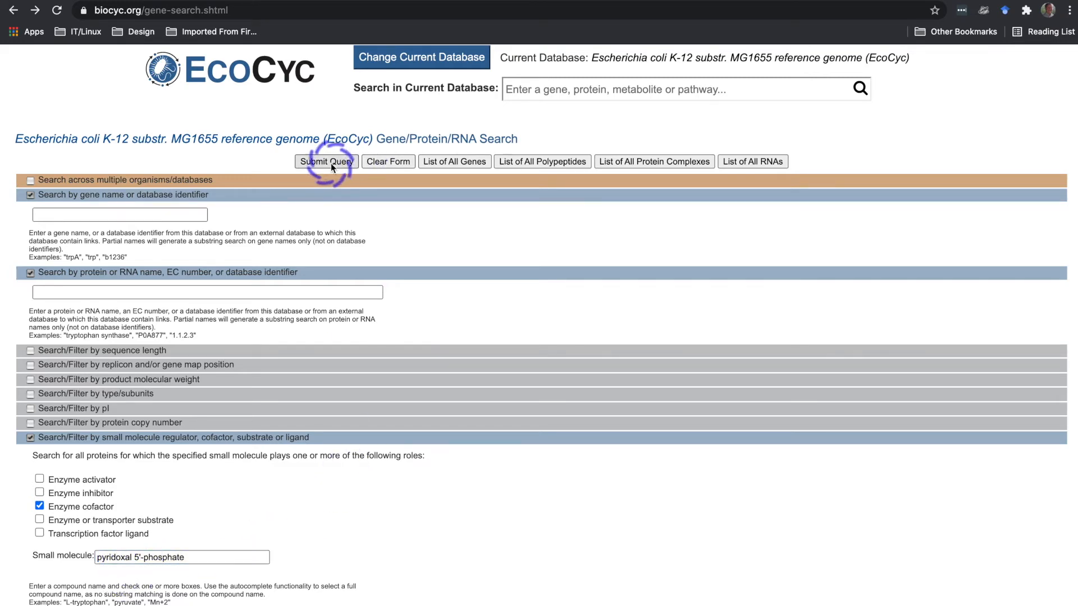
{"action": "left_click", "coordinate": [325, 161]}
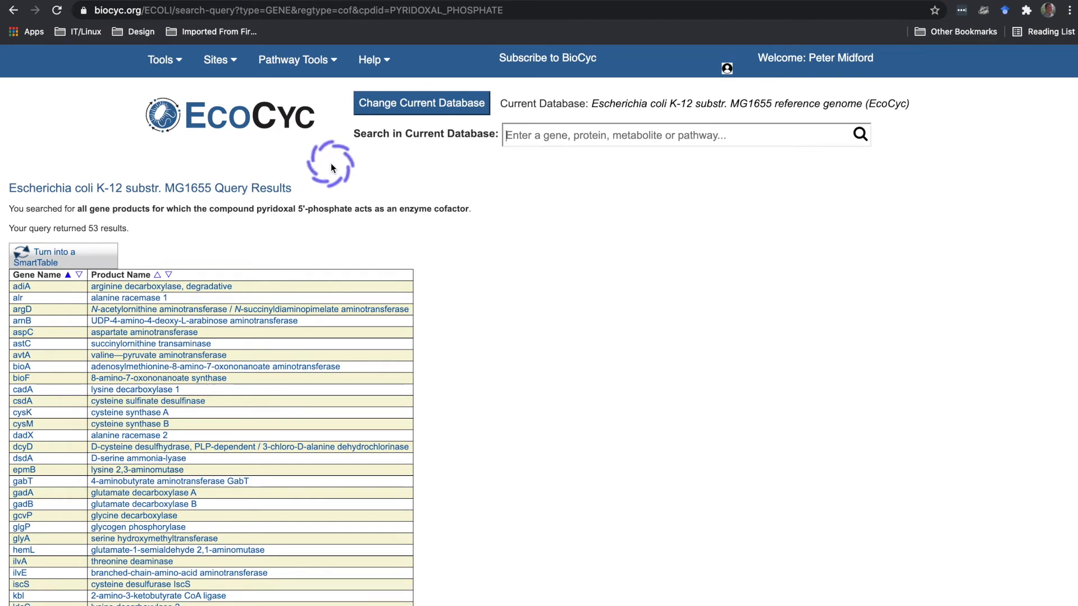
{"action": "left_click", "coordinate": [12, 9]}
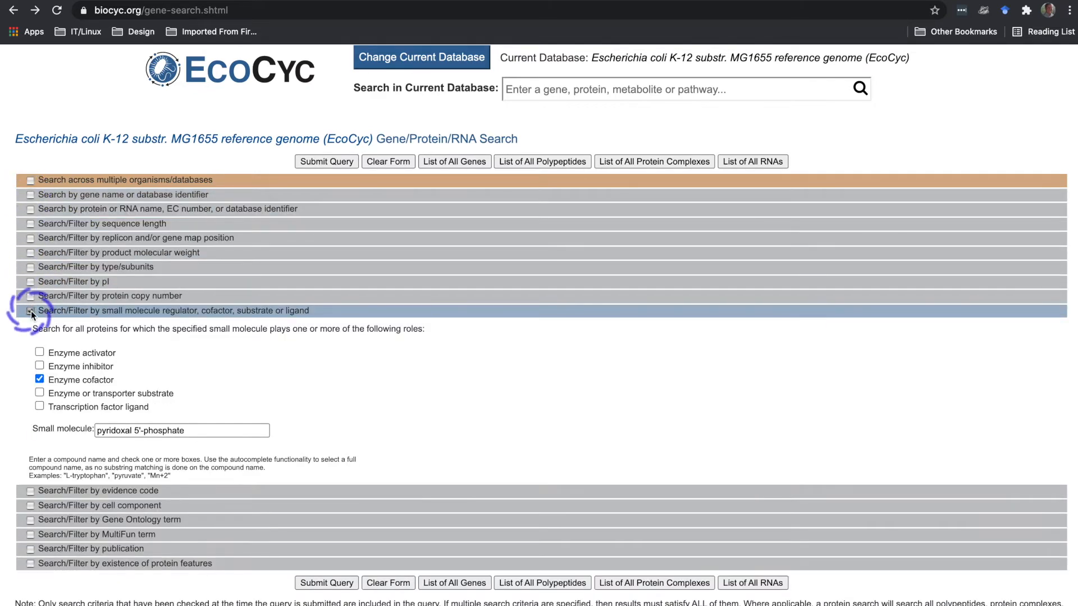
- Try the evidence code and cell component filters, selecting the periplasm compartment
{"action": "left_click", "coordinate": [30, 310]}
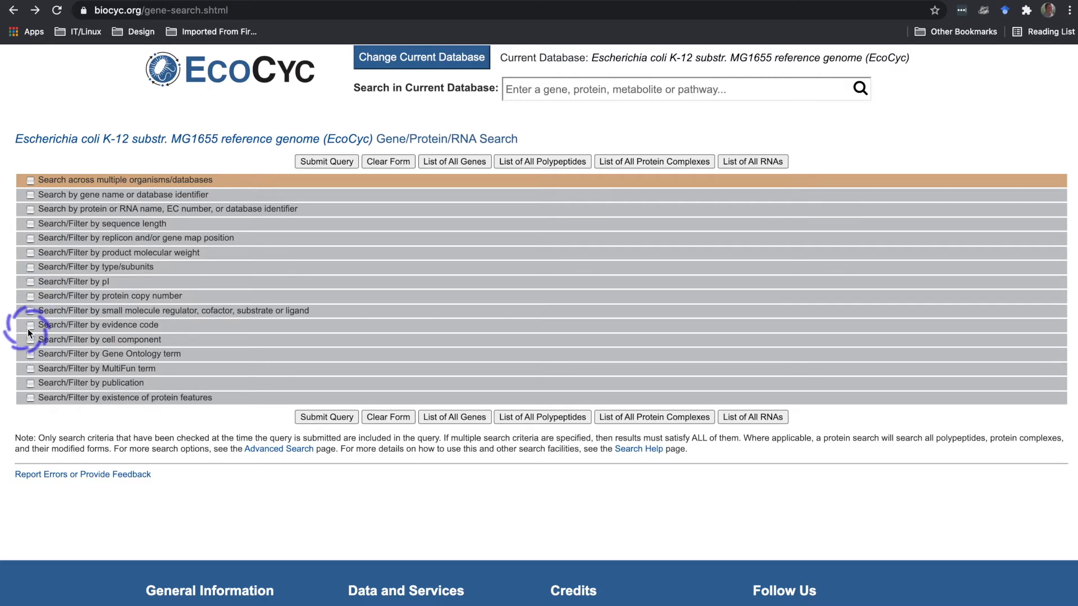
{"action": "left_click", "coordinate": [31, 325]}
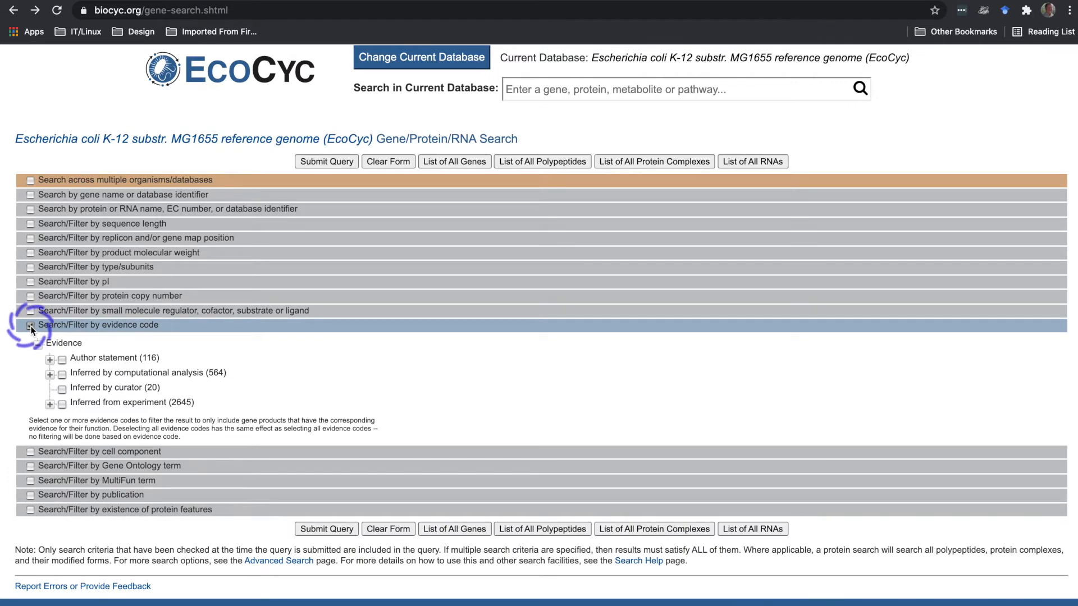
{"action": "left_click", "coordinate": [31, 324]}
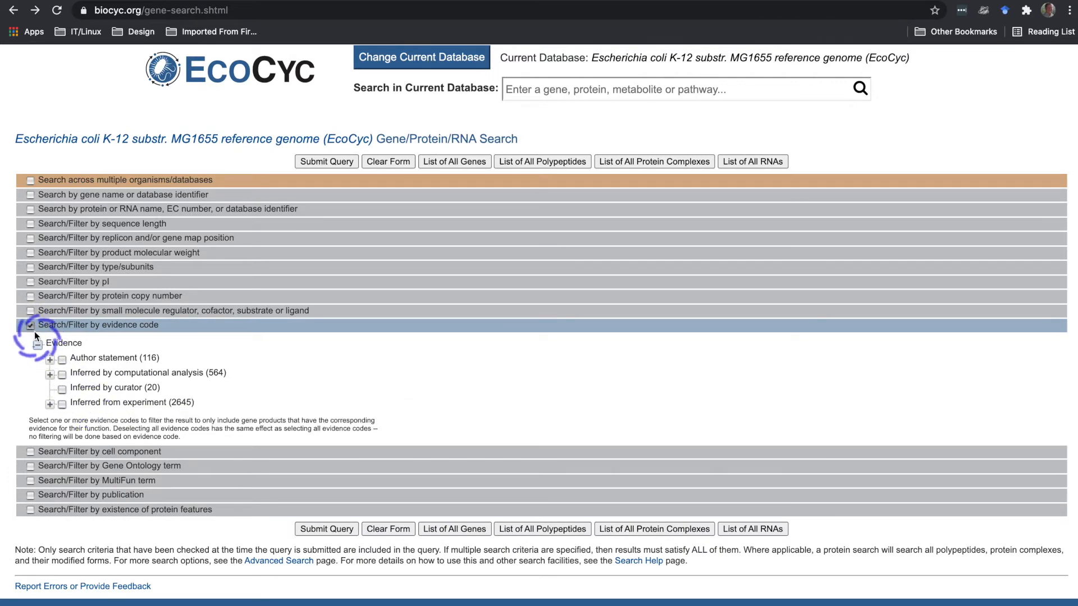
{"action": "left_click", "coordinate": [31, 324]}
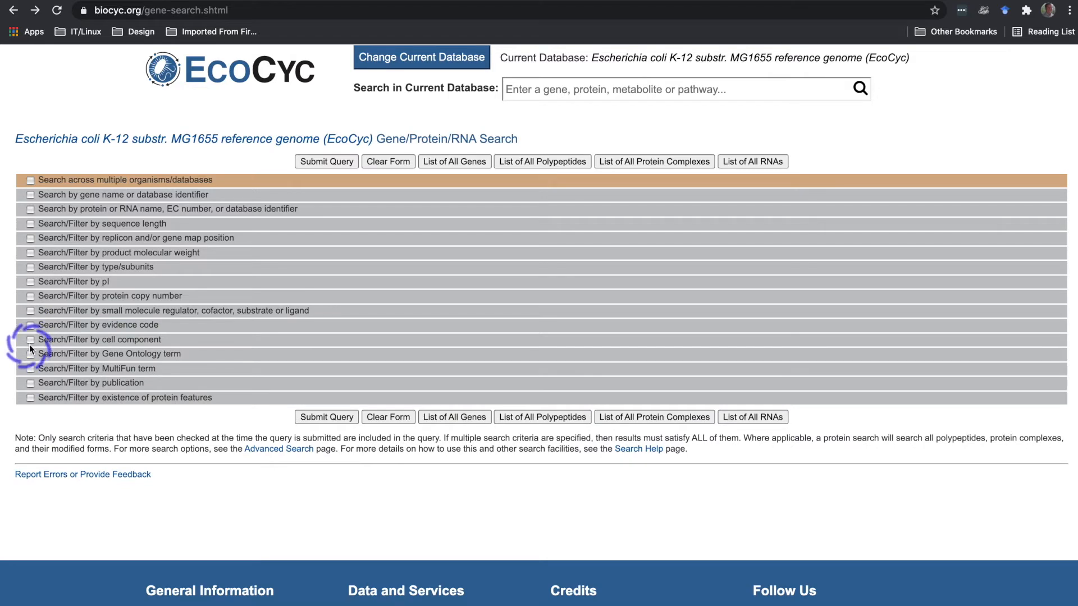
{"action": "left_click", "coordinate": [31, 339]}
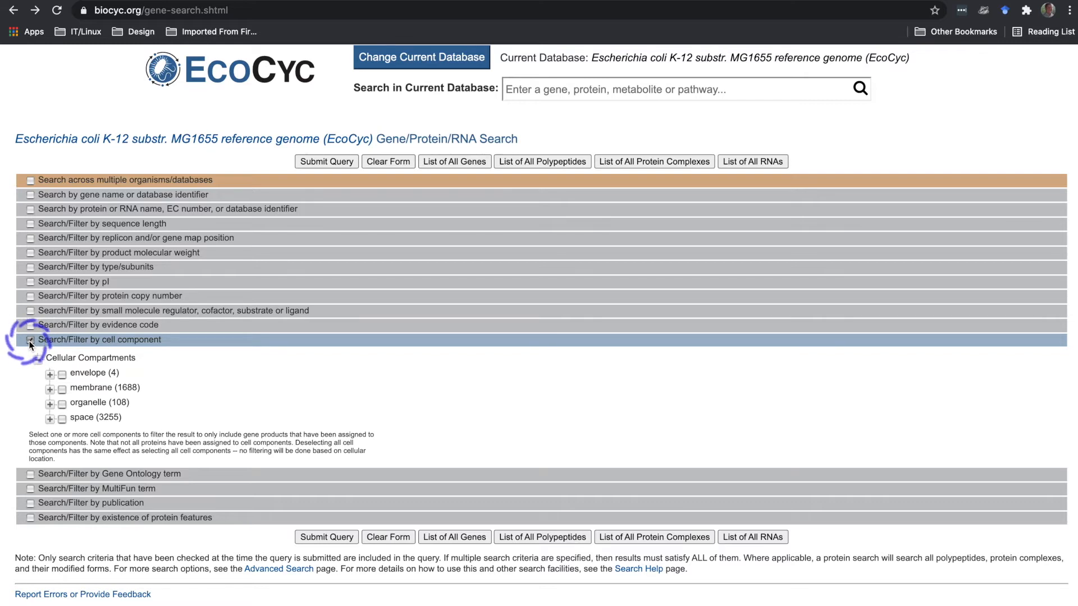
{"action": "left_click", "coordinate": [30, 339]}
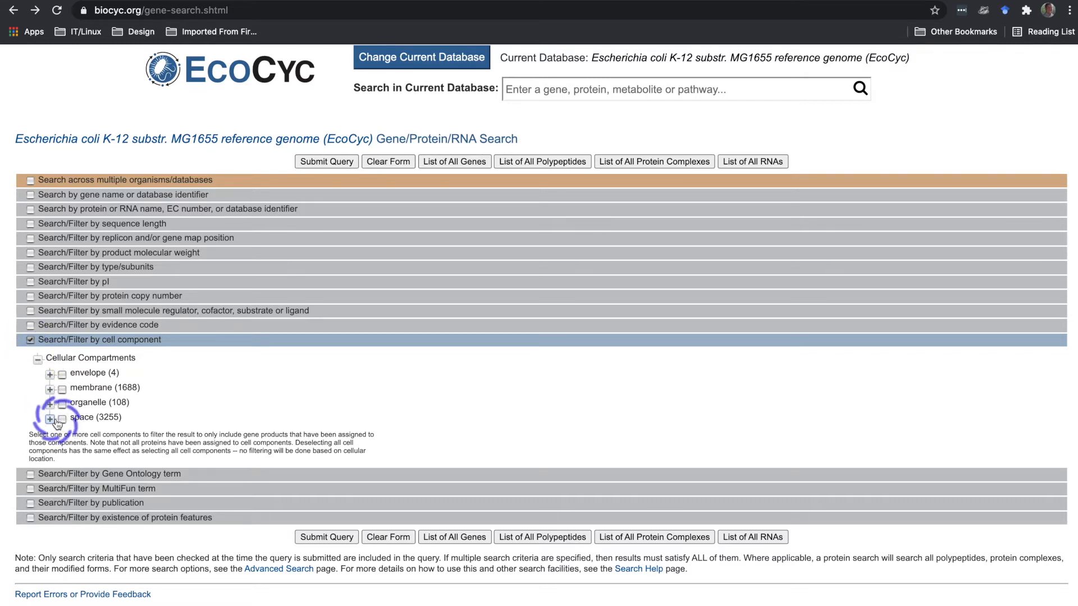
{"action": "left_click", "coordinate": [49, 419]}
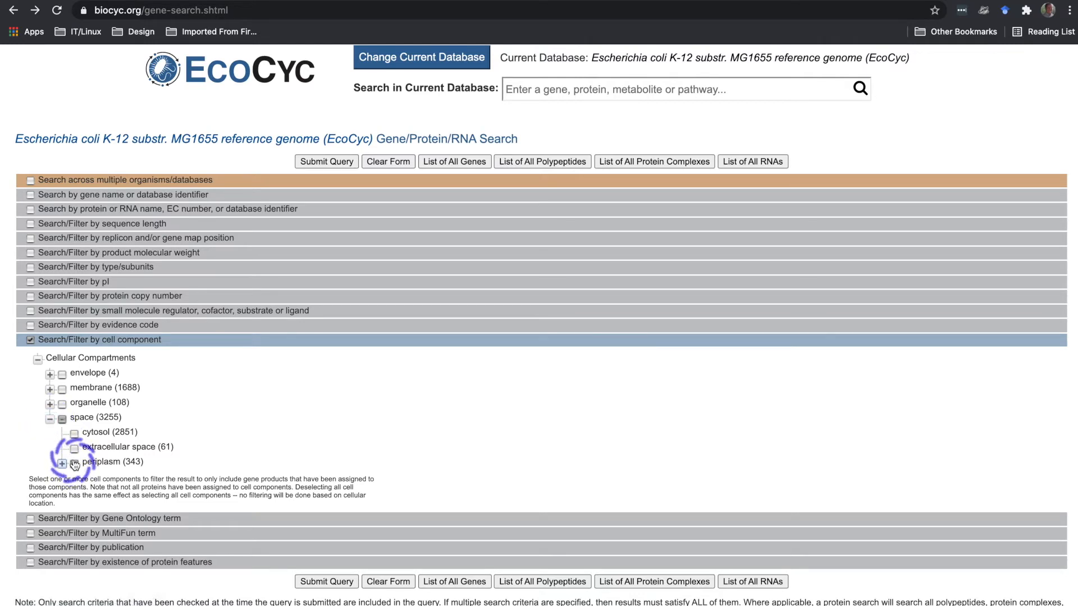
{"action": "left_click", "coordinate": [74, 462]}
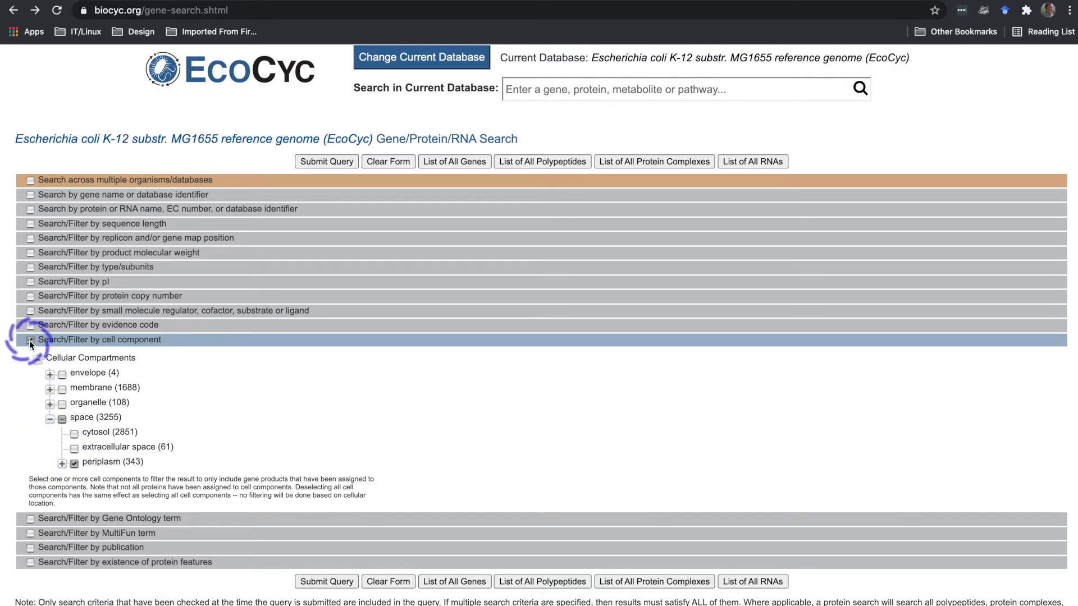
{"action": "left_click", "coordinate": [30, 340]}
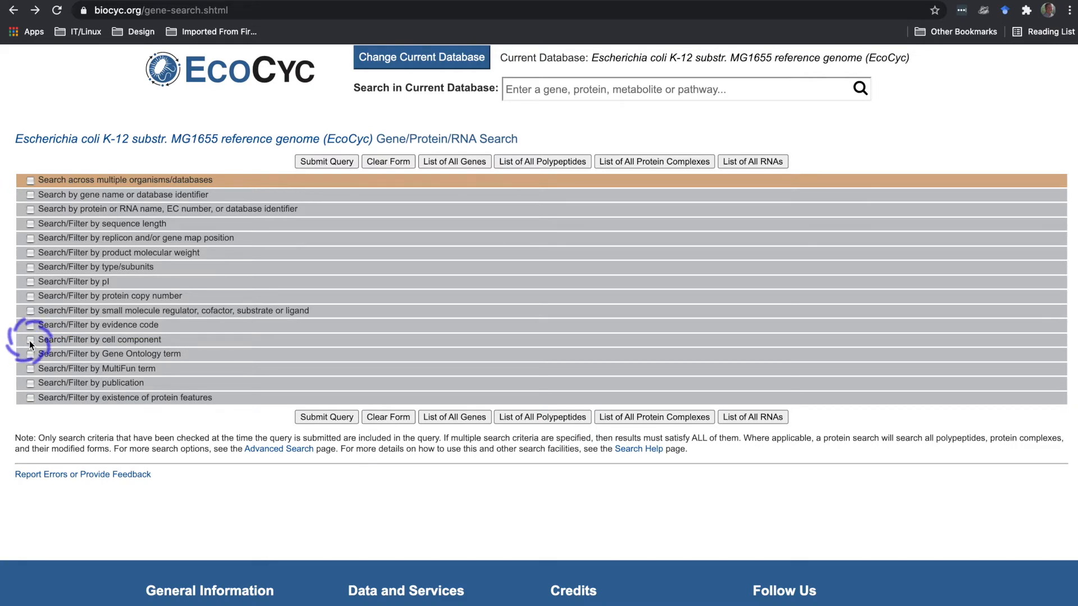
- Toggle the publication filter off again and enable the protein features filter
{"action": "scroll", "scroll_direction": "down", "scroll_amount": 3}
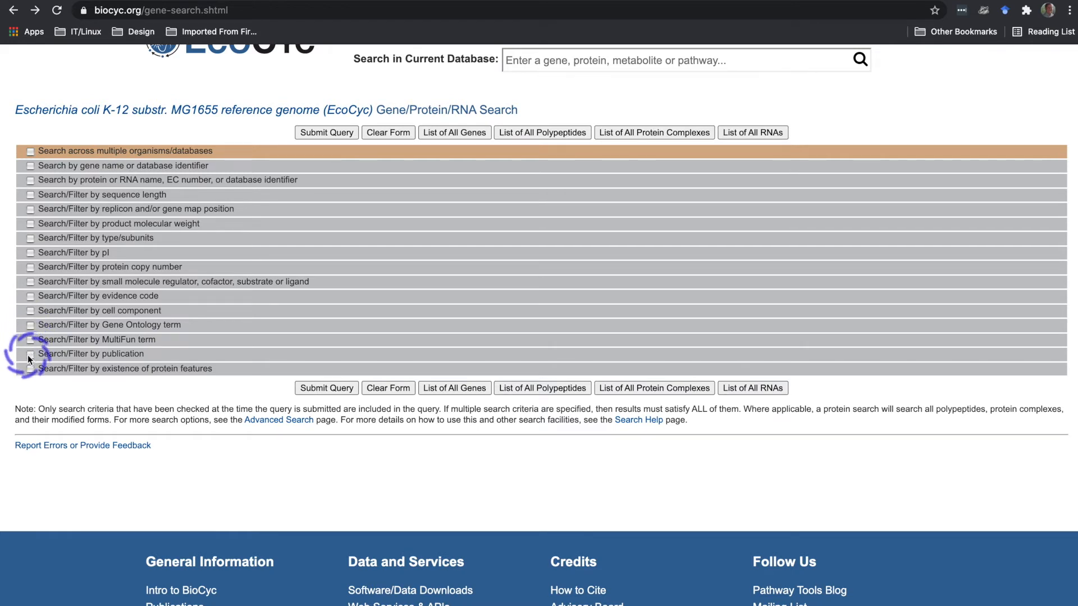
{"action": "left_click", "coordinate": [30, 354]}
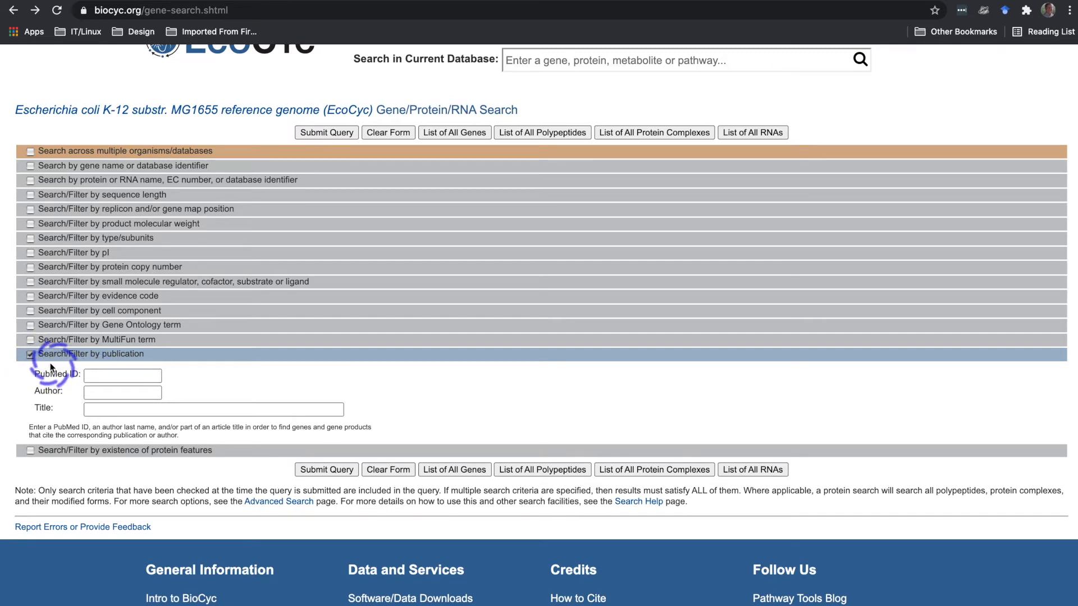
{"action": "left_click", "coordinate": [30, 354]}
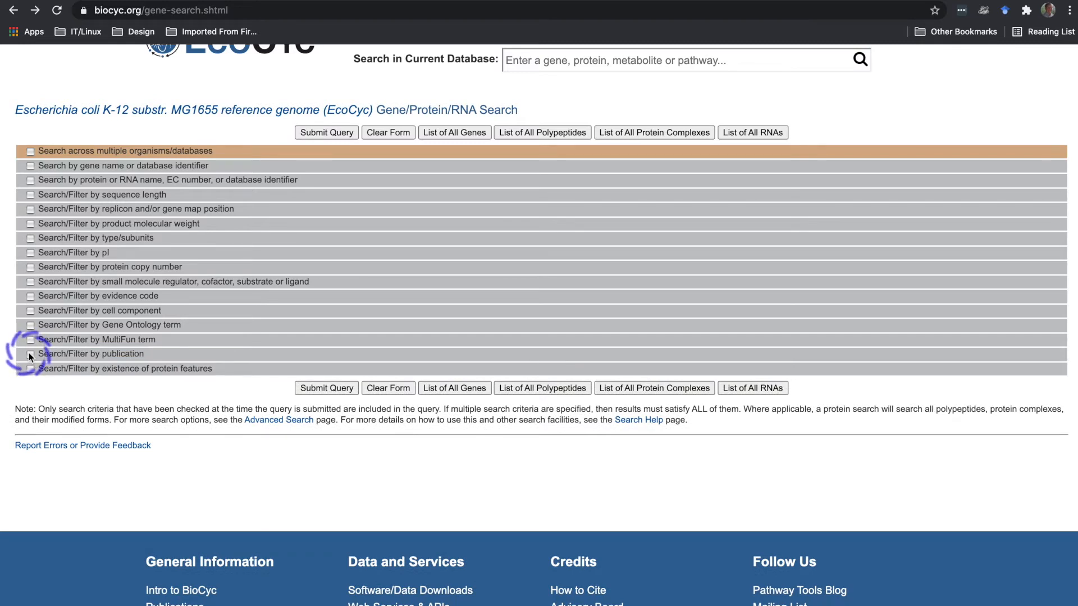
{"action": "left_click", "coordinate": [31, 368]}
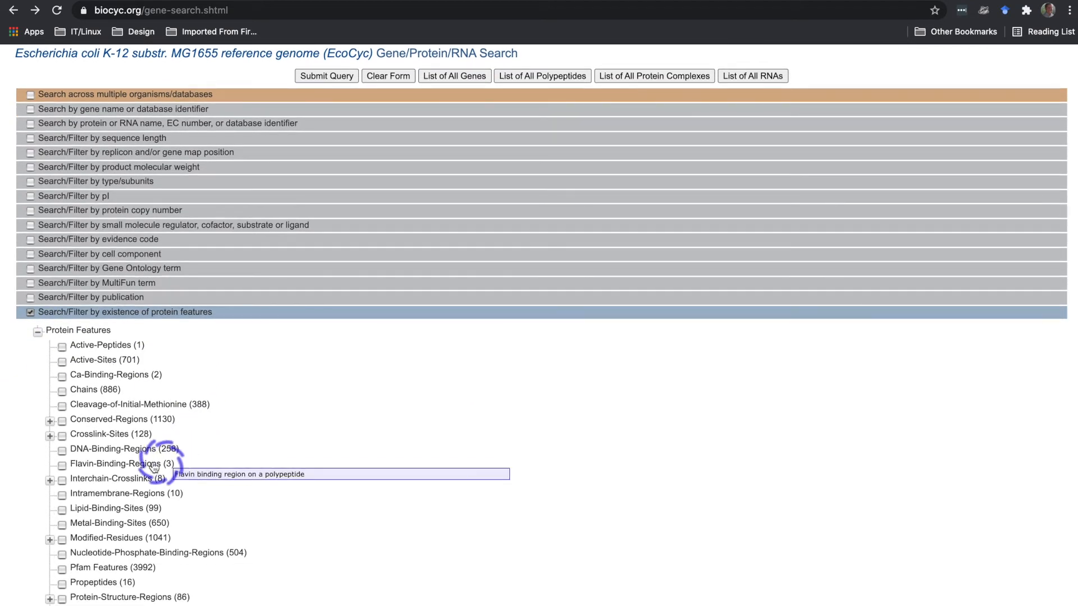
{"action": "mouse_move", "coordinate": [122, 385]}
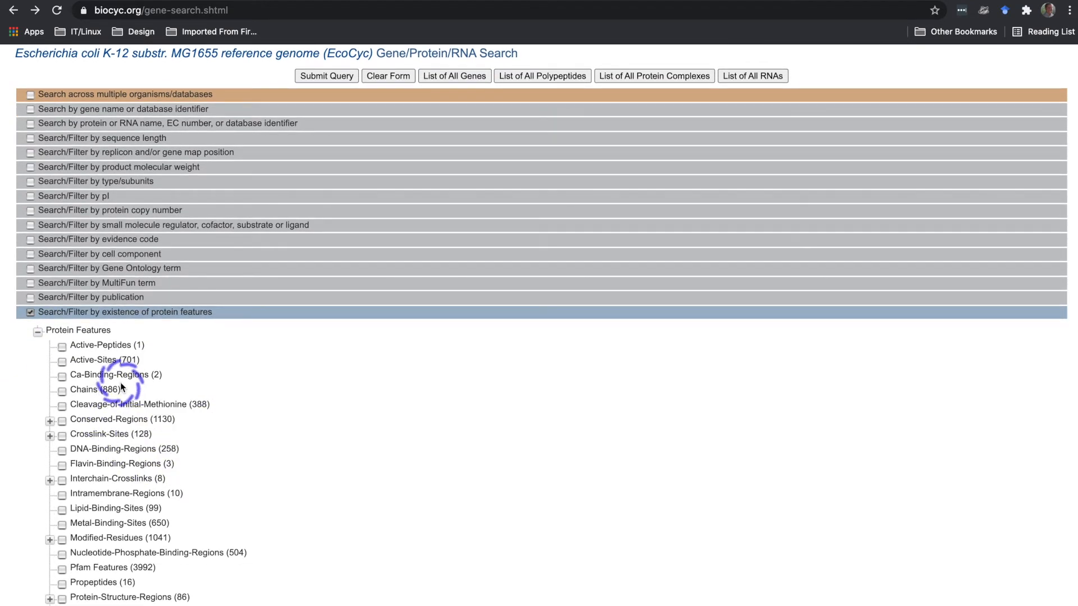
{"action": "mouse_move", "coordinate": [107, 523]}
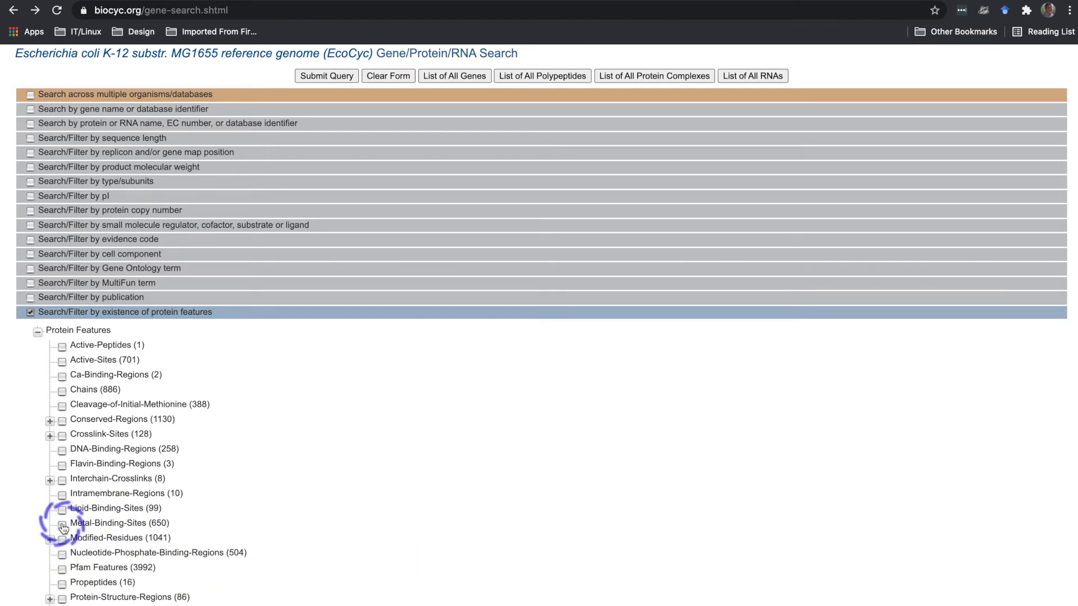
- Require Metal-Binding-Sites and enable the cell component filter restricted to periplasm
{"action": "left_click", "coordinate": [62, 523]}
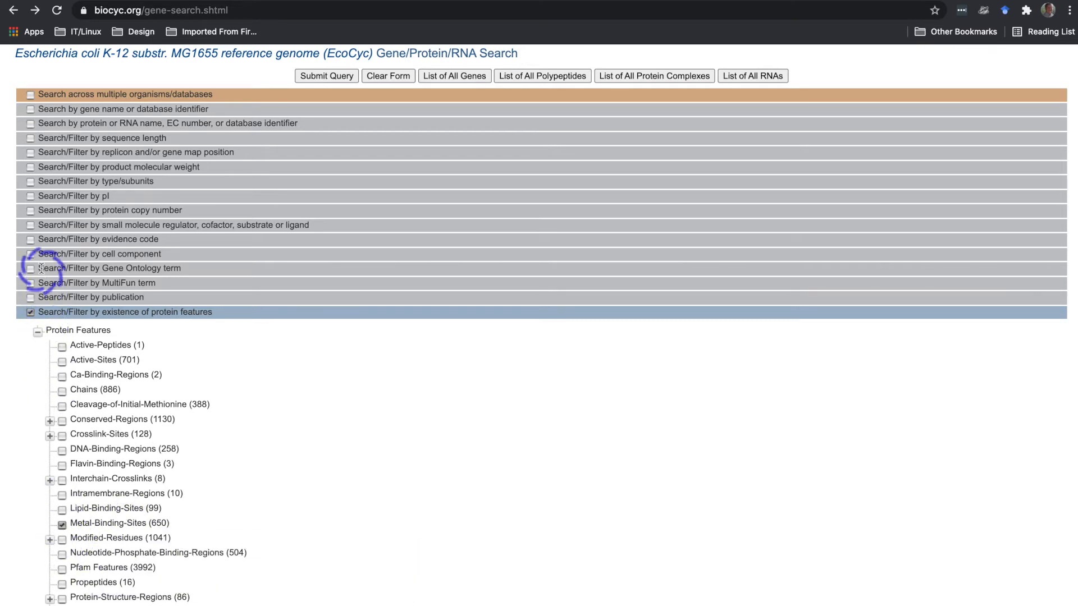
{"action": "left_click", "coordinate": [31, 254]}
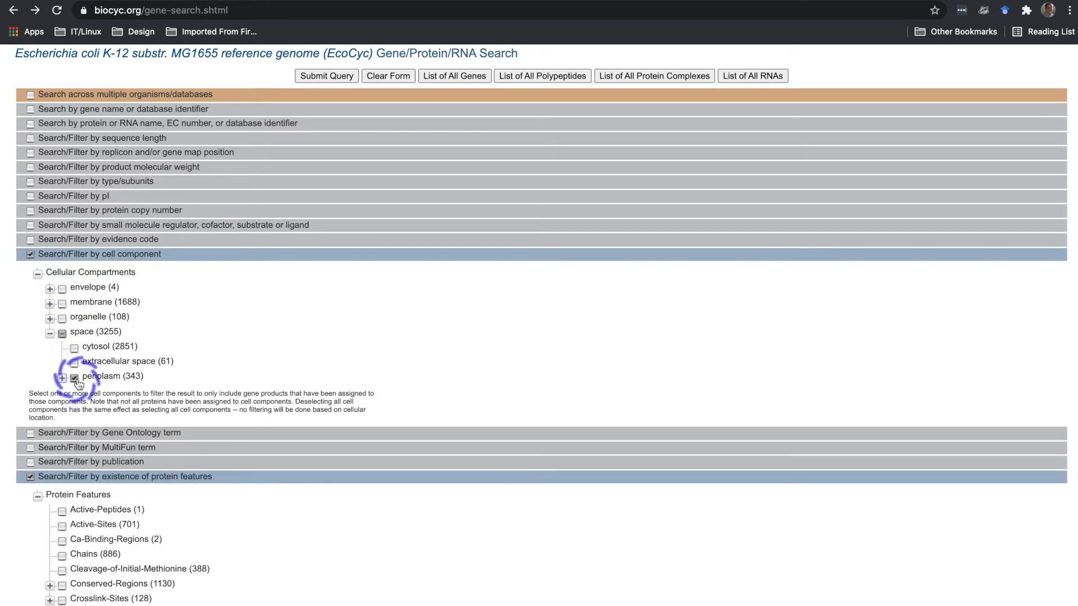
{"action": "left_click", "coordinate": [63, 378]}
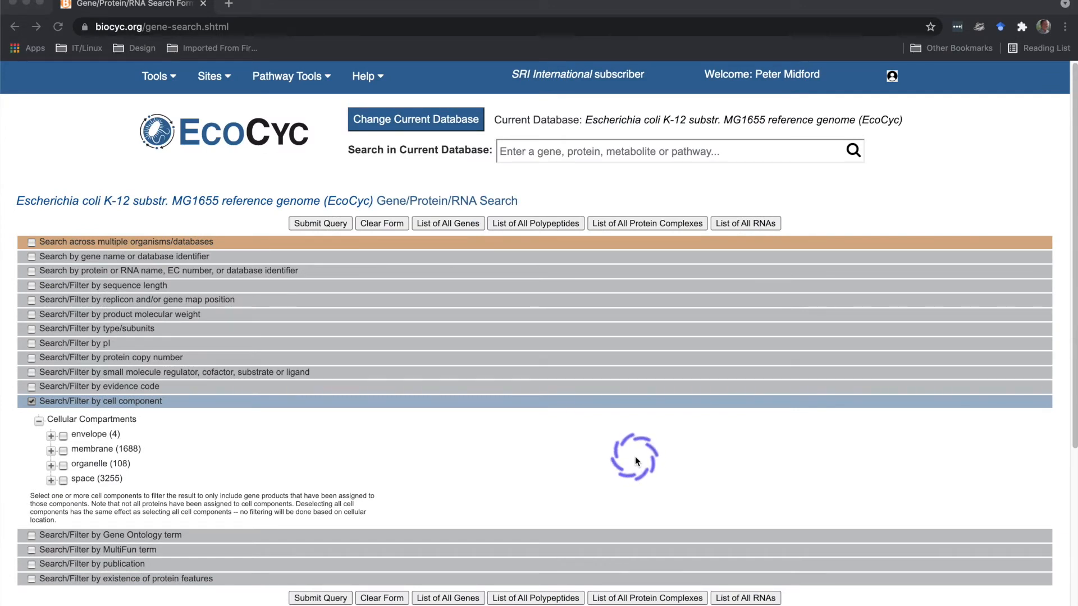
- Enable multi-organism search, adding E. coli B REL606 and O157:H7 EDL933 alongside K-12 MG1655
{"action": "left_click", "coordinate": [31, 242]}
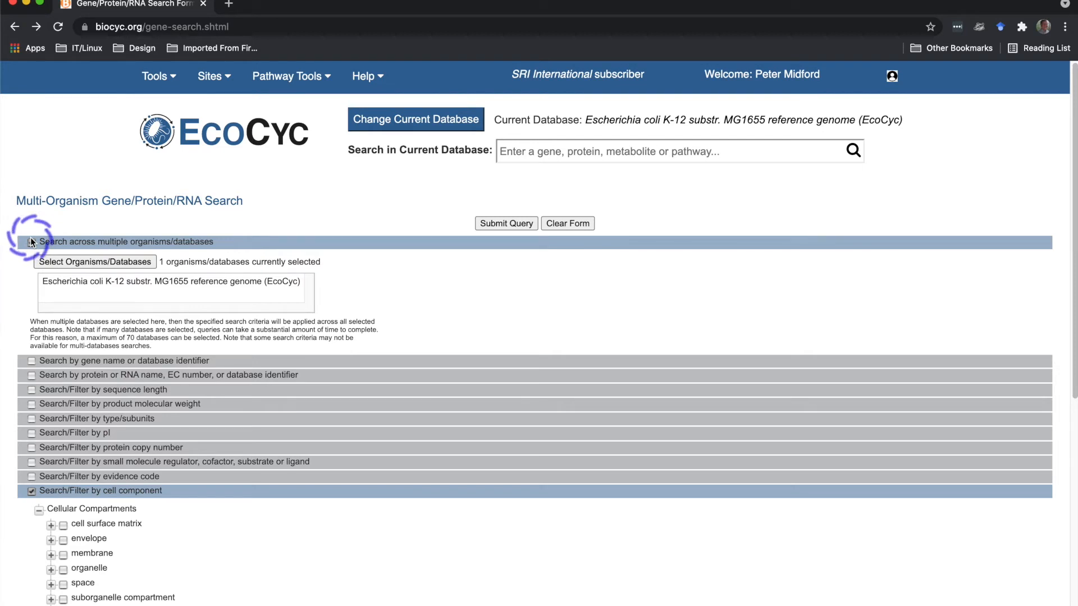
{"action": "left_click", "coordinate": [95, 262]}
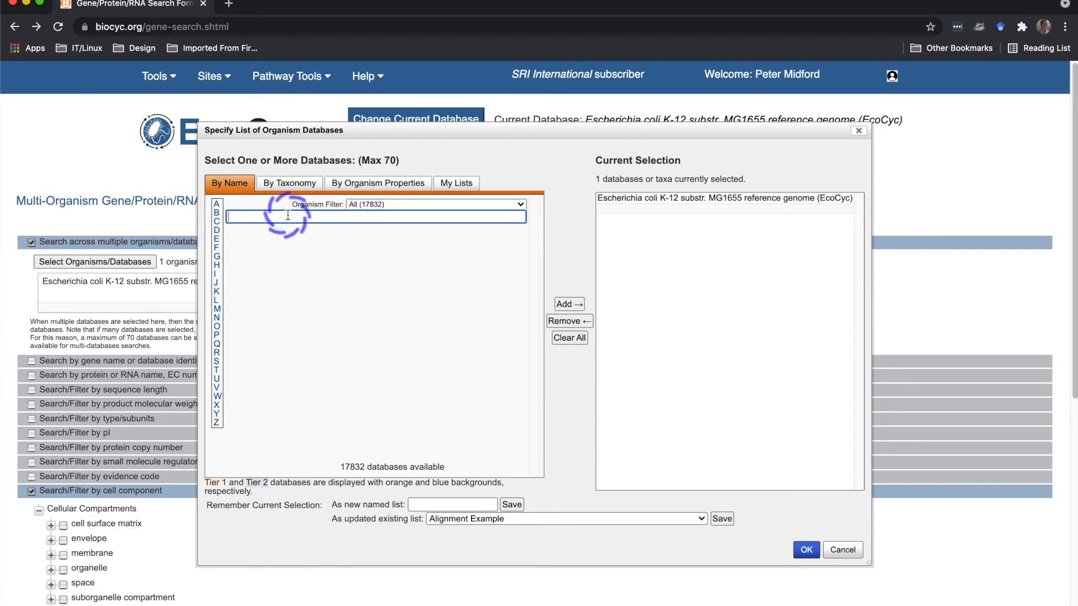
{"action": "type", "text": "Escherichia coli B"}
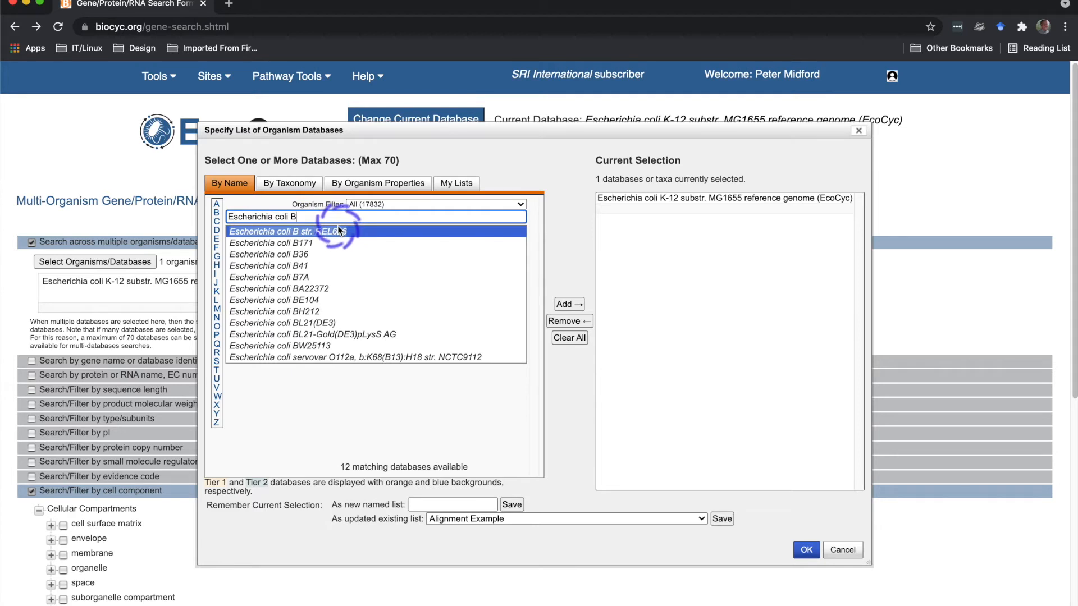
{"action": "left_click", "coordinate": [568, 304]}
{"action": "type", "text": "O"}
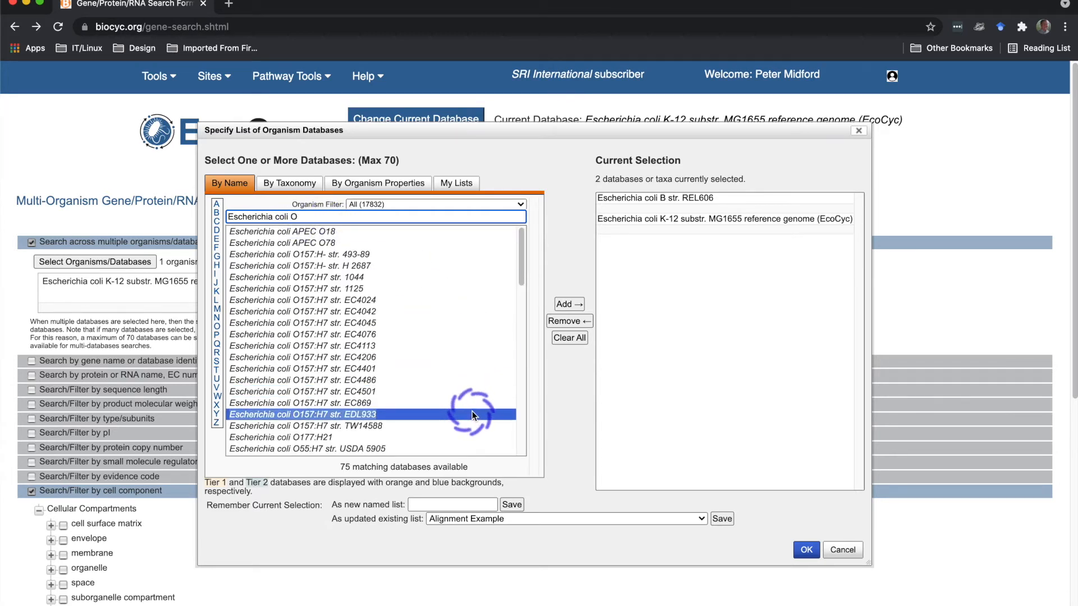
{"action": "left_click", "coordinate": [567, 304]}
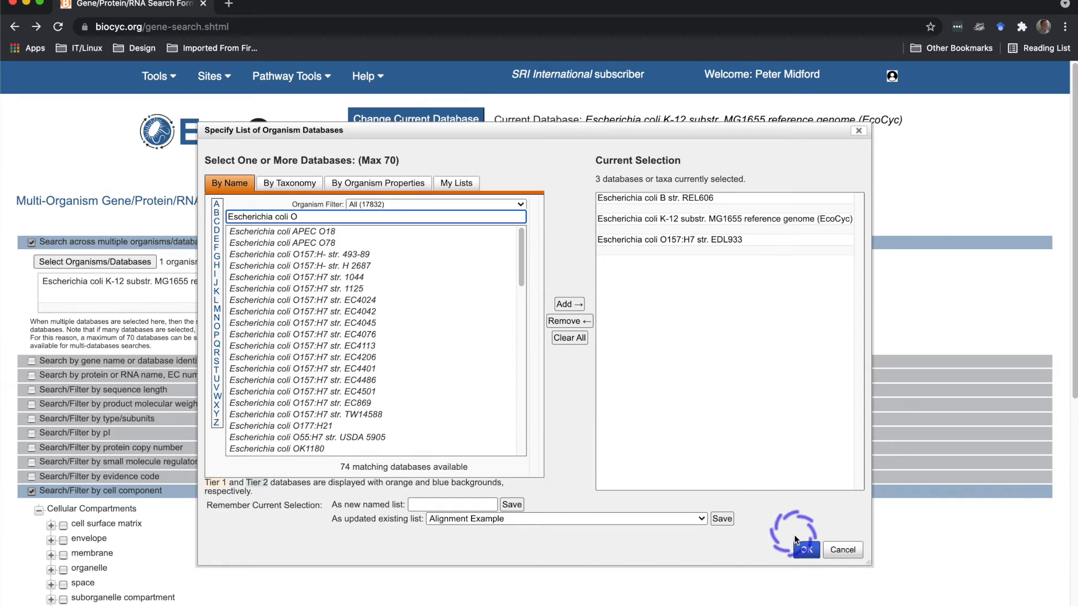
{"action": "left_click", "coordinate": [805, 550]}
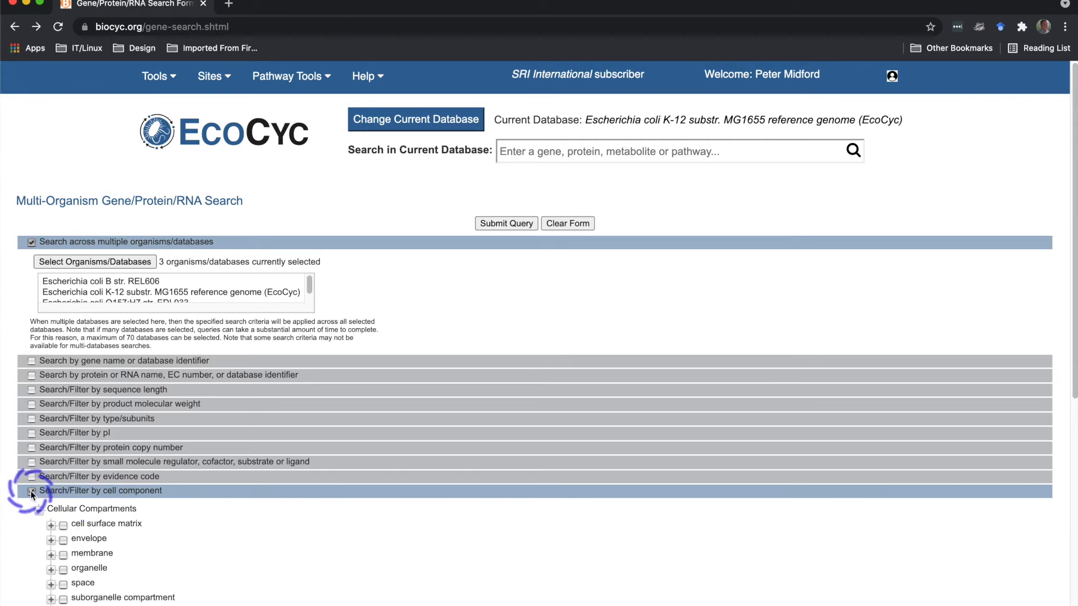
- Drop the cell component filter and search EC number 1.1.1.1 across the three strains
{"action": "left_click", "coordinate": [31, 490]}
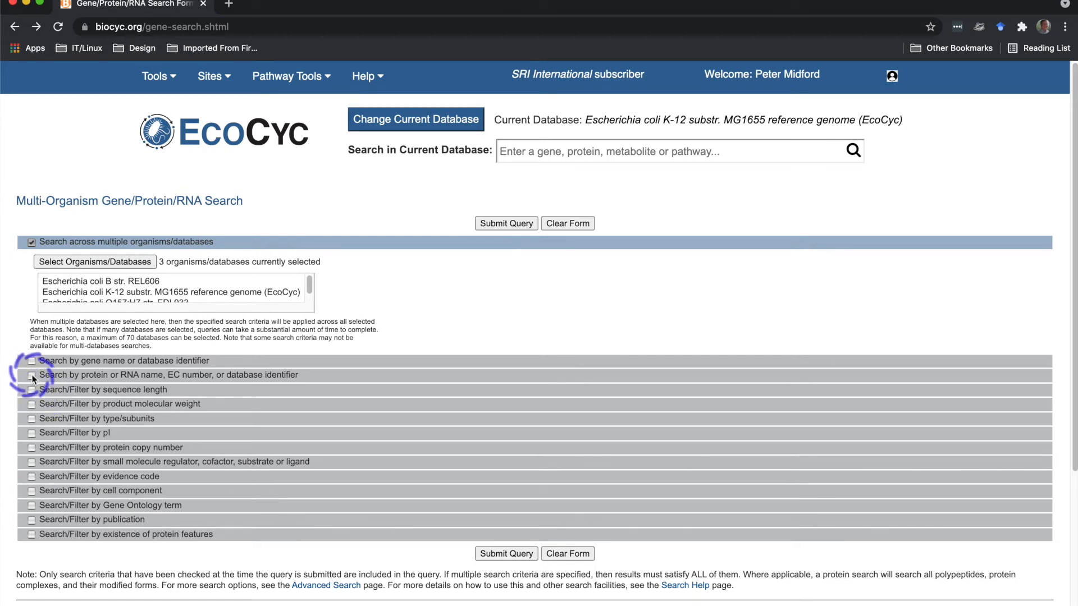
{"action": "left_click", "coordinate": [32, 374]}
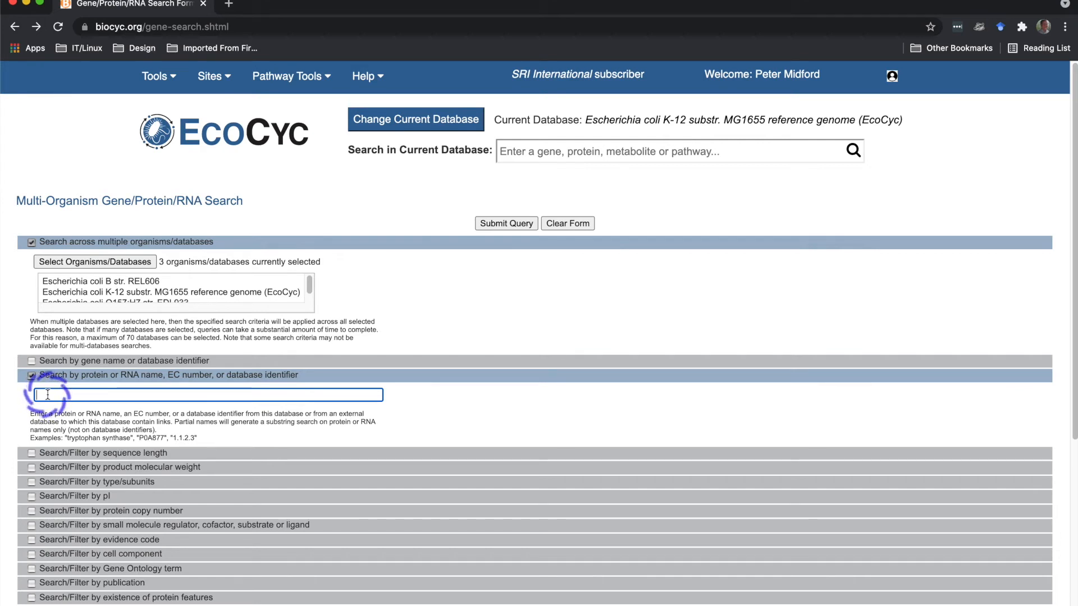
{"action": "type", "text": "1.1.1.1"}
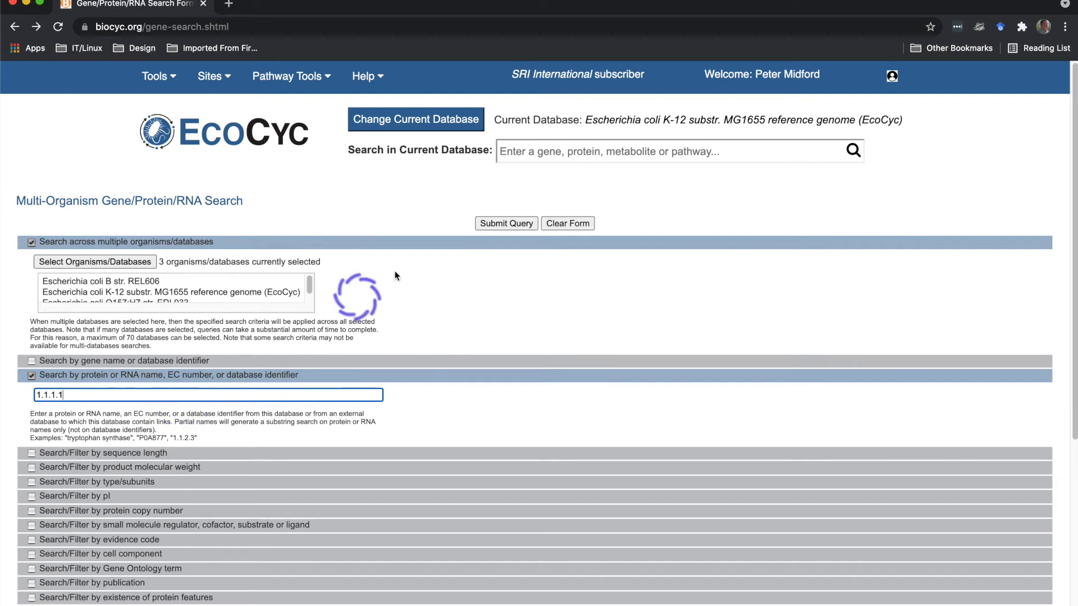
{"action": "left_click", "coordinate": [505, 223]}
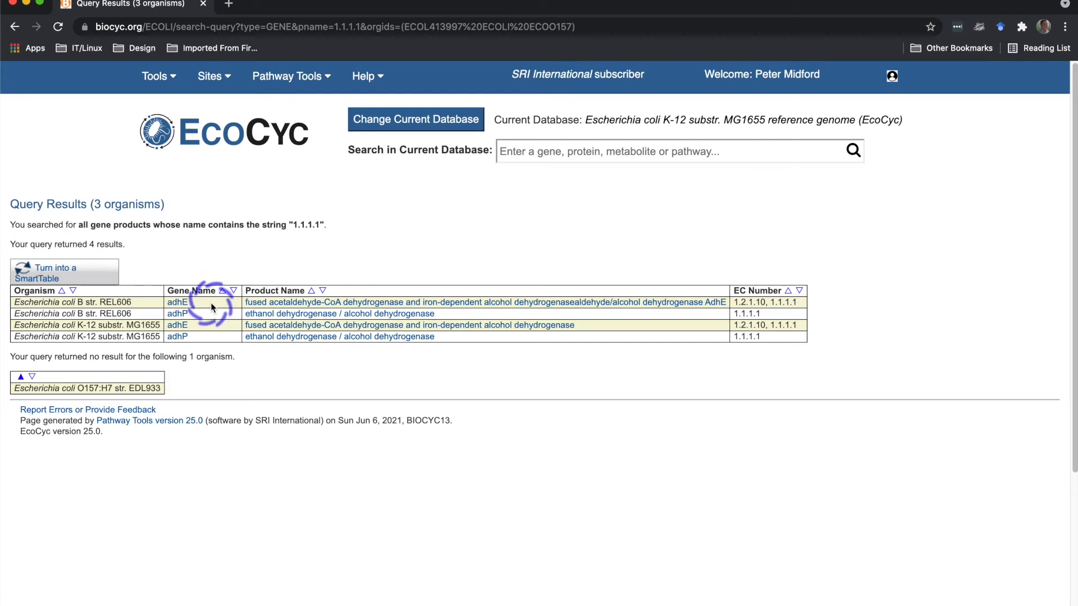
{"action": "mouse_move", "coordinate": [275, 302]}
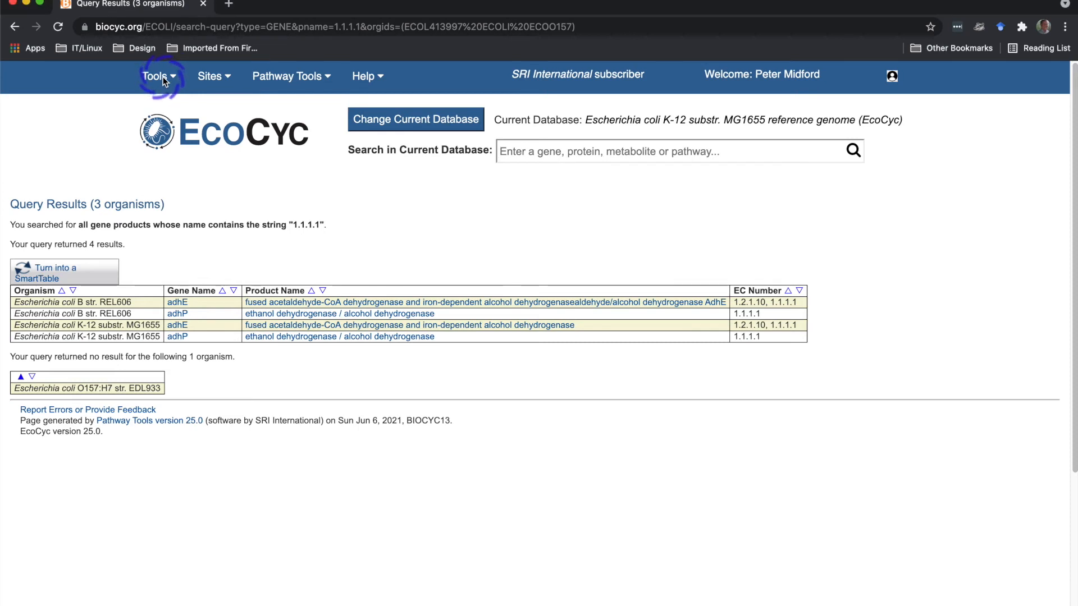
- Show the Tools menu from the top navigation bar
{"action": "left_click", "coordinate": [156, 76]}
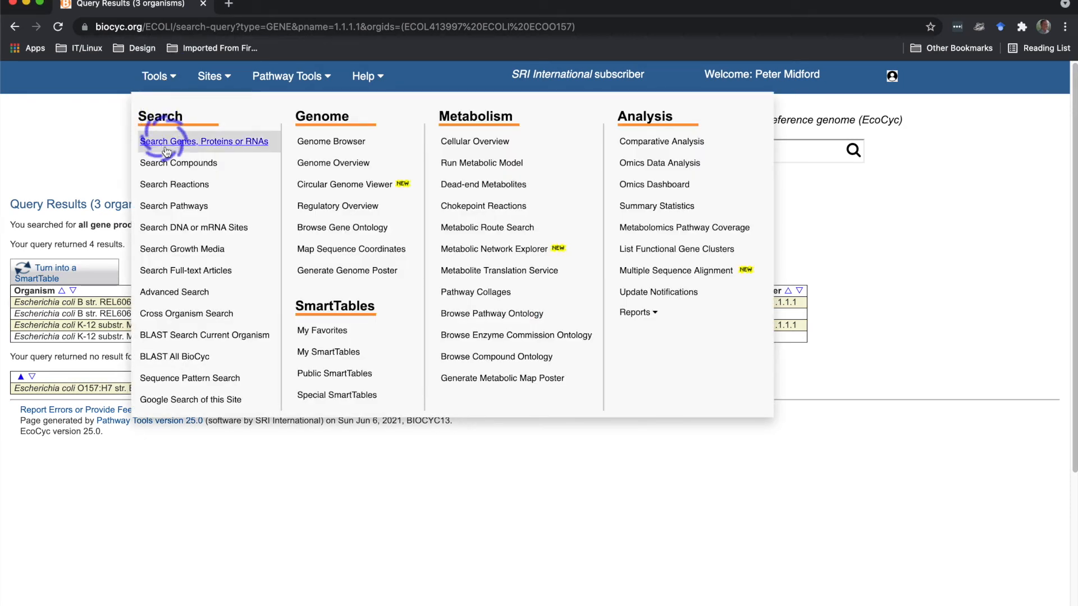
{"action": "mouse_move", "coordinate": [174, 184]}
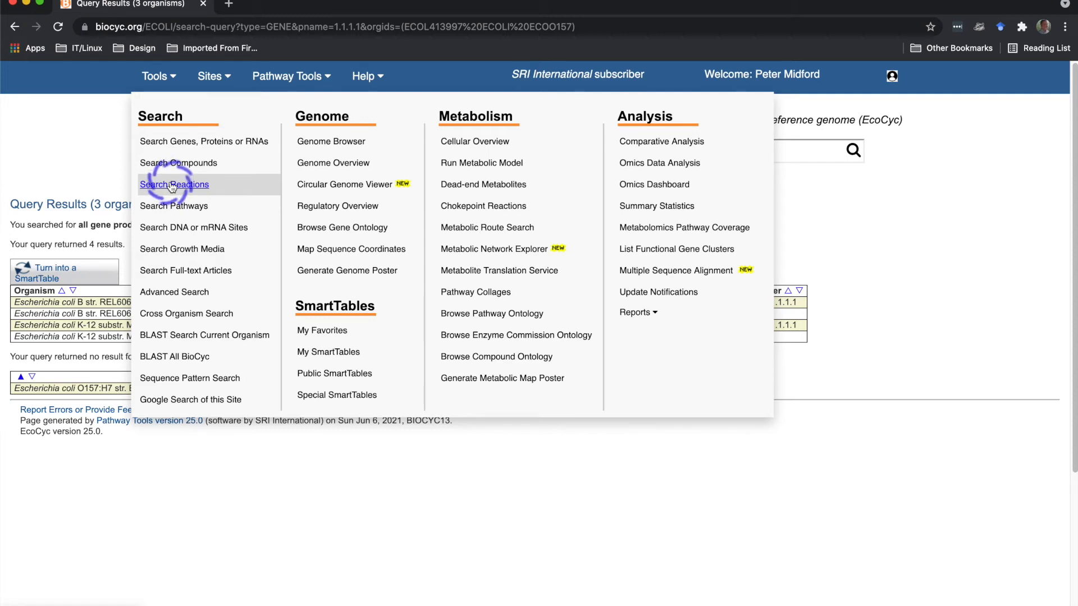
{"action": "mouse_move", "coordinate": [194, 227]}
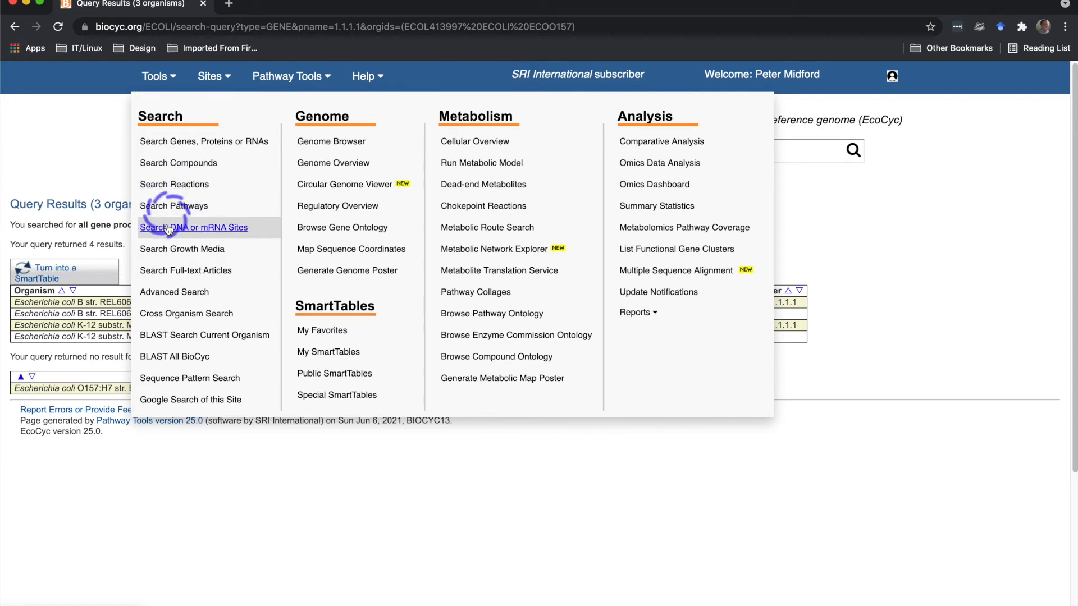
{"action": "mouse_move", "coordinate": [174, 291]}
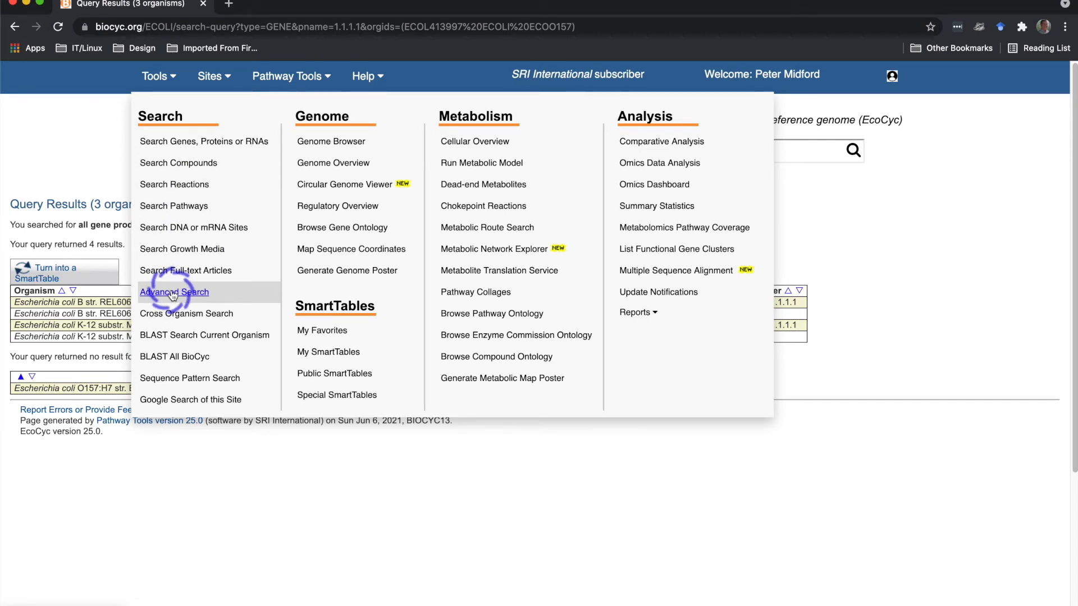
{"action": "mouse_move", "coordinate": [190, 399]}
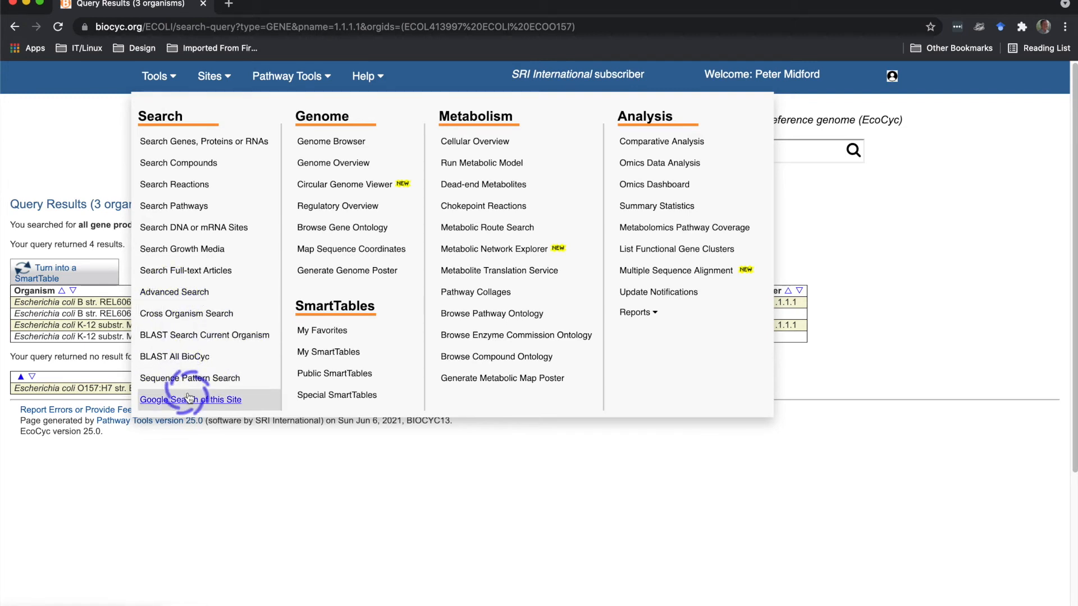
{"action": "left_click", "coordinate": [190, 399]}
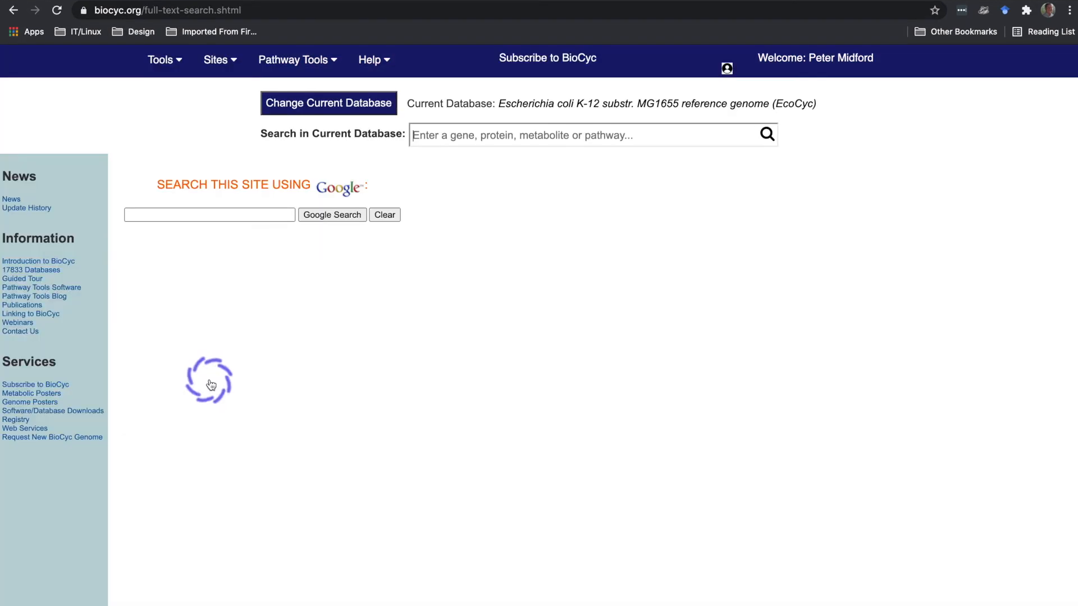
{"action": "left_click", "coordinate": [209, 215]}
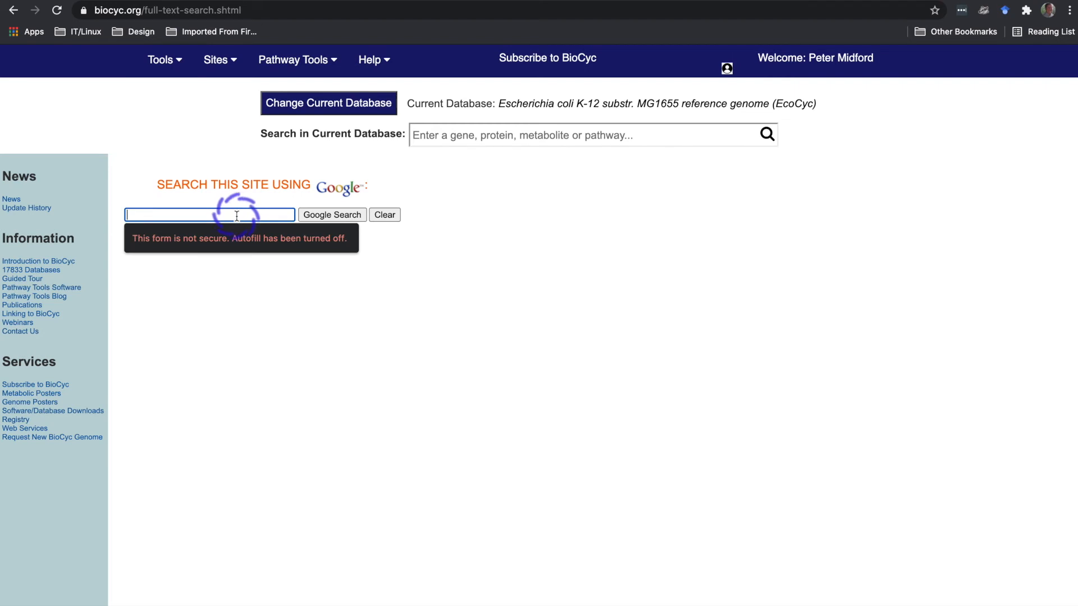
{"action": "type", "text": "tryptophan"}
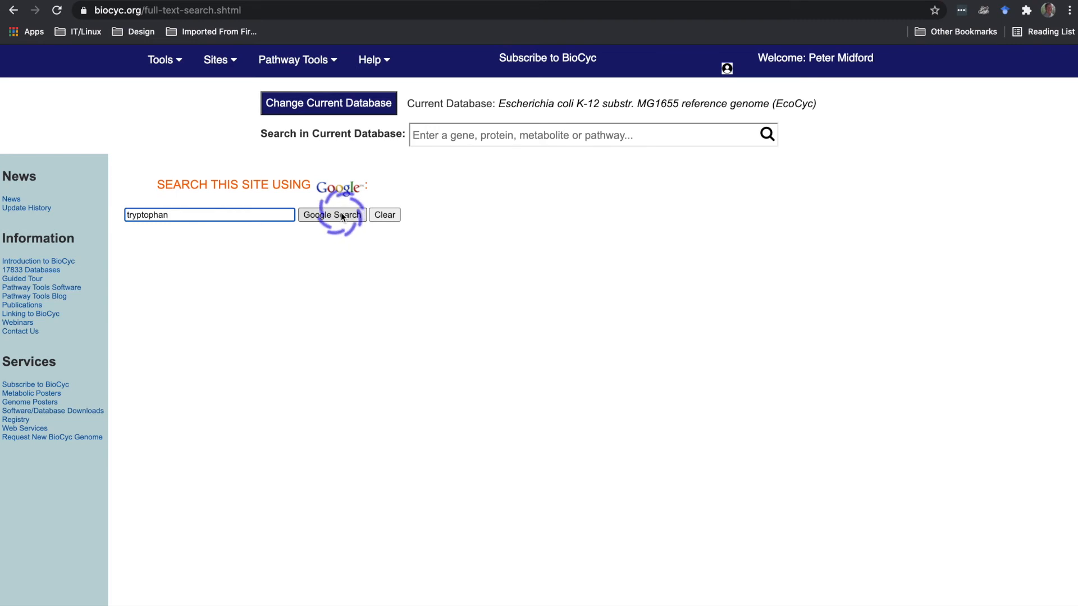
{"action": "left_click", "coordinate": [331, 214]}
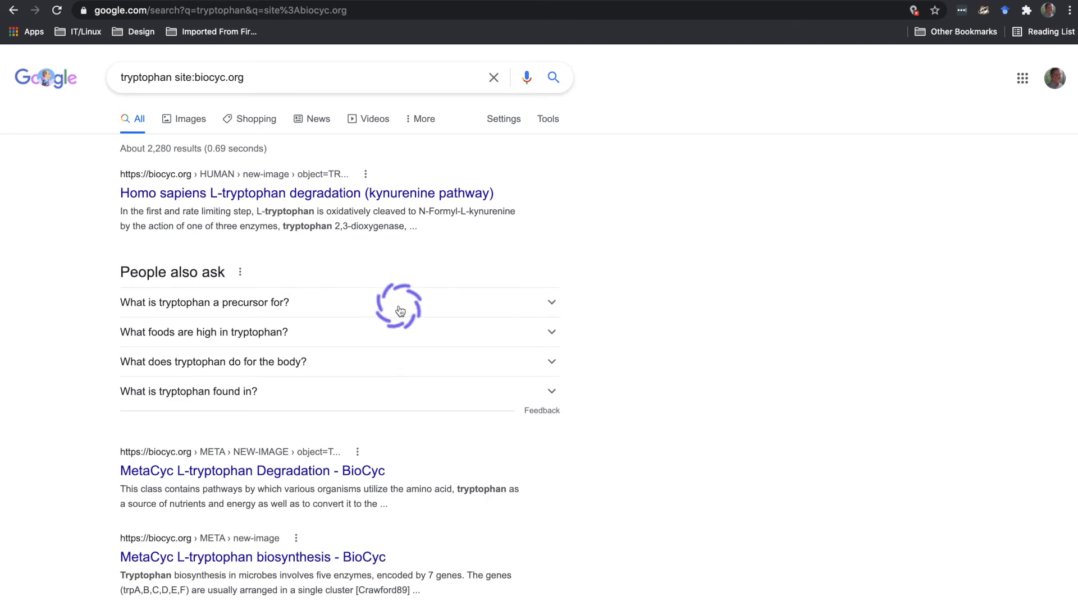
{"action": "mouse_move", "coordinate": [78, 107]}
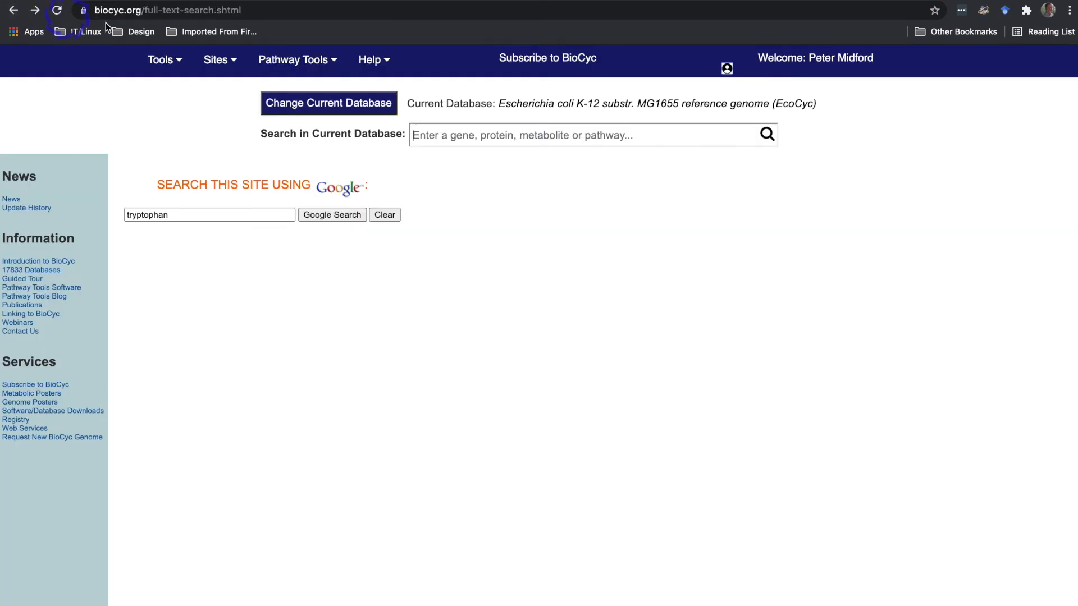
- Start a Cross Organism Search with all object types ticked and 'tyrosine oxidase' entered
{"action": "left_click", "coordinate": [159, 60]}
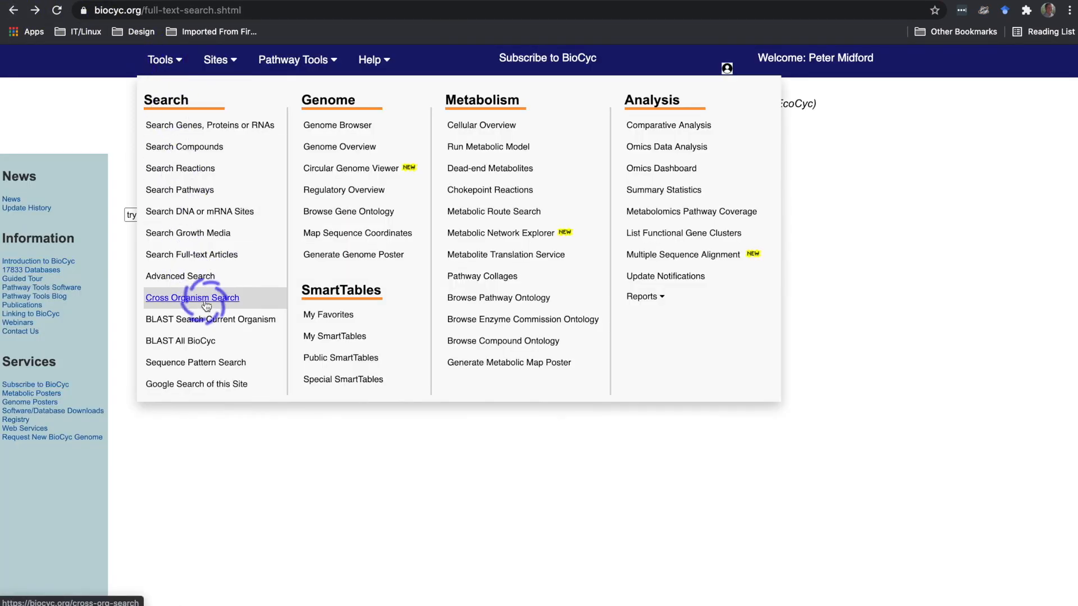
{"action": "left_click", "coordinate": [192, 297]}
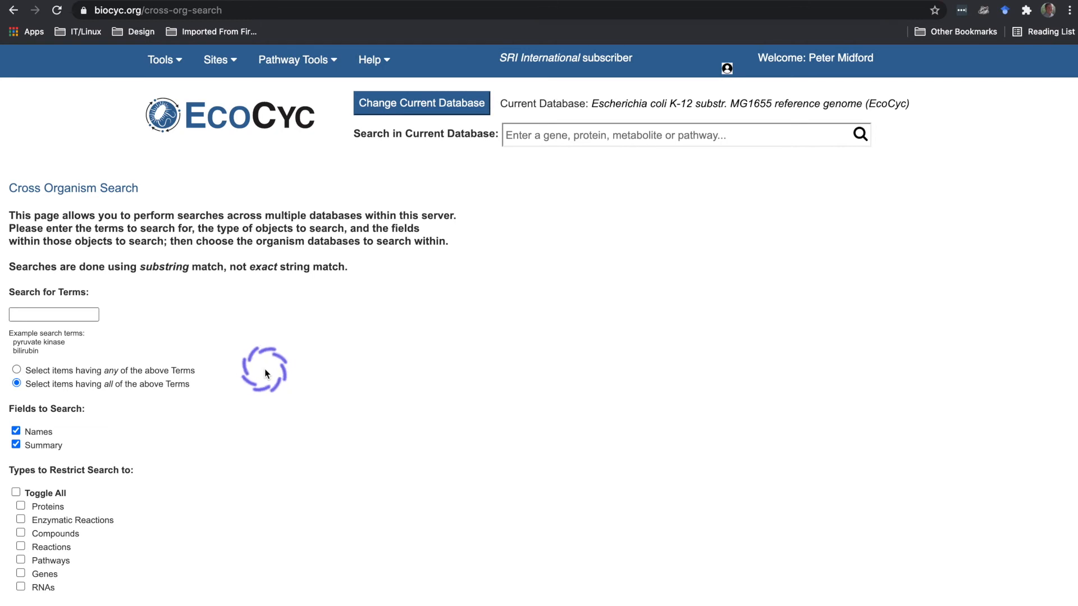
{"action": "scroll", "scroll_direction": "down", "scroll_amount": 3}
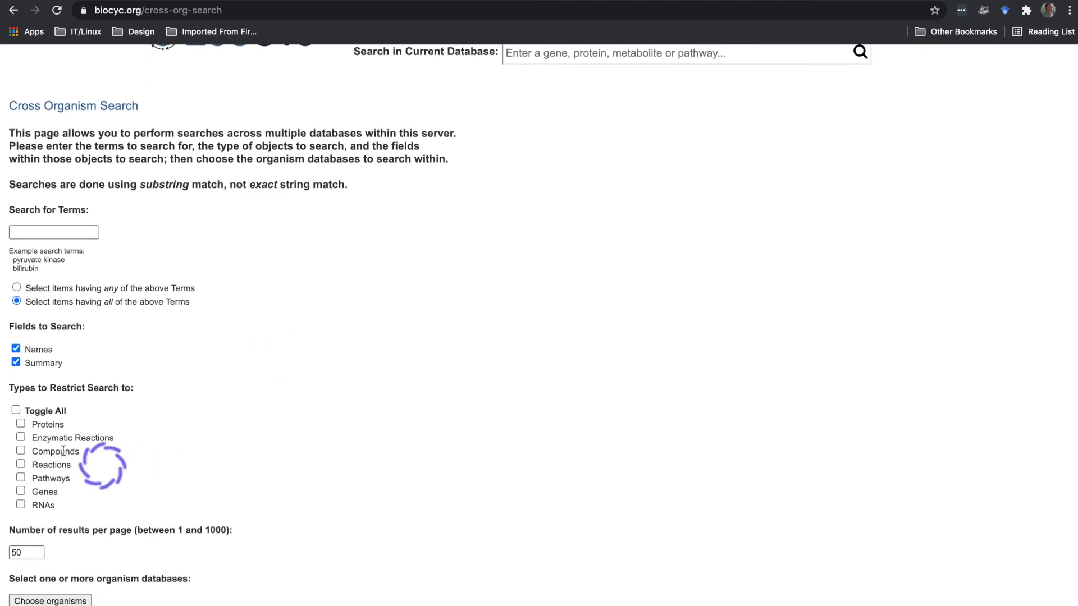
{"action": "left_click", "coordinate": [15, 410]}
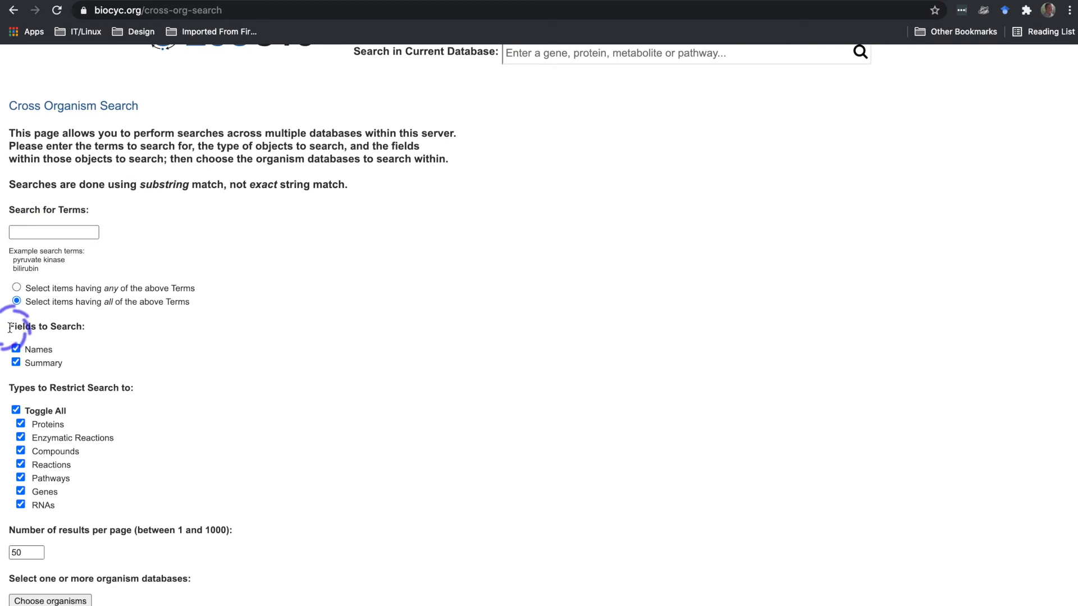
{"action": "left_click", "coordinate": [54, 232]}
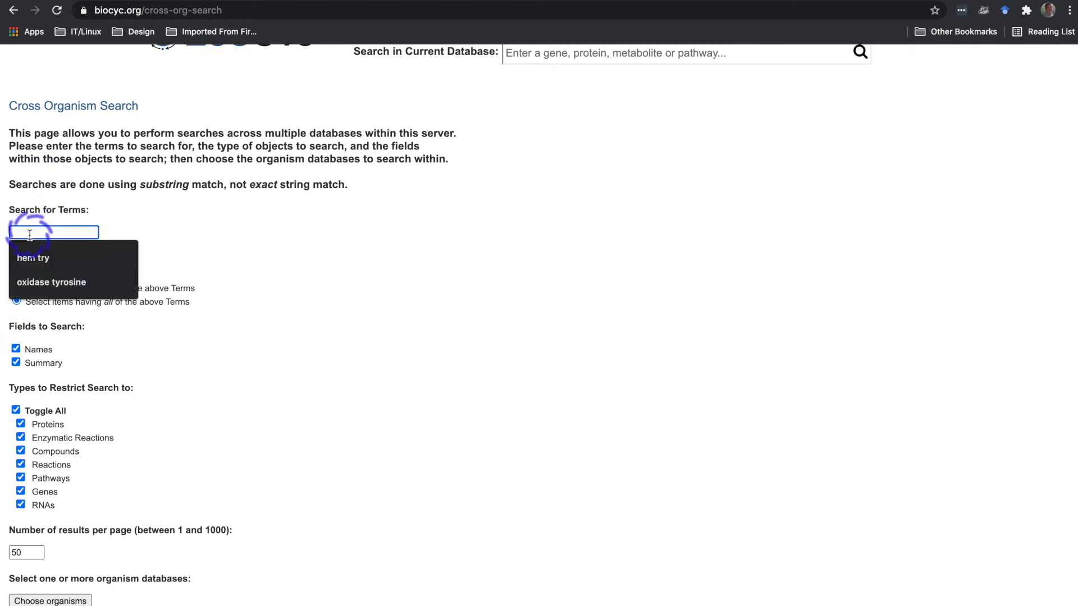
{"action": "type", "text": "tyrosine oxidase"}
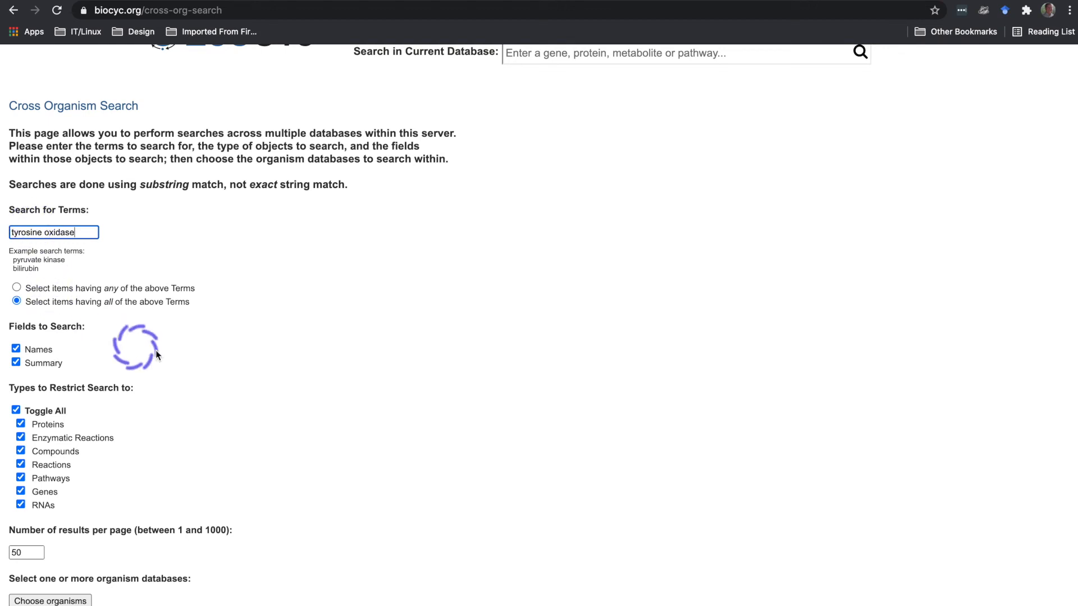
{"action": "scroll", "scroll_direction": "down", "scroll_amount": 3}
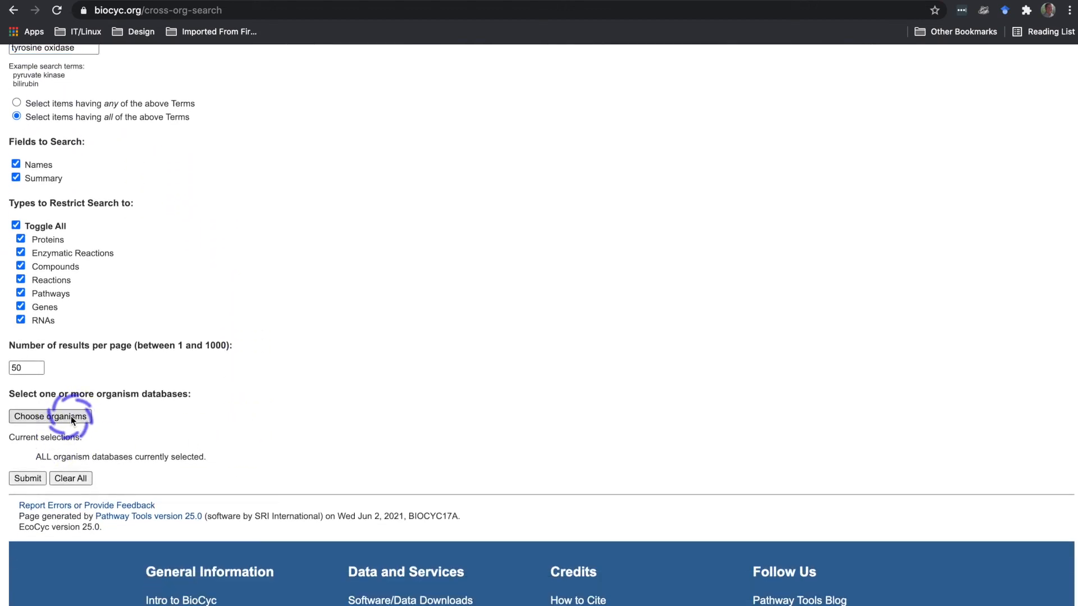
- Add E. coli 103605 to the chosen databases and submit the tyrosine oxidase search
{"action": "left_click", "coordinate": [49, 416]}
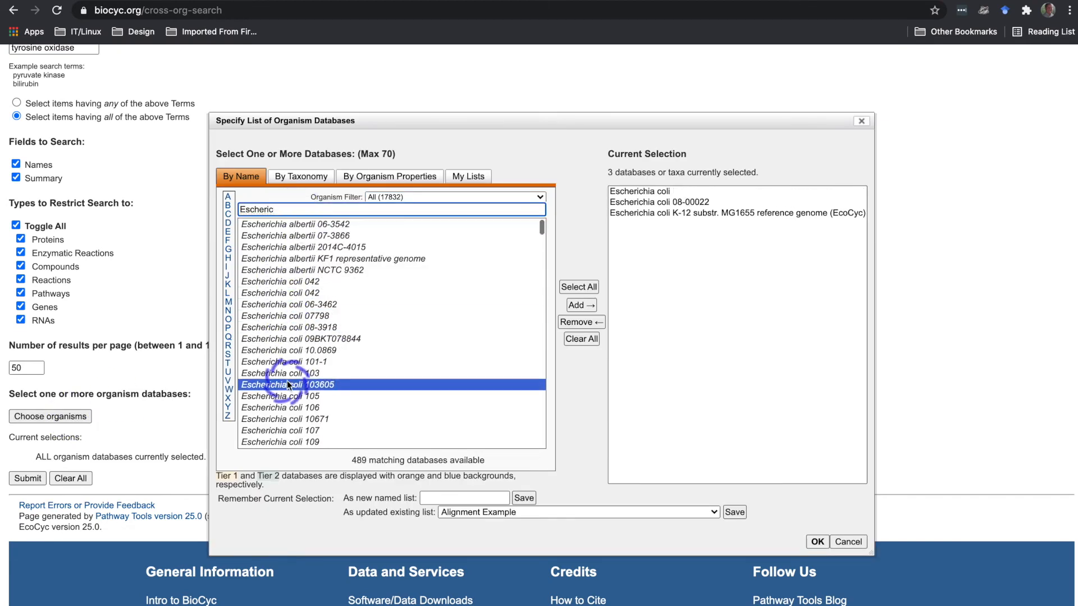
{"action": "left_click", "coordinate": [581, 305]}
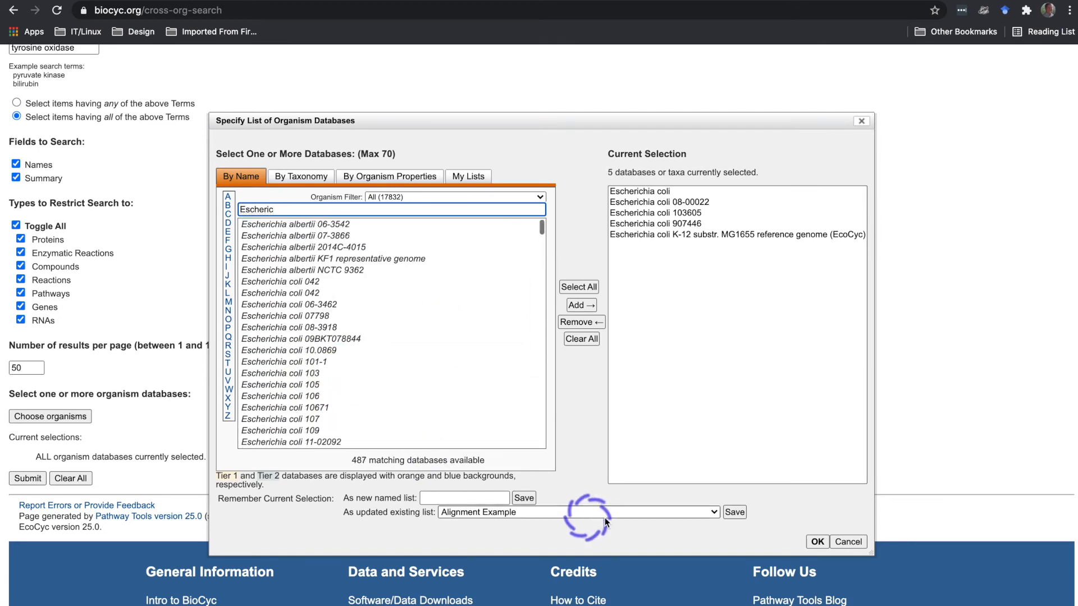
{"action": "left_click", "coordinate": [815, 541]}
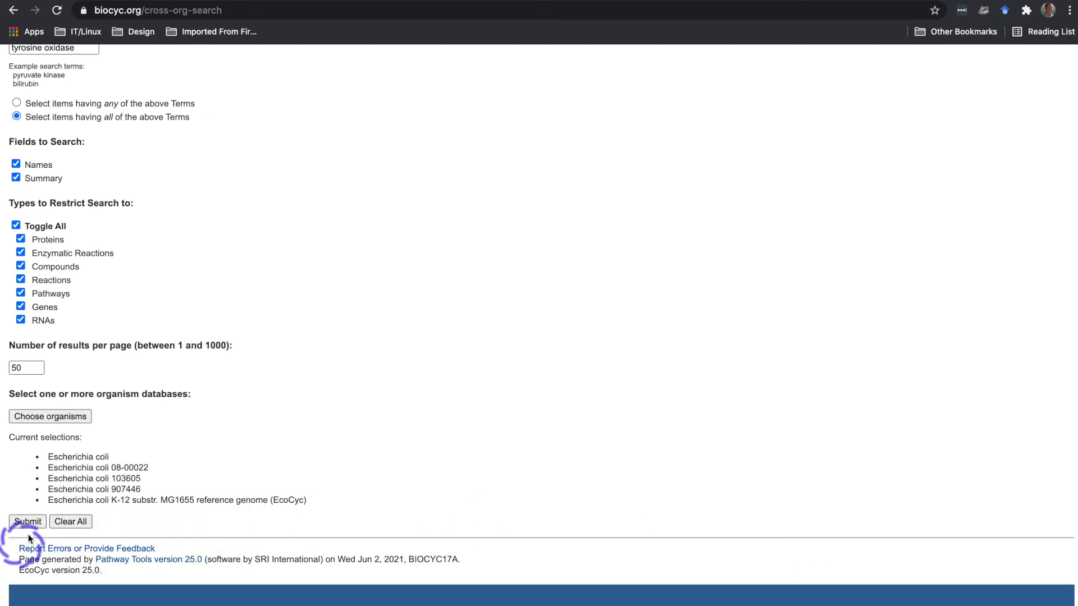
{"action": "left_click", "coordinate": [28, 521]}
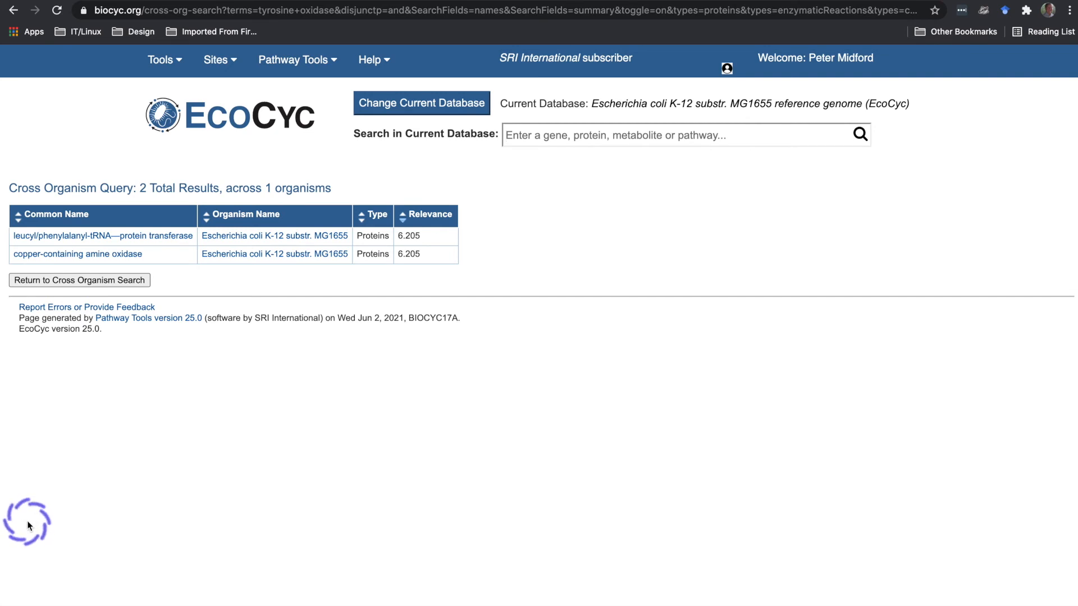
{"action": "left_click", "coordinate": [160, 60]}
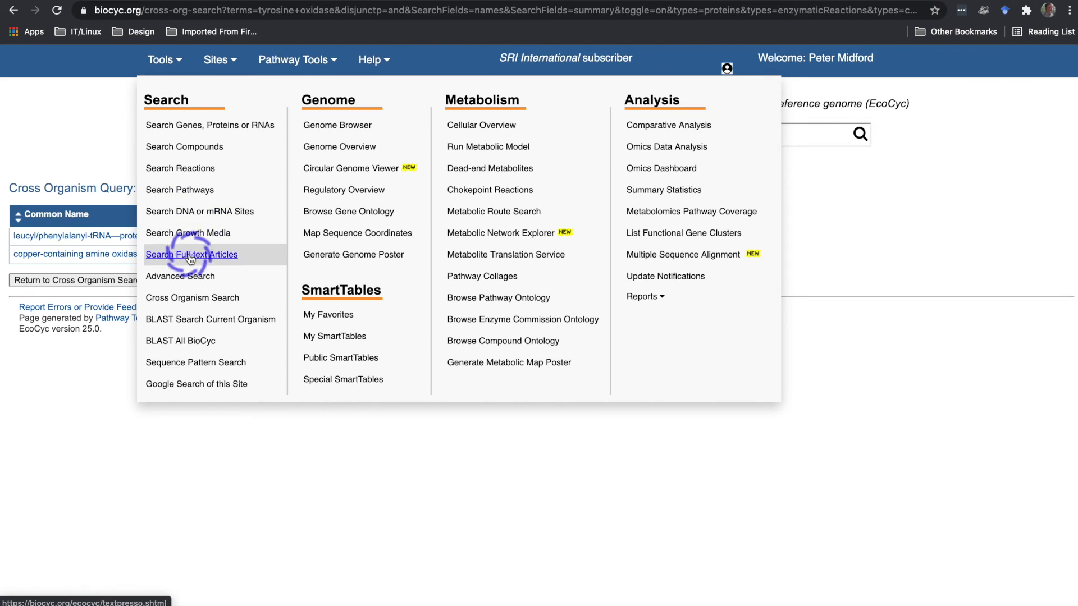
- Choose Search Full-text Articles from Tools to reach the E. coli Textpresso page
{"action": "left_click", "coordinate": [191, 254]}
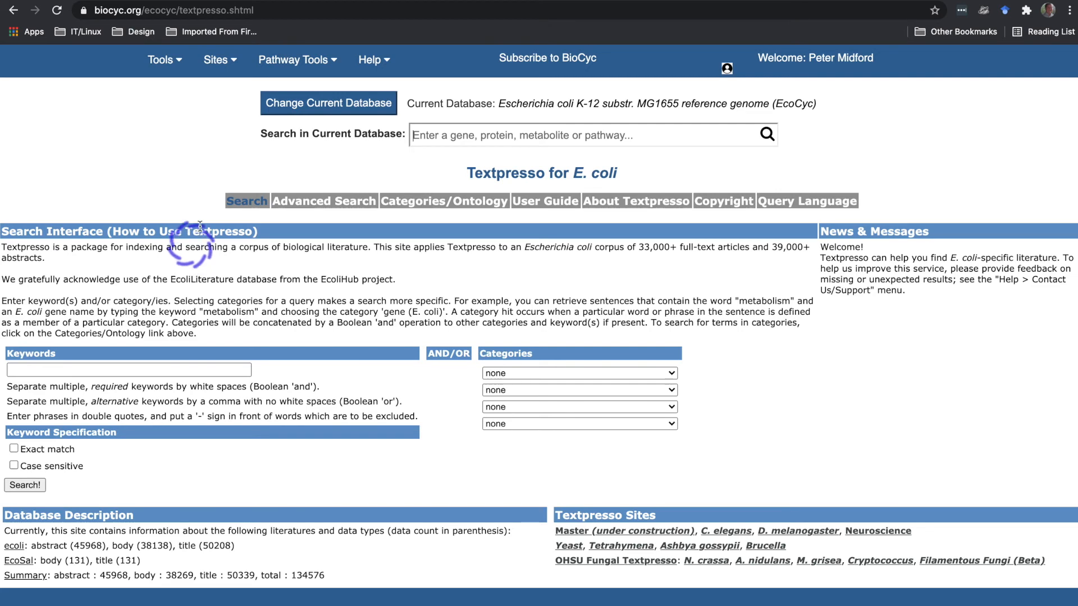
{"action": "left_click", "coordinate": [160, 60]}
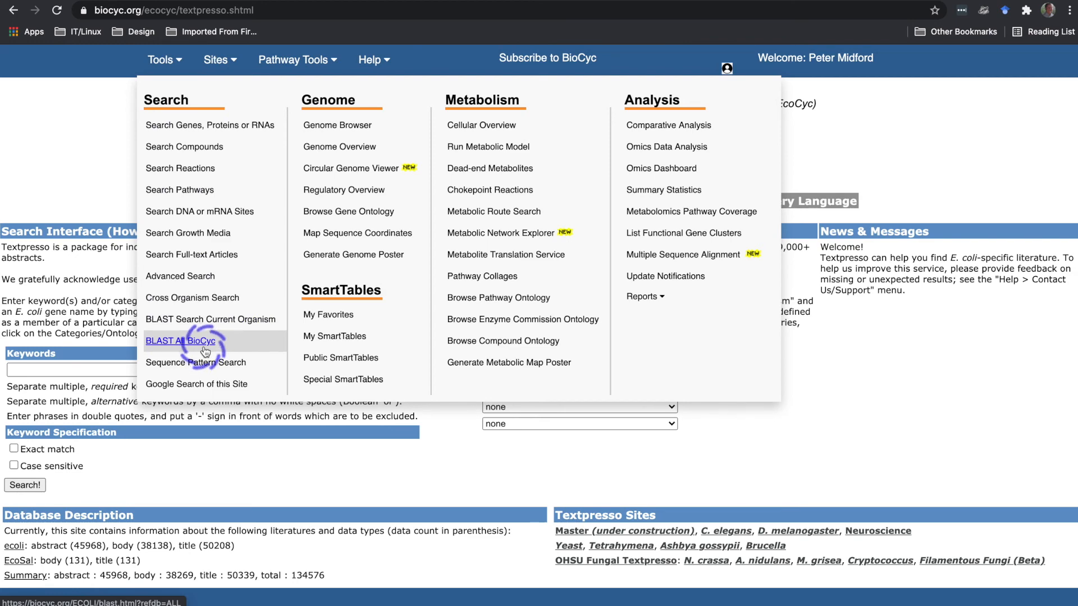
- Show the Select an Organism Database dialog on its By Taxonomy tab
{"action": "left_click", "coordinate": [180, 340]}
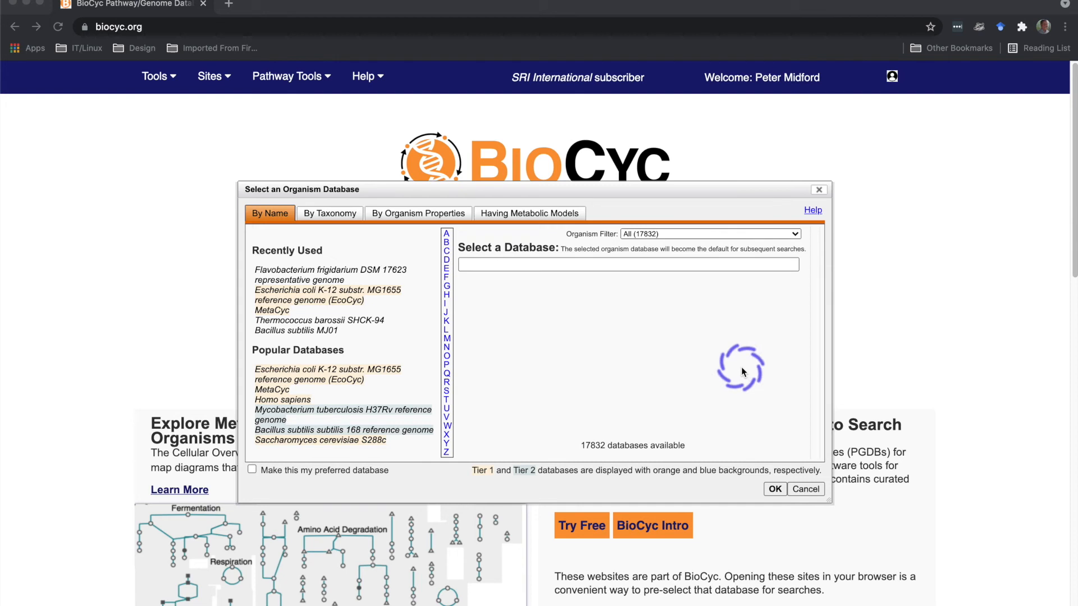
{"action": "left_click", "coordinate": [330, 212]}
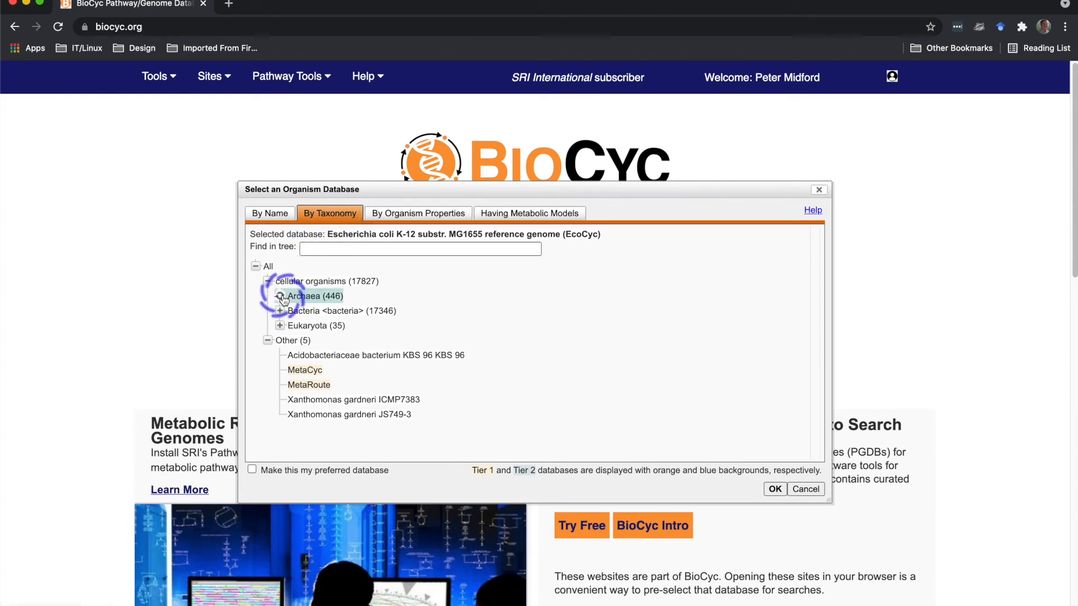
- Expand Archaea, Thermococcaceae and Pyrococcus in the taxonomy, then show the By Organism Properties finder
{"action": "left_click", "coordinate": [279, 296]}
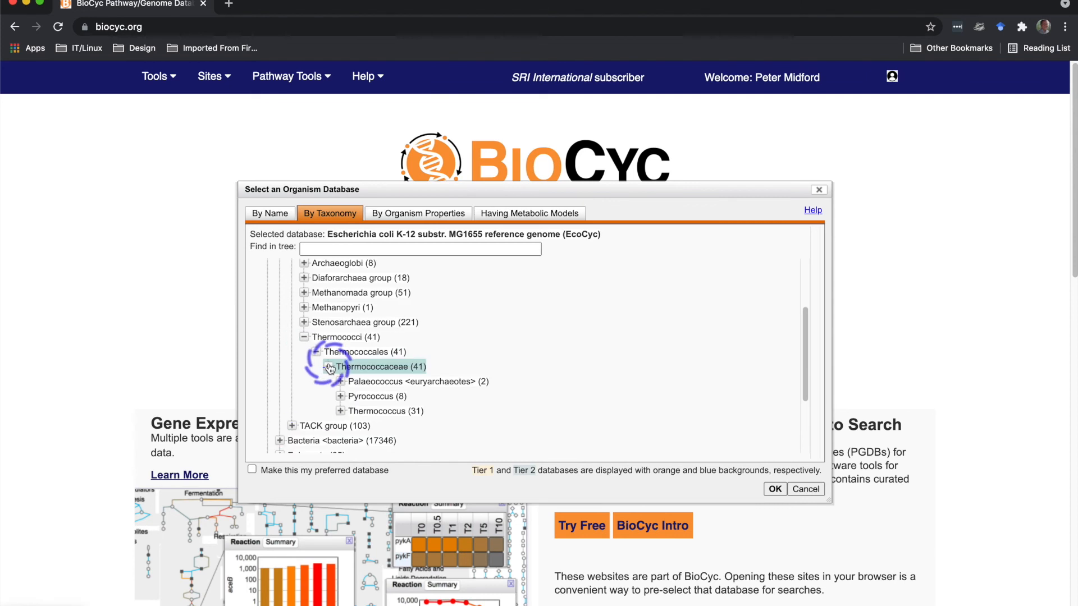
{"action": "left_click", "coordinate": [330, 367]}
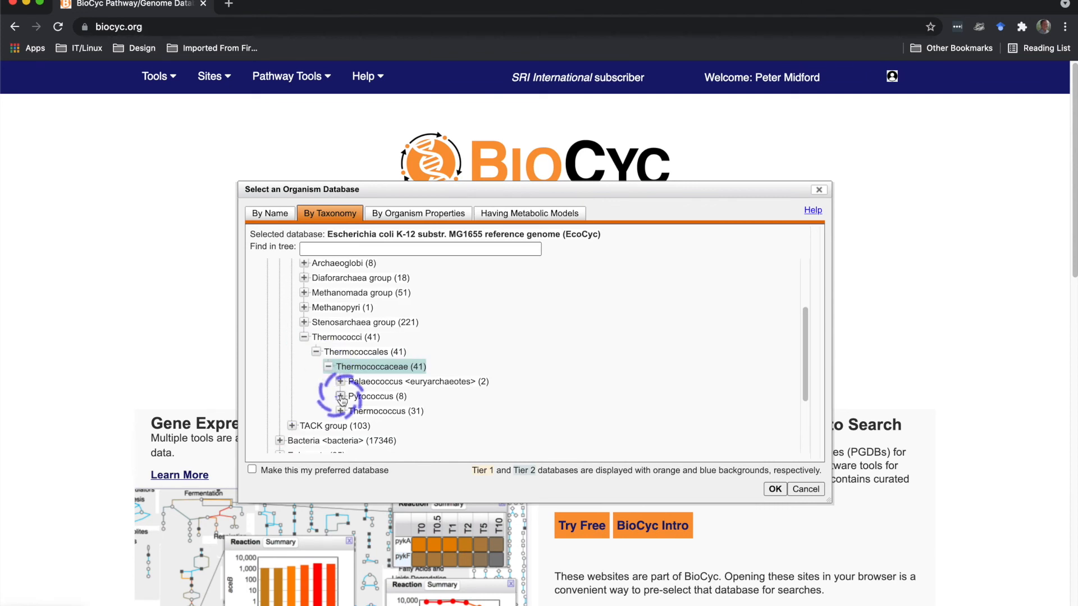
{"action": "left_click", "coordinate": [340, 396]}
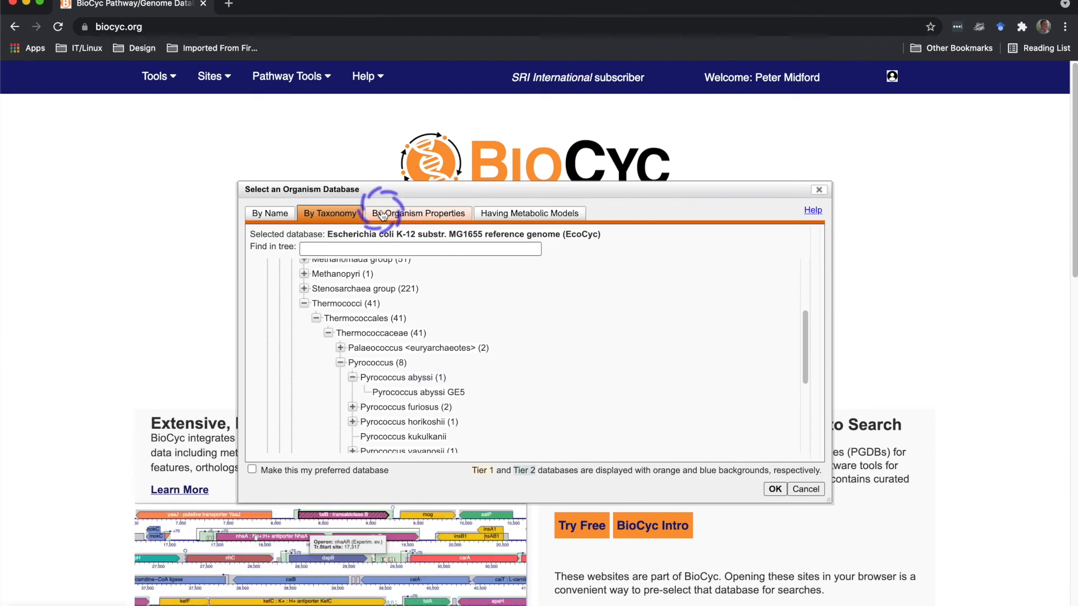
{"action": "left_click", "coordinate": [417, 213]}
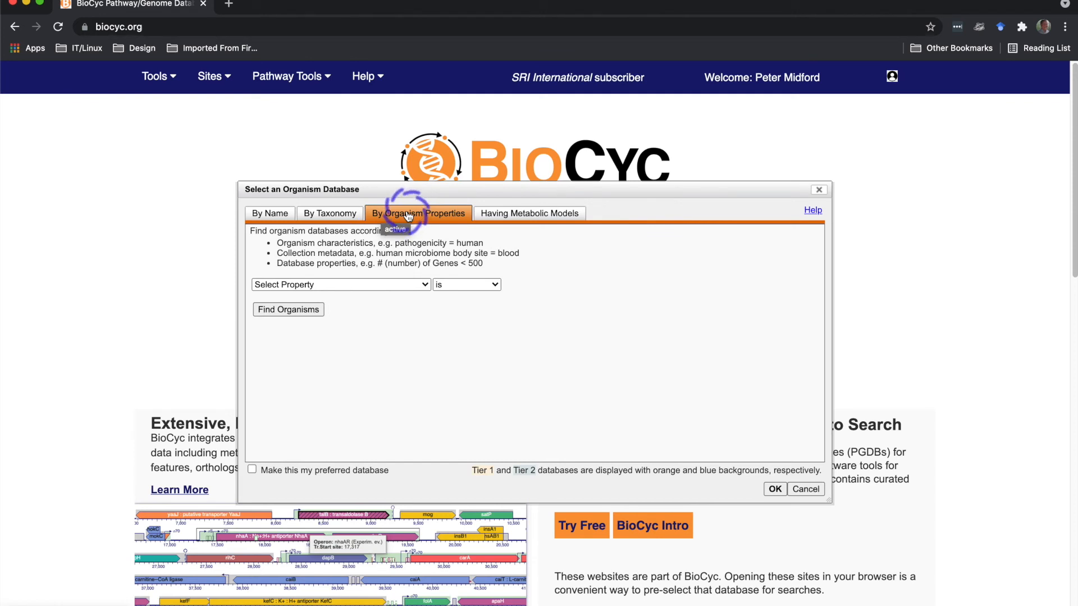
- Set the property filter to Collection Date (Year) approximately equal to 2014
{"action": "left_click", "coordinate": [340, 284]}
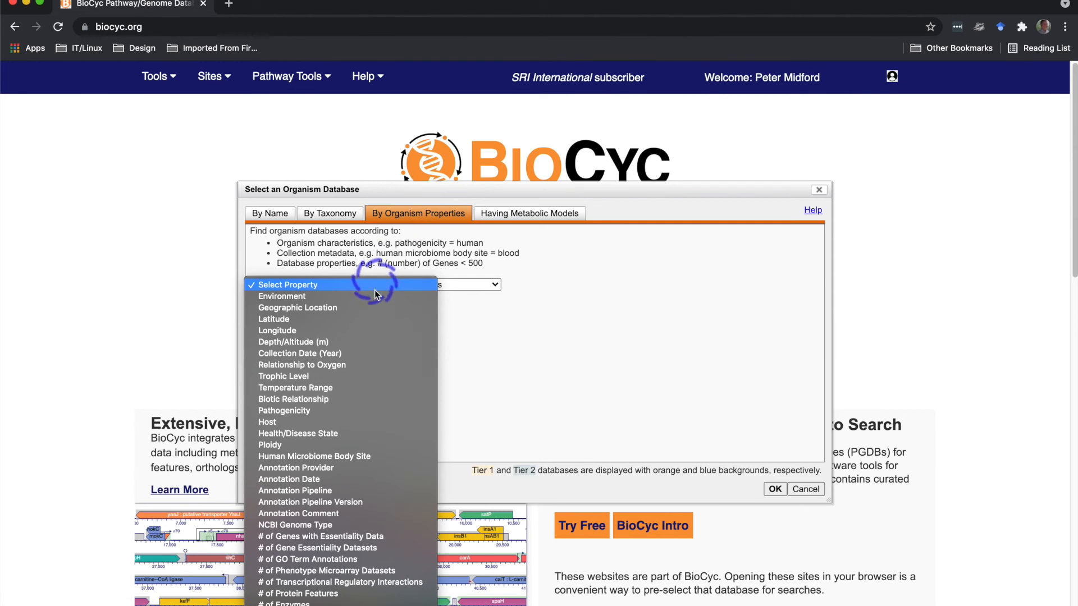
{"action": "left_click", "coordinate": [299, 353]}
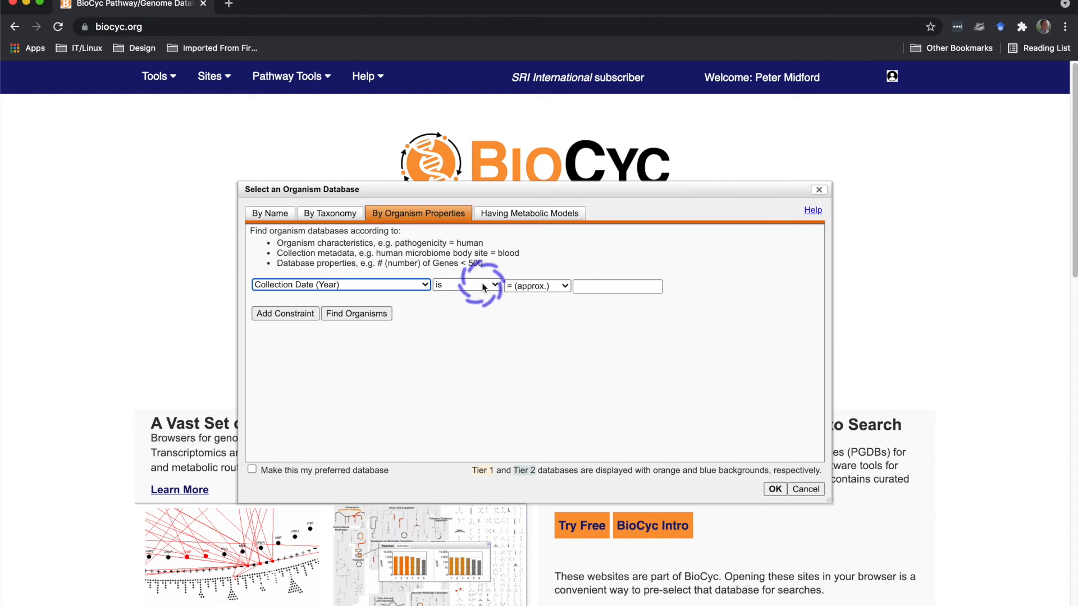
{"action": "left_click", "coordinate": [466, 285]}
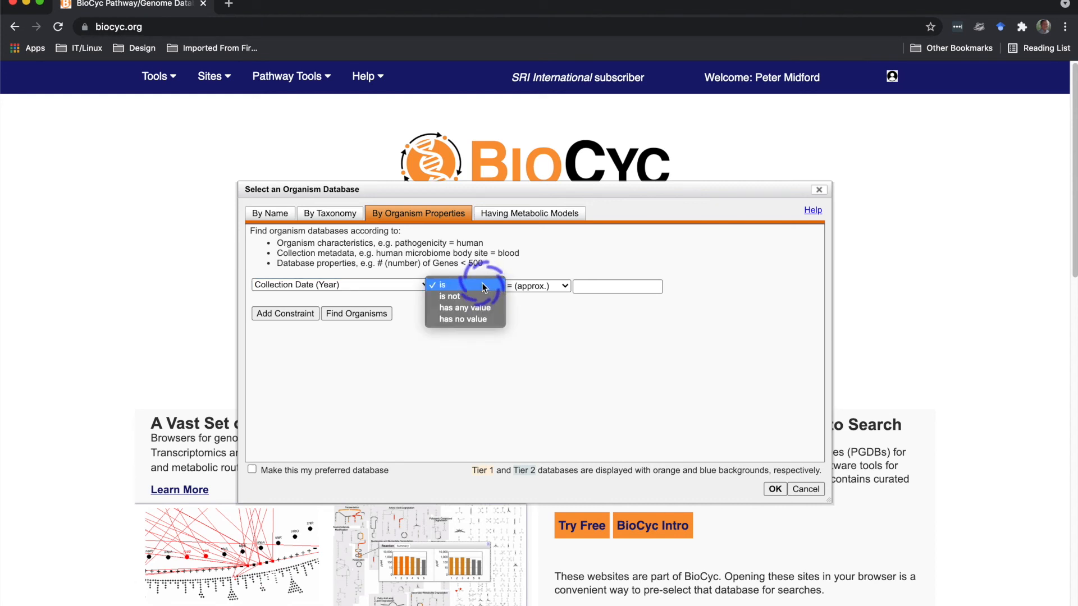
{"action": "mouse_move", "coordinate": [481, 296]}
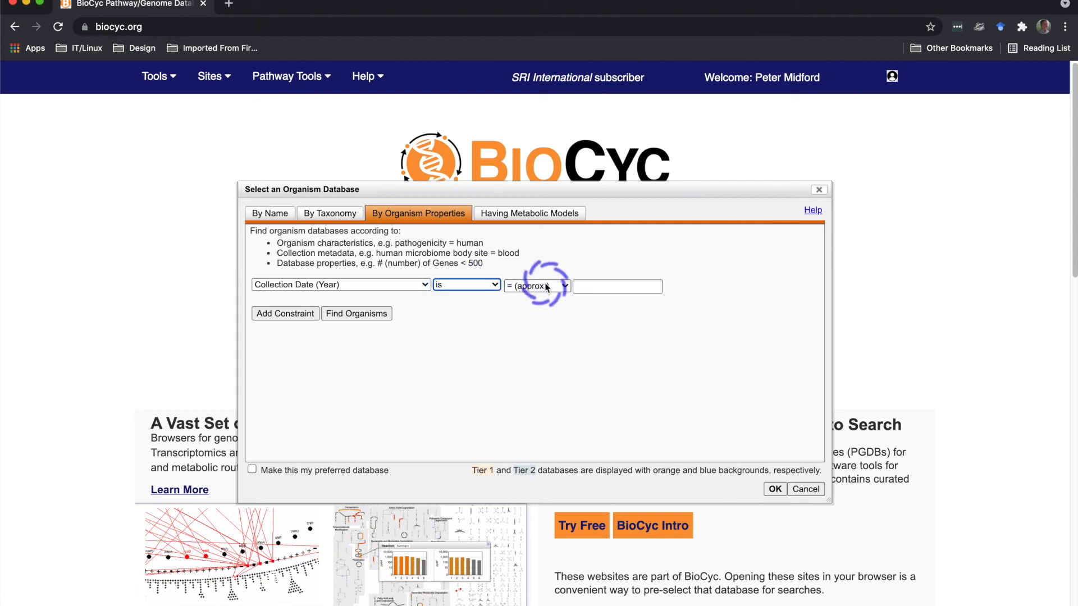
{"action": "left_click", "coordinate": [536, 286]}
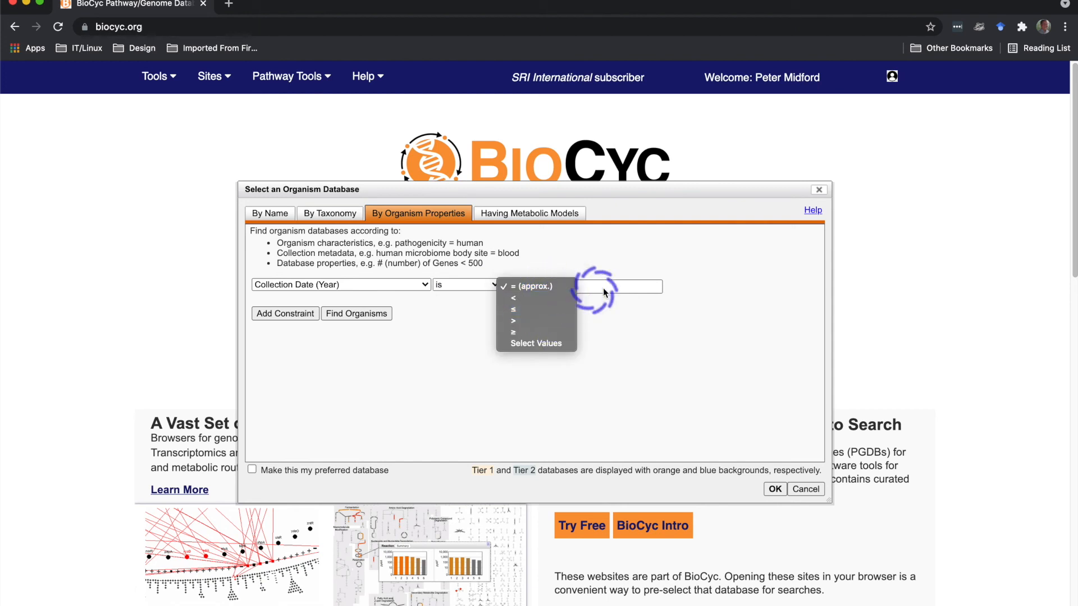
{"action": "left_click", "coordinate": [532, 287]}
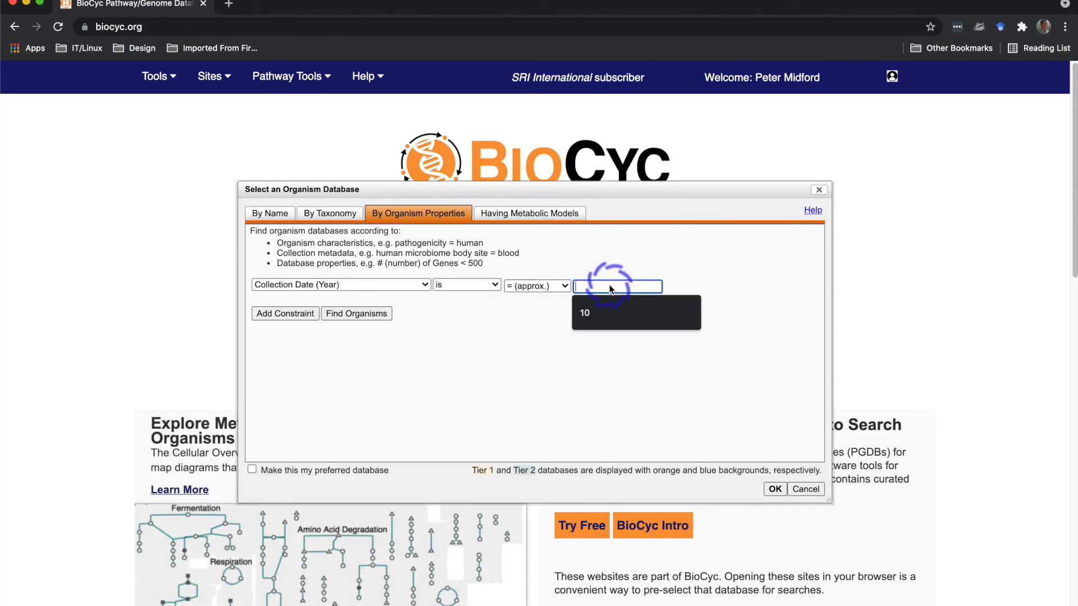
{"action": "type", "text": "2014"}
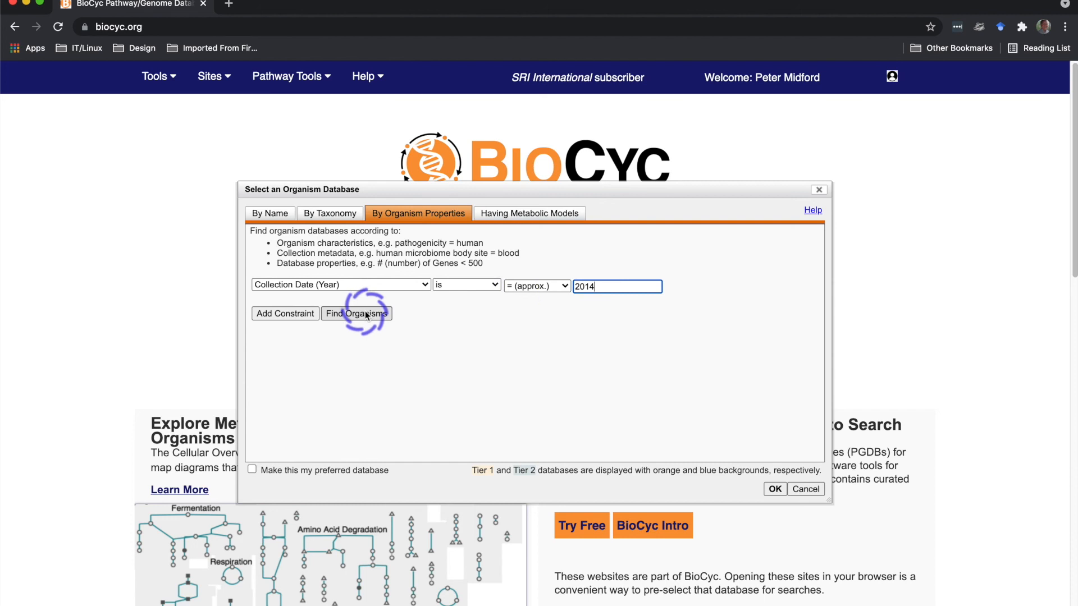
- Run the search and select Absiella argi N6H1-5 from the results
{"action": "left_click", "coordinate": [356, 313]}
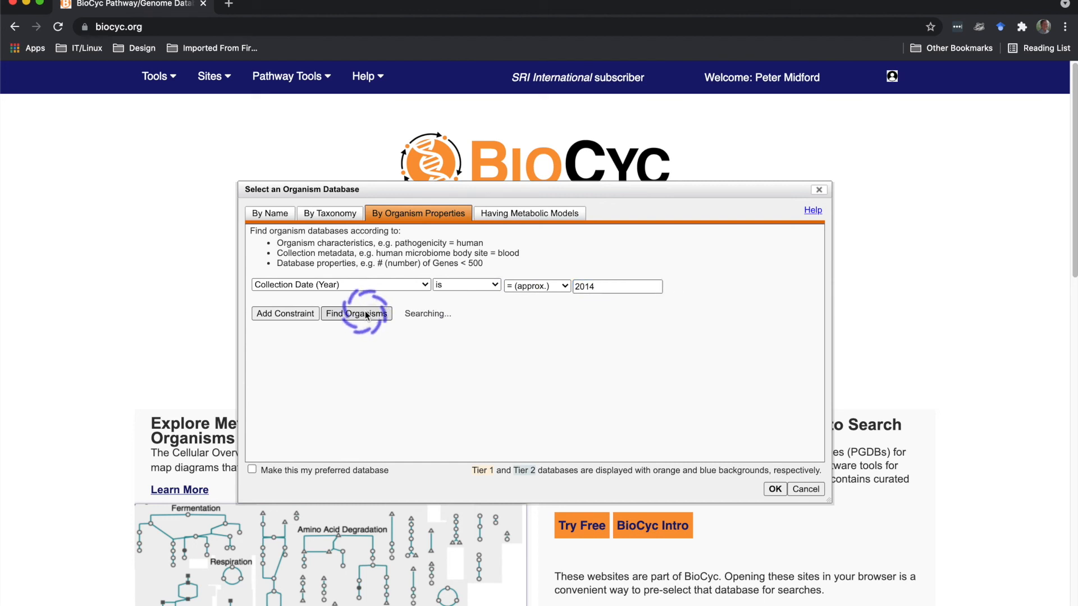
{"action": "left_click", "coordinate": [356, 313]}
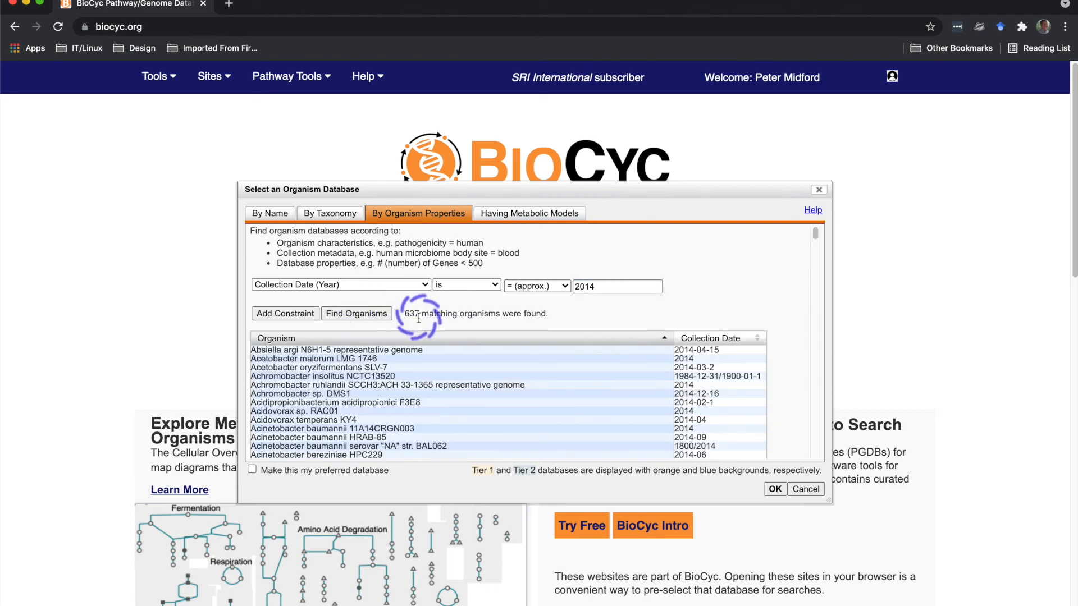
{"action": "mouse_move", "coordinate": [420, 324]}
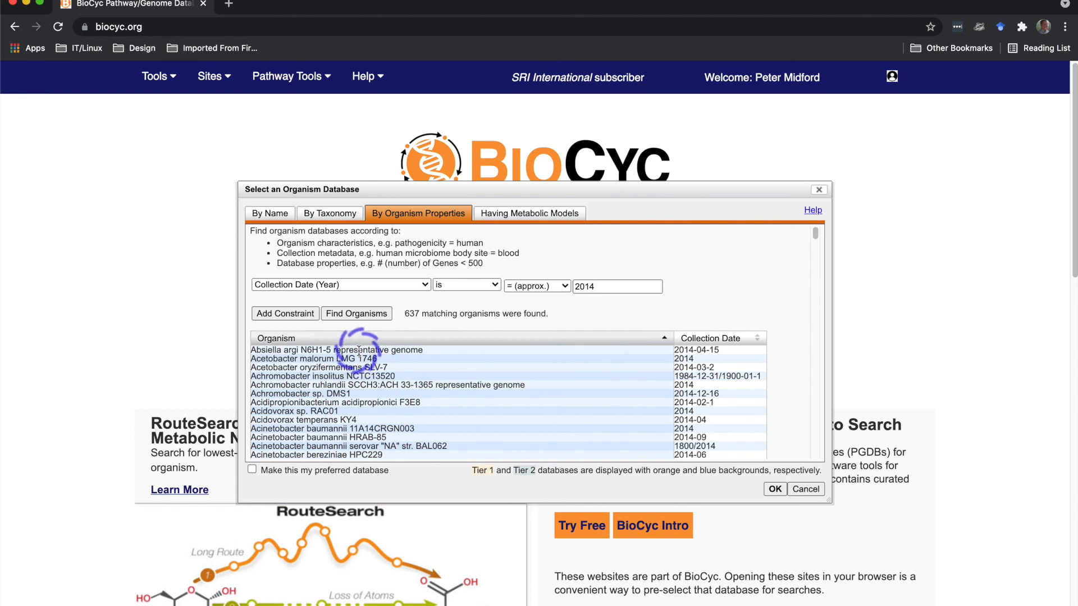
{"action": "left_click", "coordinate": [337, 350]}
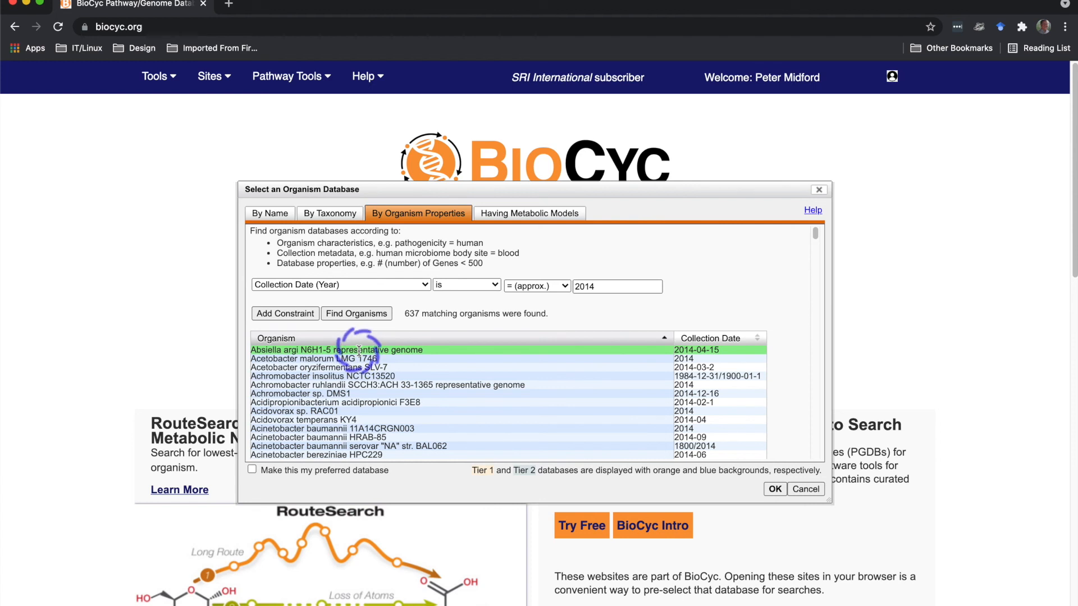
- Filter by Human Microbiome Body Site and add skin as a value
{"action": "left_click", "coordinate": [340, 285]}
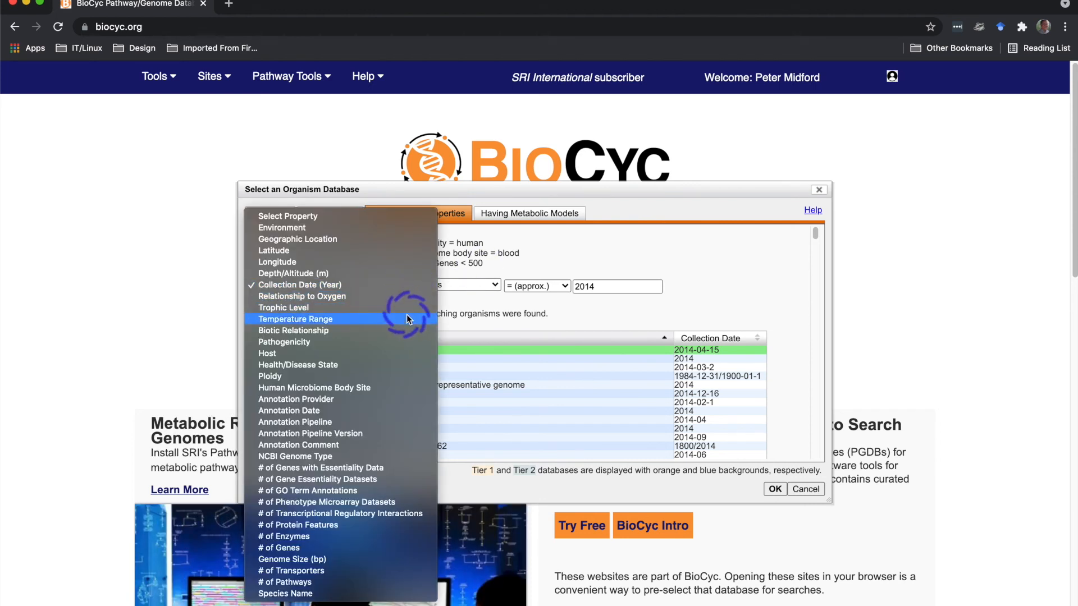
{"action": "mouse_move", "coordinate": [407, 387]}
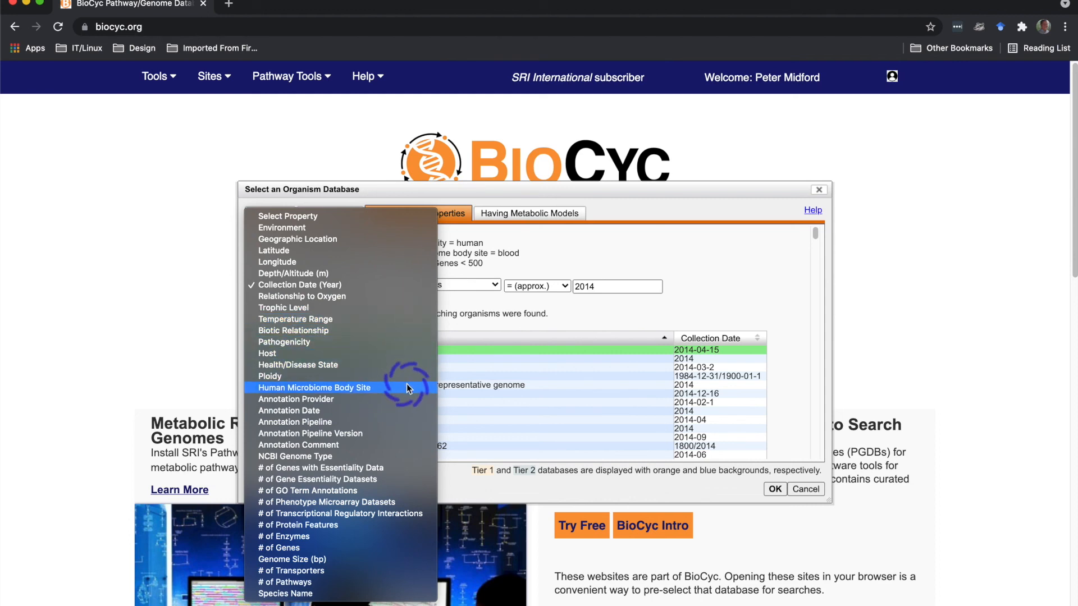
{"action": "left_click", "coordinate": [313, 387]}
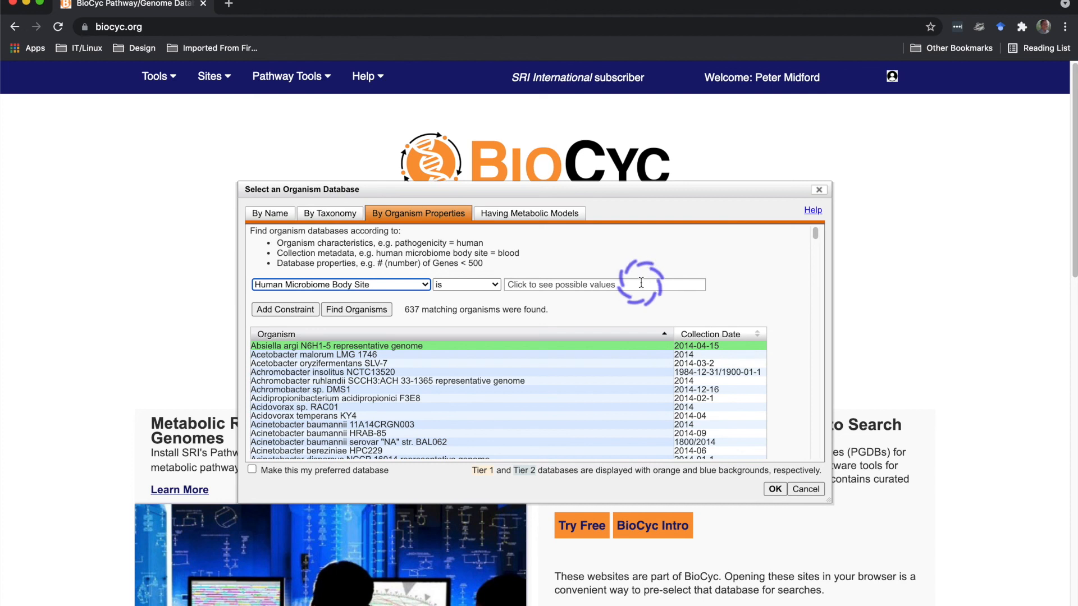
{"action": "left_click", "coordinate": [603, 284]}
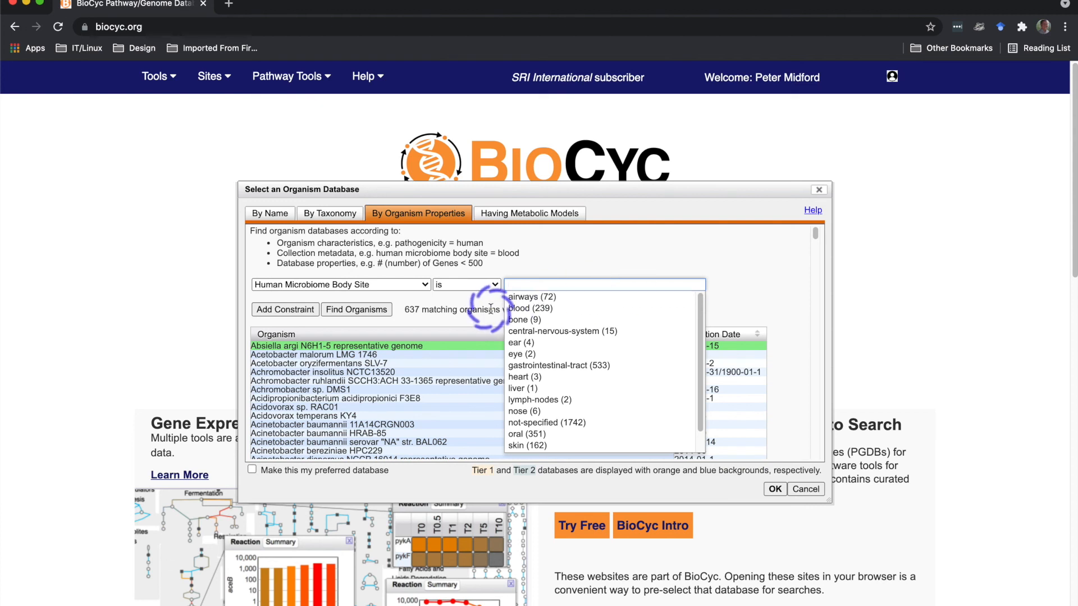
{"action": "left_click", "coordinate": [527, 434]}
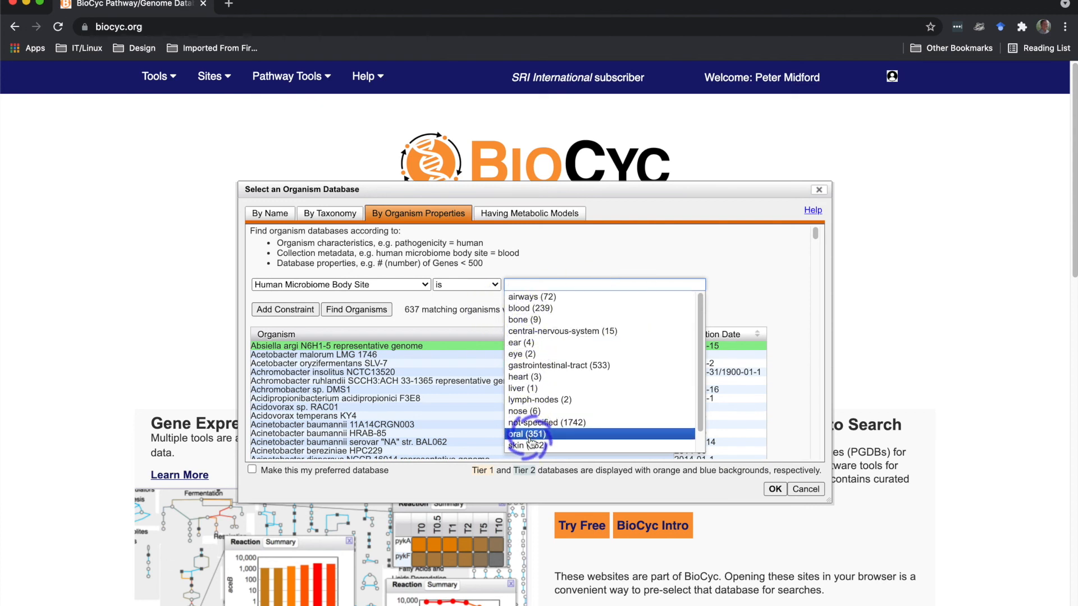
{"action": "left_click", "coordinate": [525, 445]}
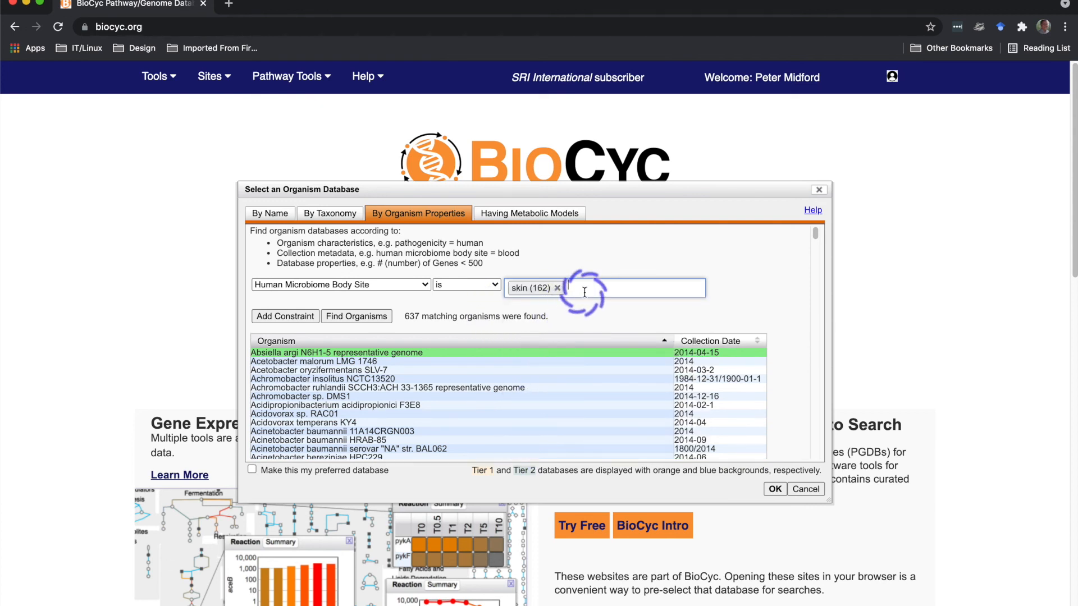
- Replace the added bone value with blood and find the matching organisms
{"action": "left_click", "coordinate": [604, 287]}
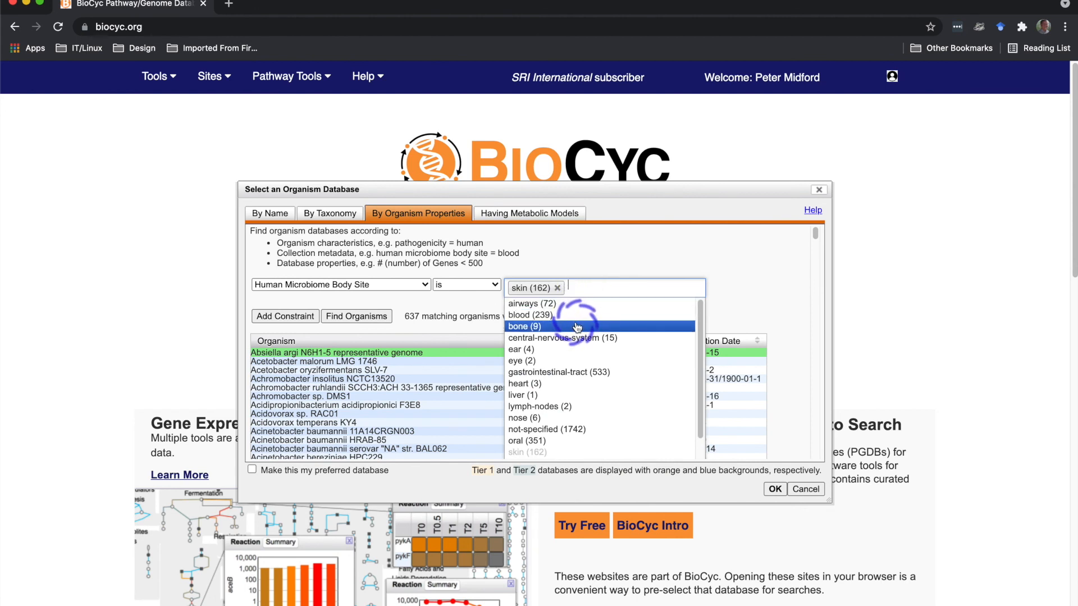
{"action": "left_click", "coordinate": [524, 325]}
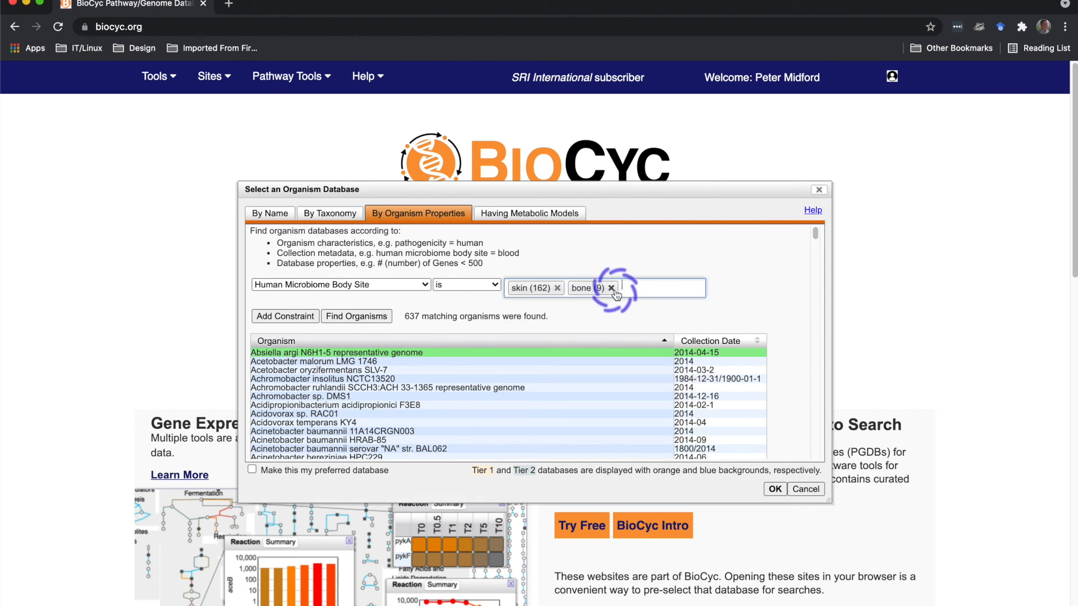
{"action": "left_click", "coordinate": [611, 288]}
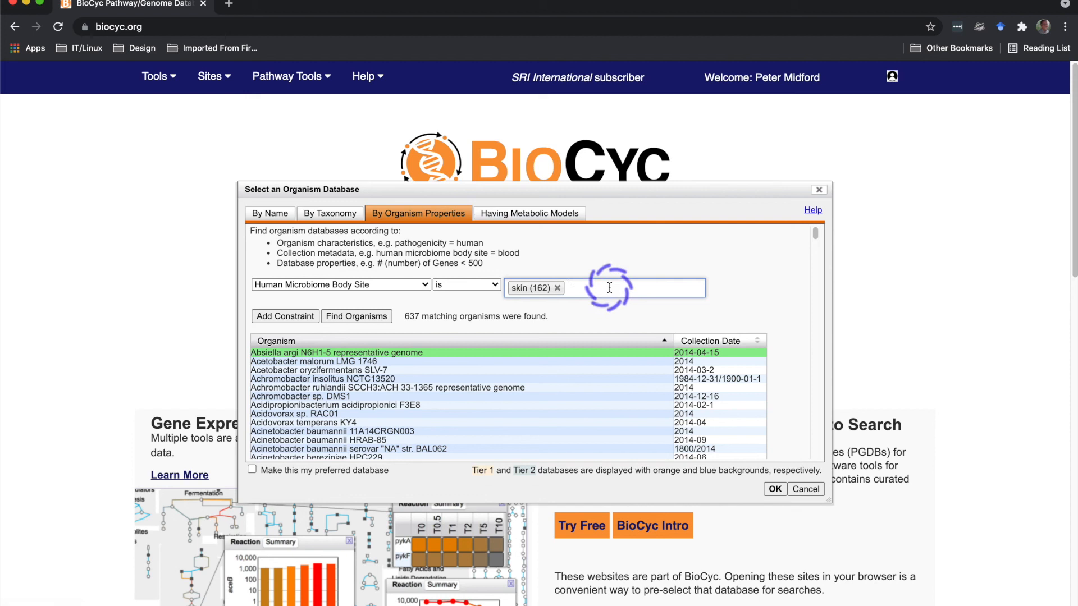
{"action": "left_click", "coordinate": [605, 287]}
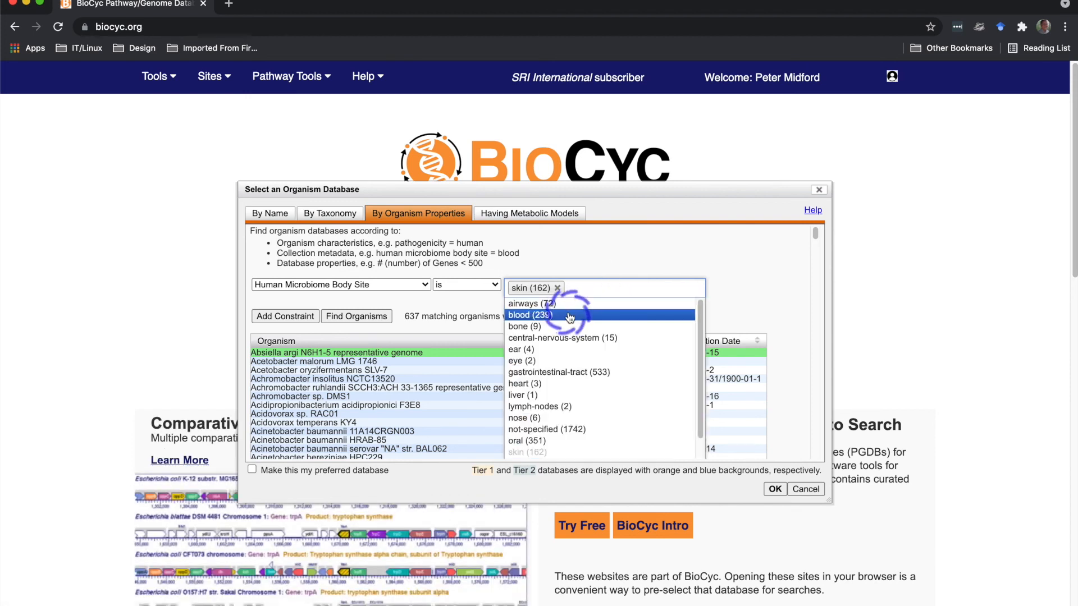
{"action": "left_click", "coordinate": [529, 314]}
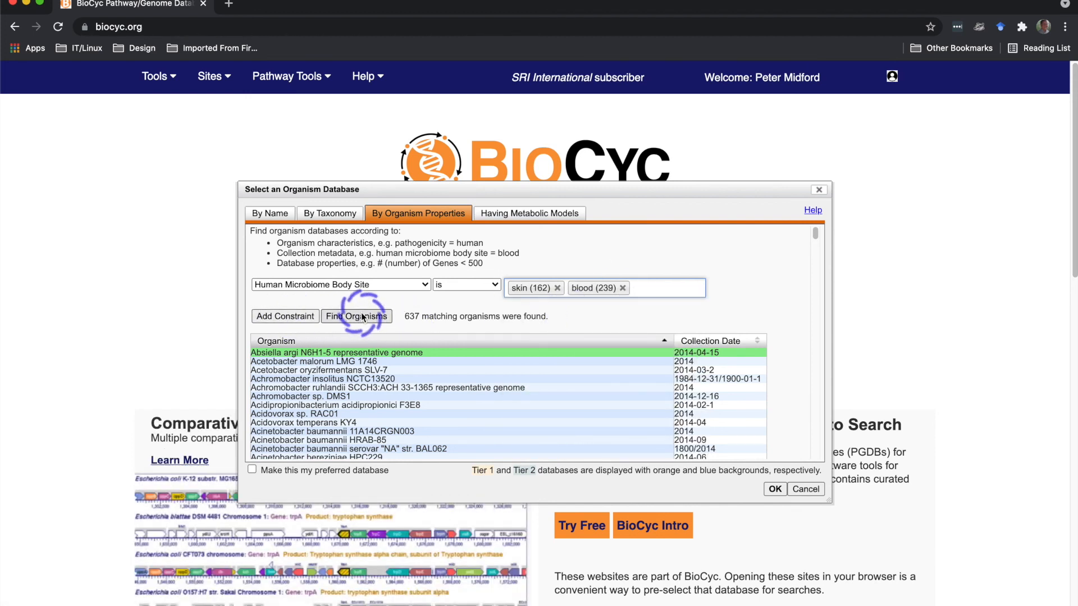
{"action": "left_click", "coordinate": [355, 316]}
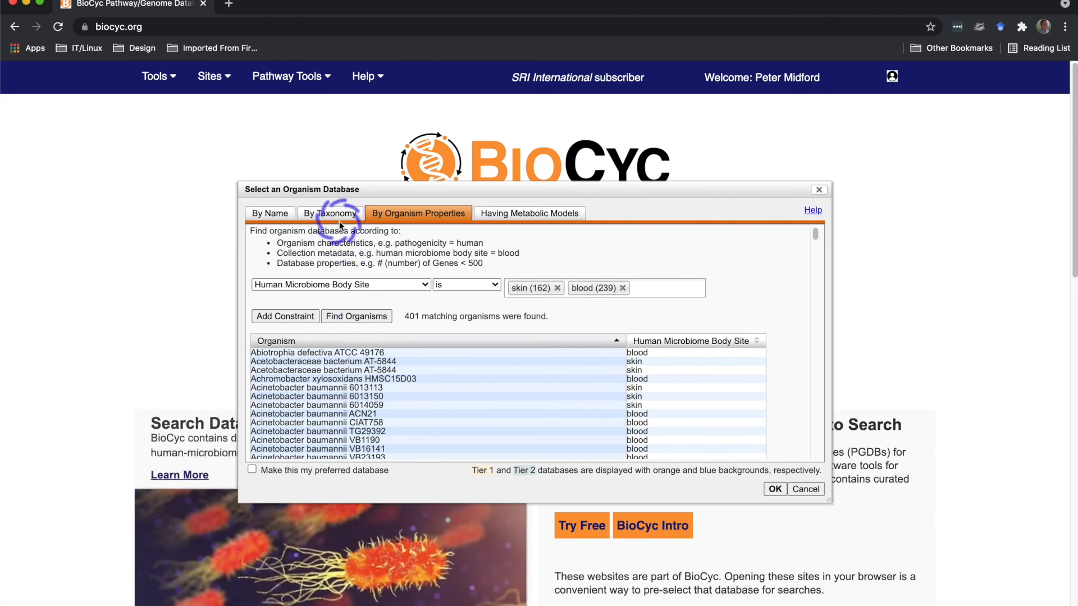
- Search for psychrophile organisms by Temperature Range, then list organisms having metabolic models
{"action": "left_click", "coordinate": [340, 285]}
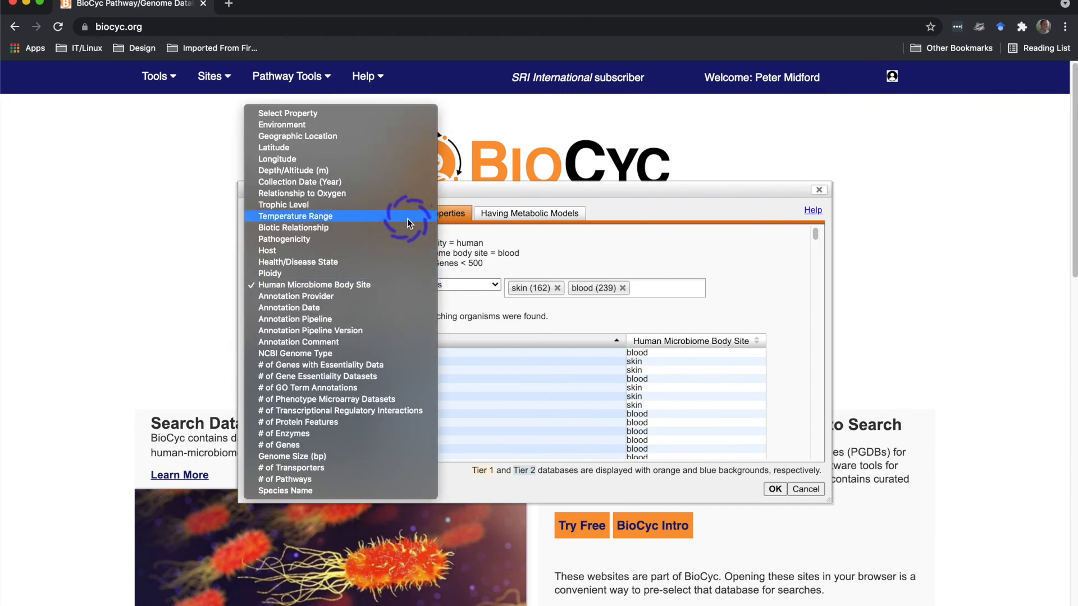
{"action": "left_click", "coordinate": [294, 216]}
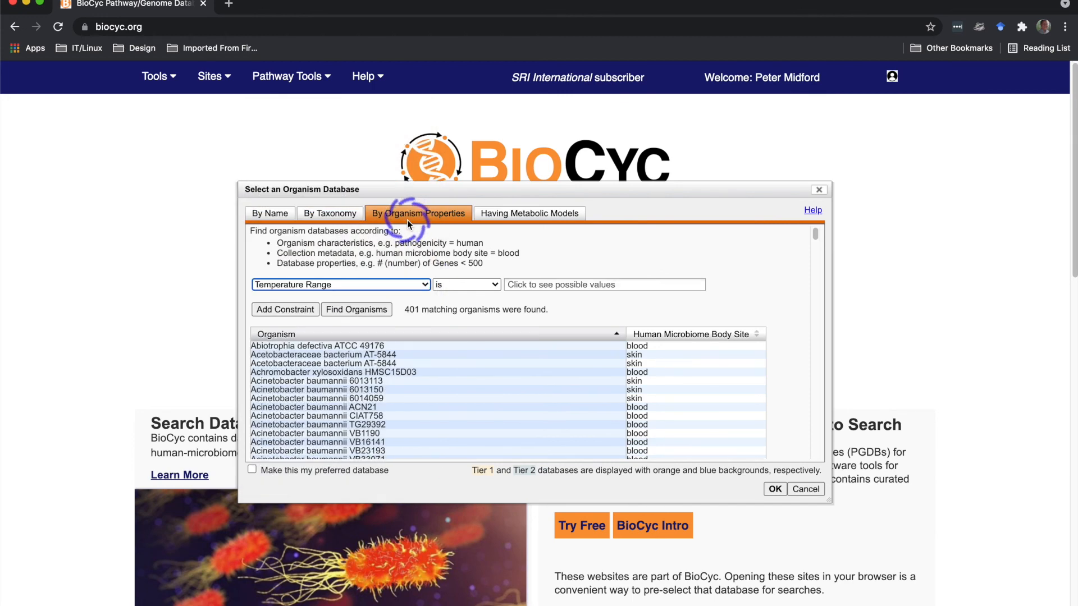
{"action": "left_click", "coordinate": [603, 284]}
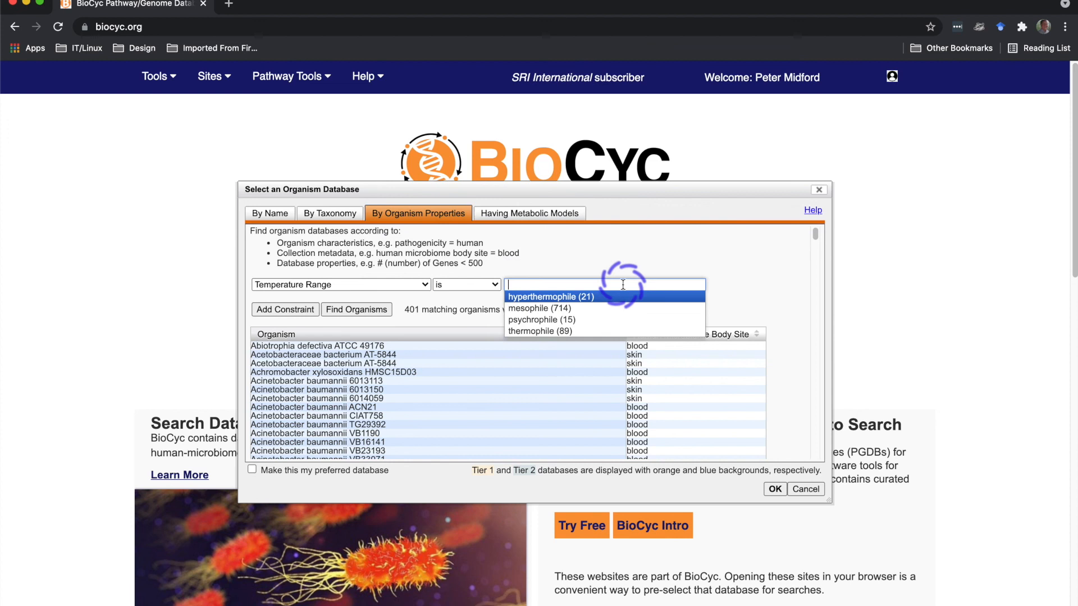
{"action": "mouse_move", "coordinate": [604, 308]}
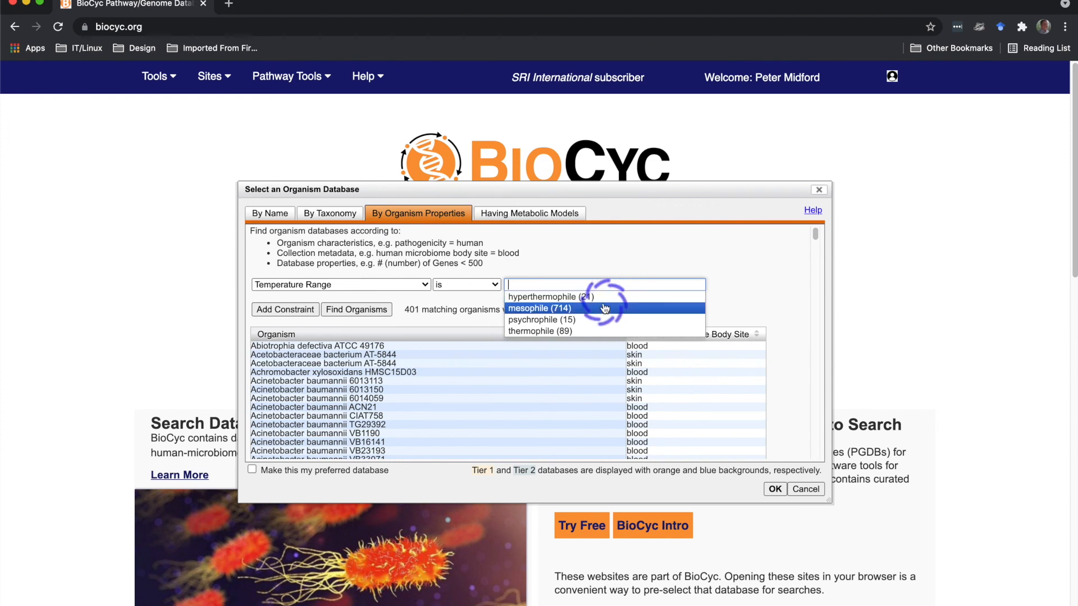
{"action": "left_click", "coordinate": [541, 320]}
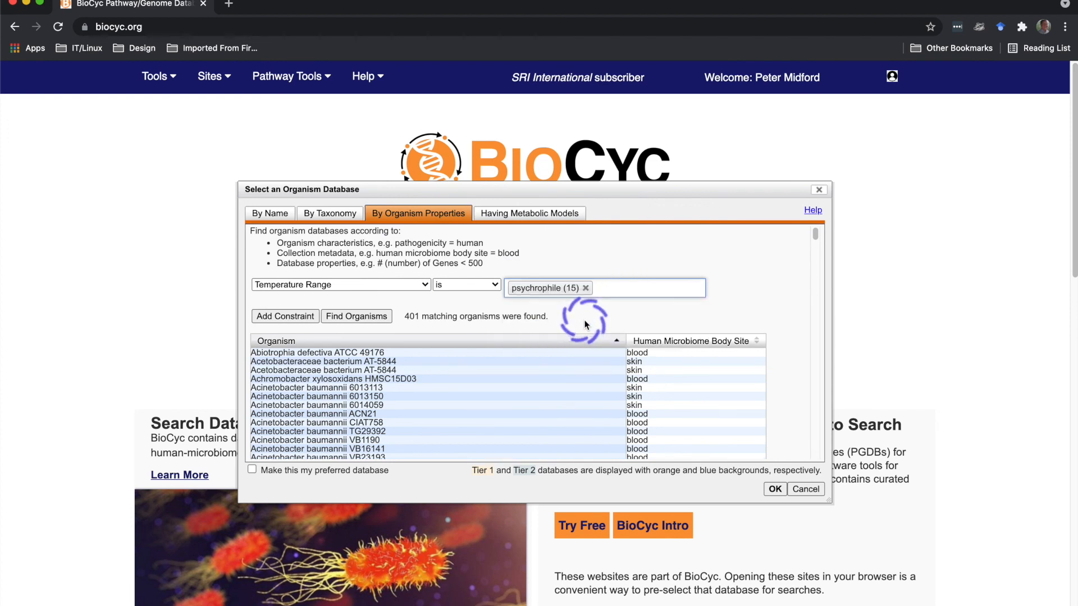
{"action": "left_click", "coordinate": [356, 316]}
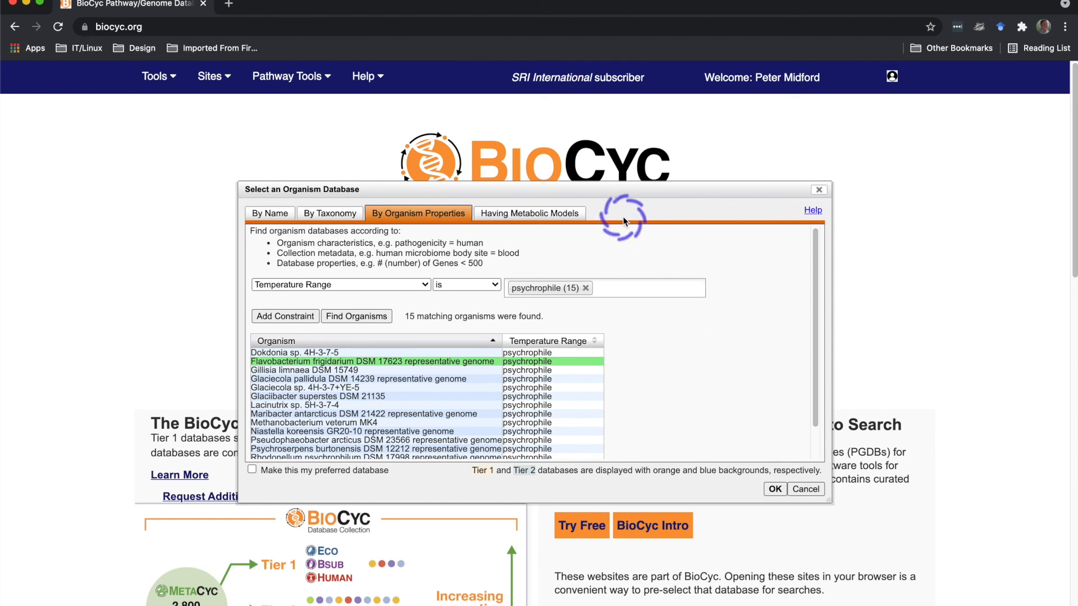
{"action": "mouse_move", "coordinate": [529, 213]}
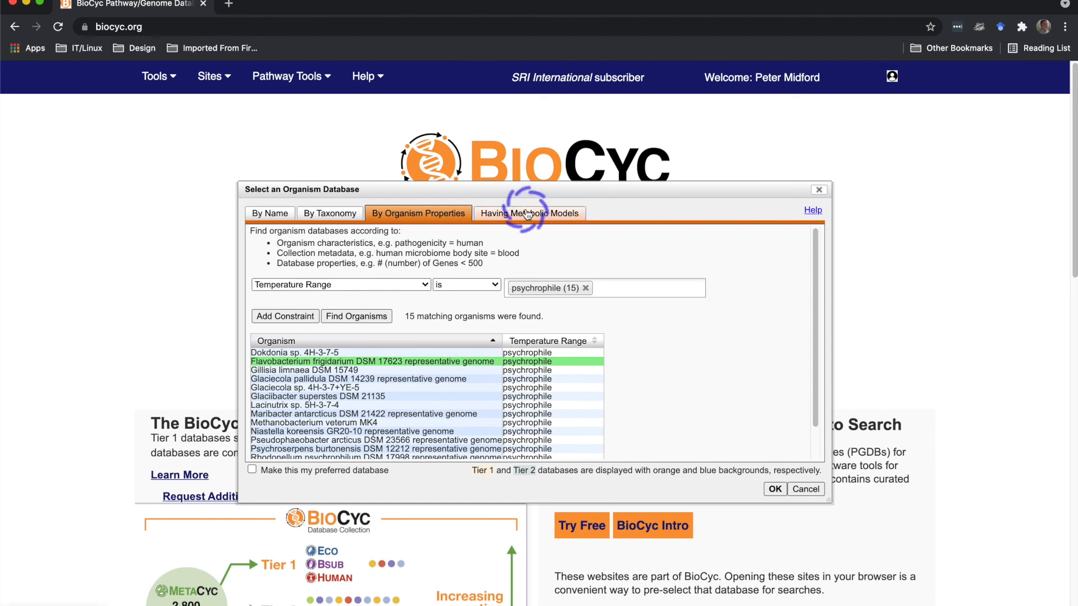
{"action": "left_click", "coordinate": [529, 213]}
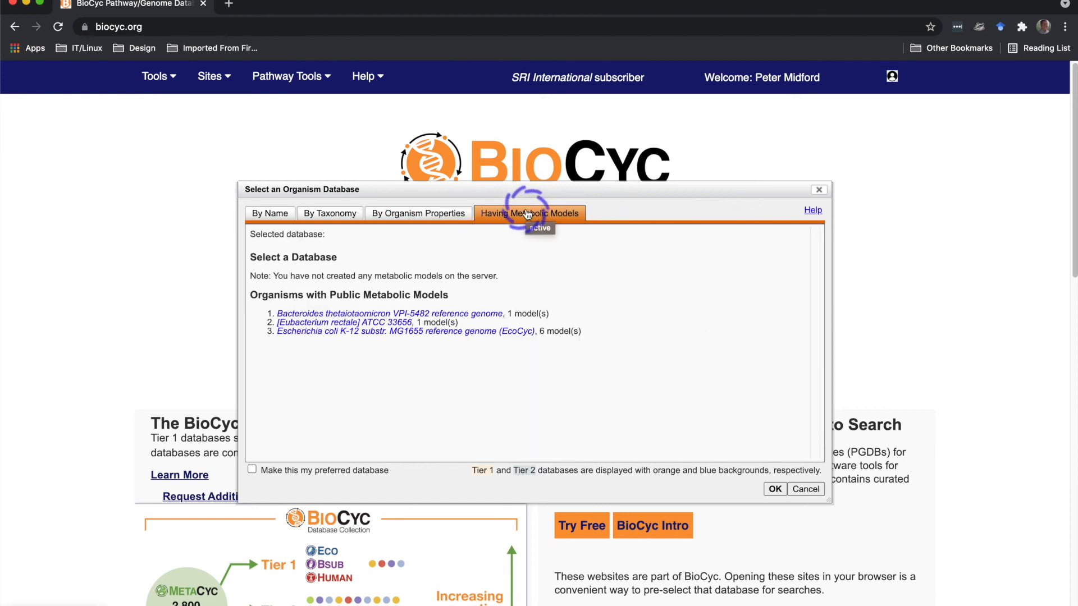